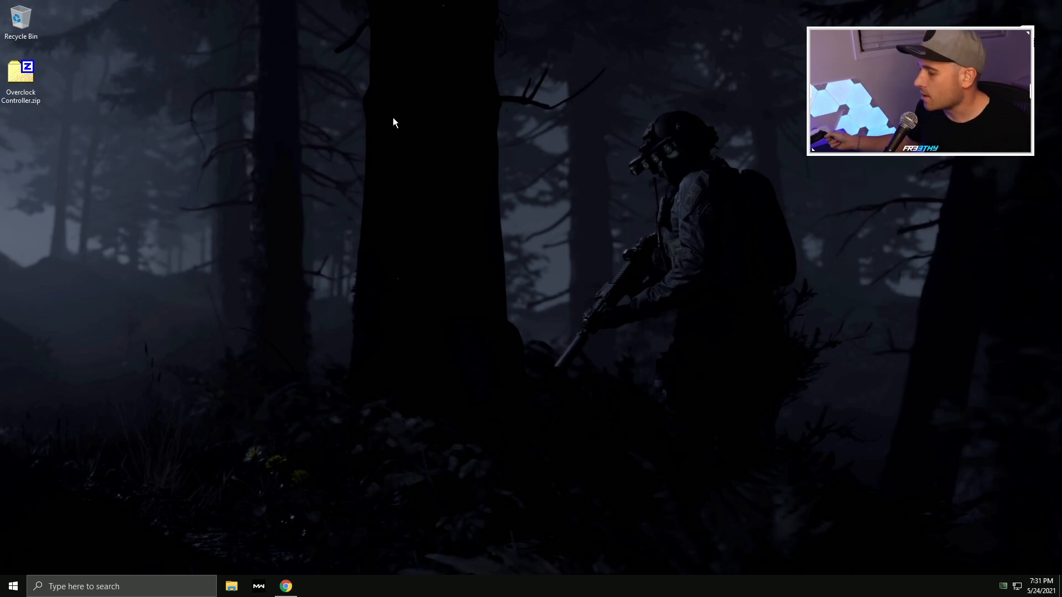
mouse_move(365, 452)
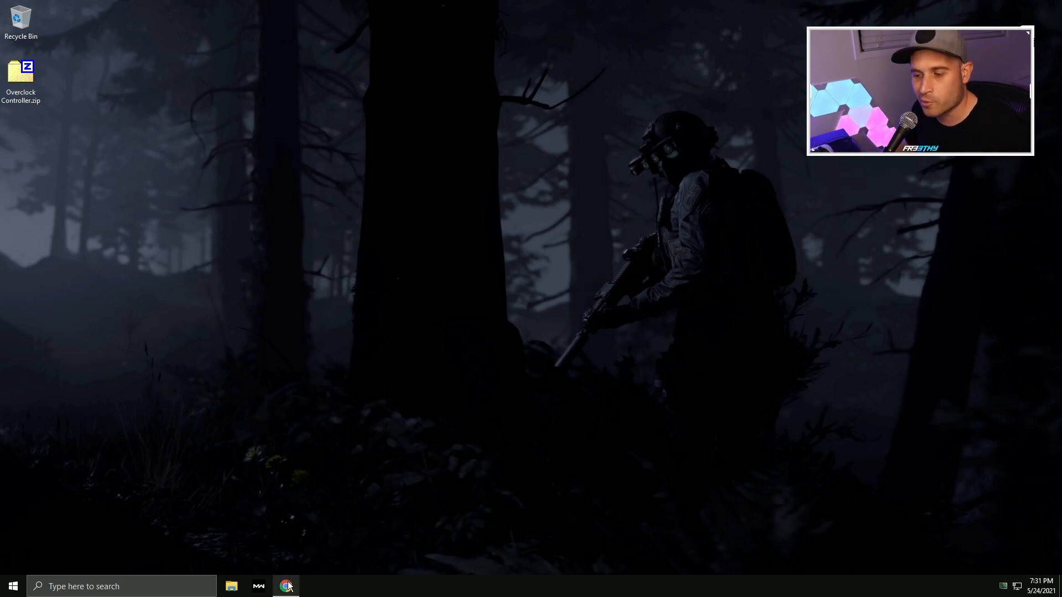
Review the XInputTest, DS4Windows and hidusbf project pages in Chrome
left_click(287, 585)
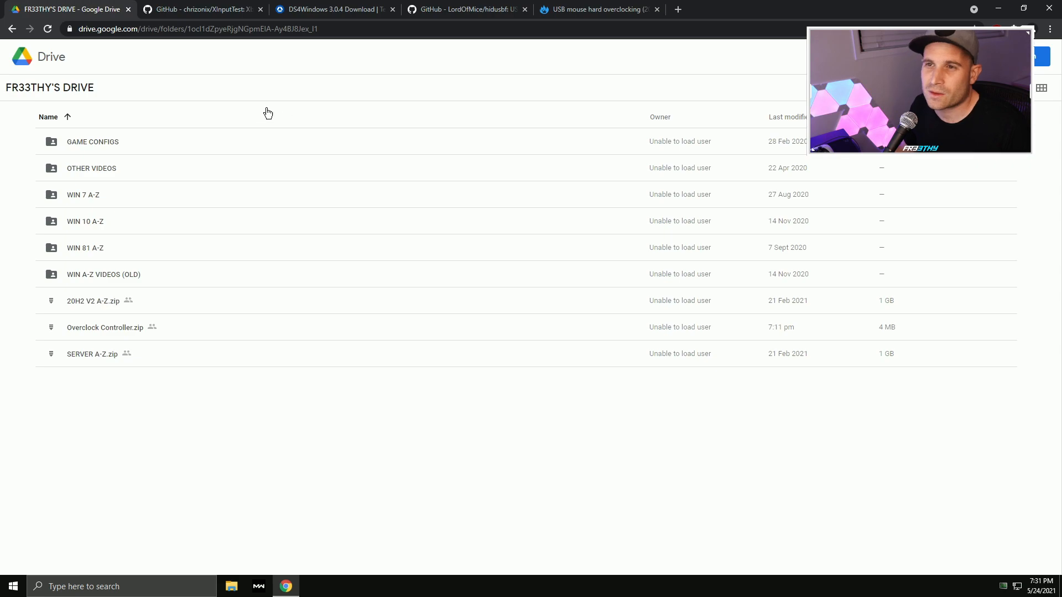
mouse_move(68, 9)
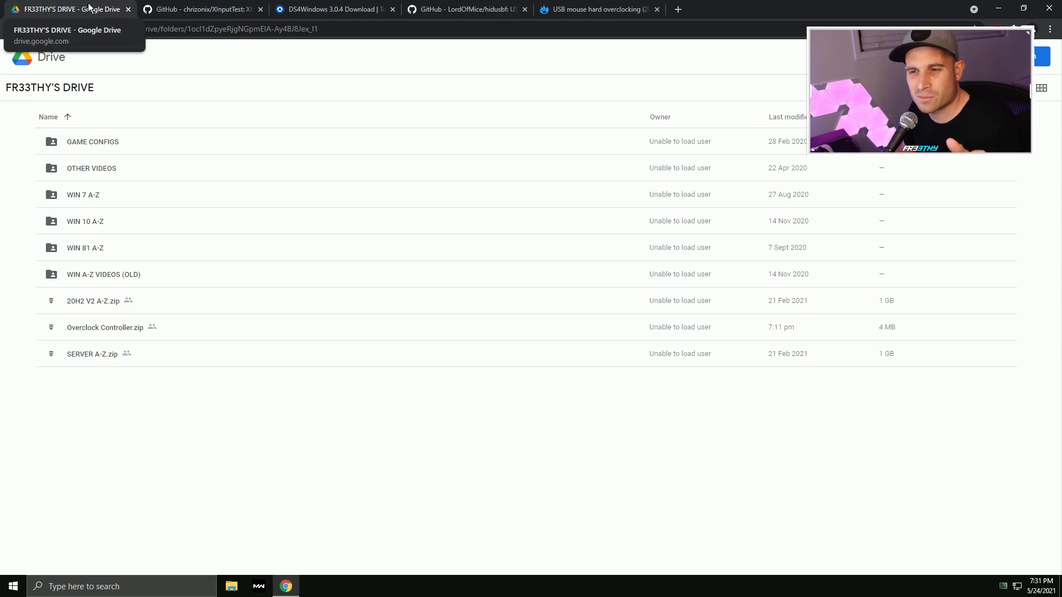
mouse_move(271, 374)
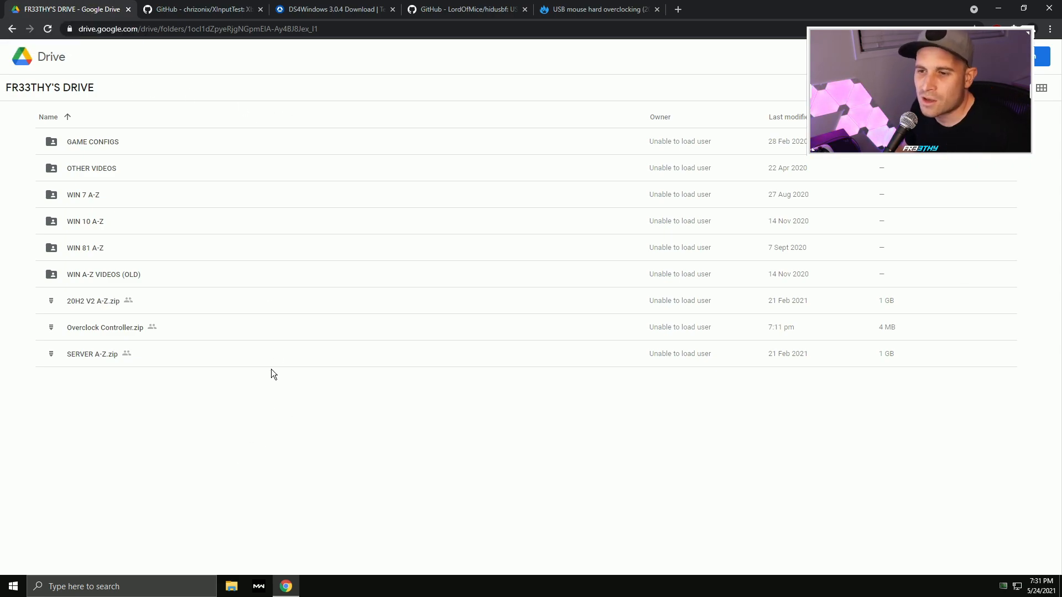
mouse_move(105, 326)
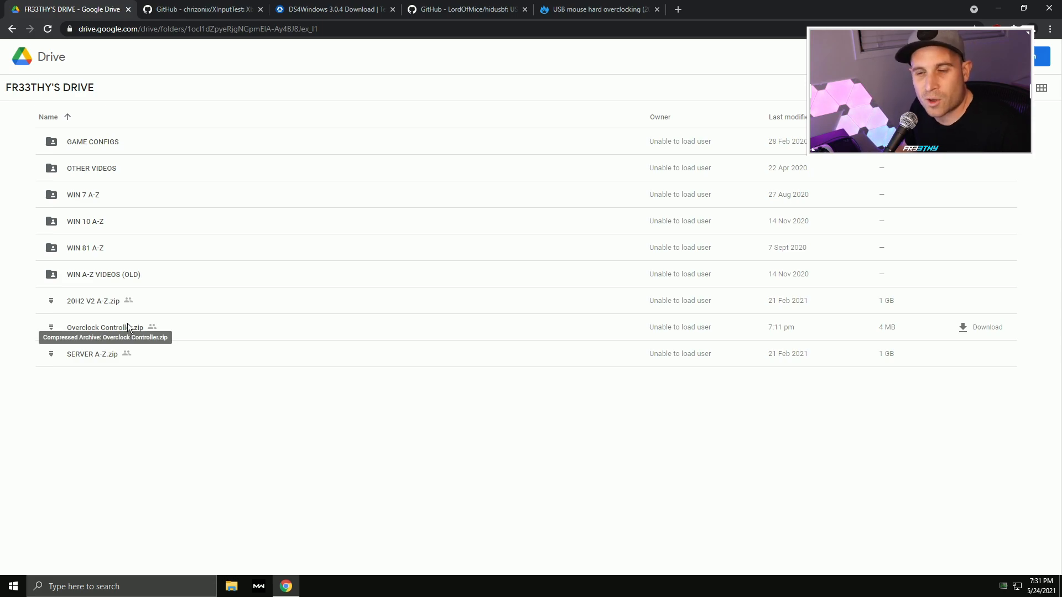
mouse_move(202, 9)
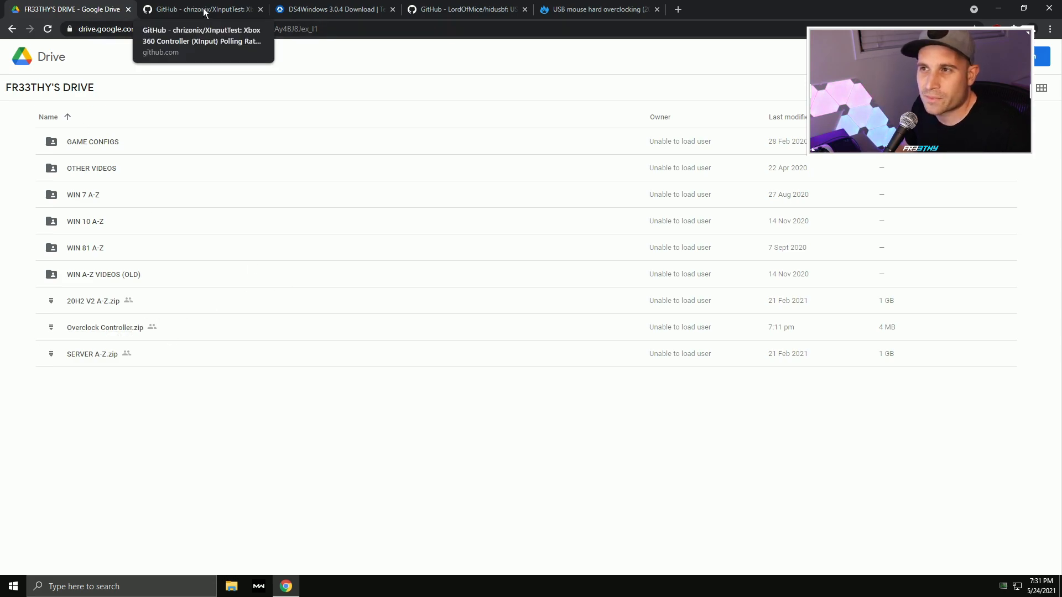
left_click(199, 9)
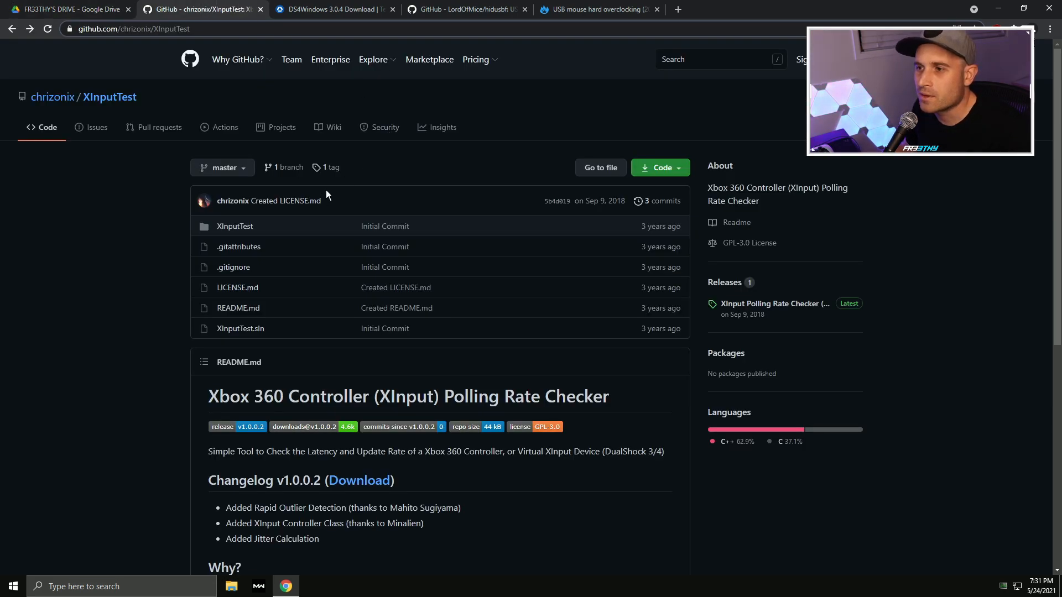
mouse_move(399, 177)
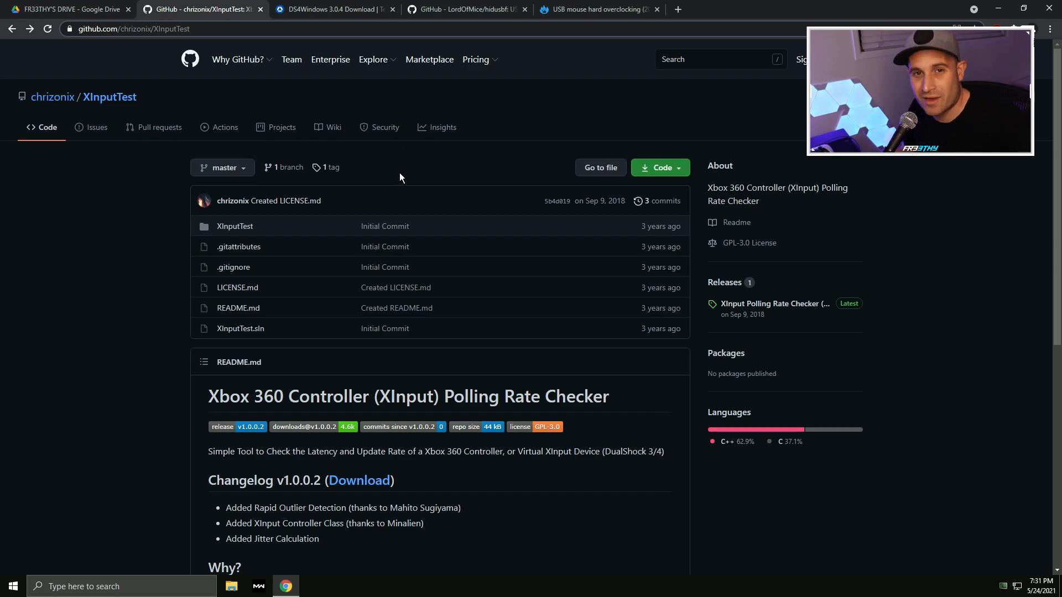
mouse_move(369, 80)
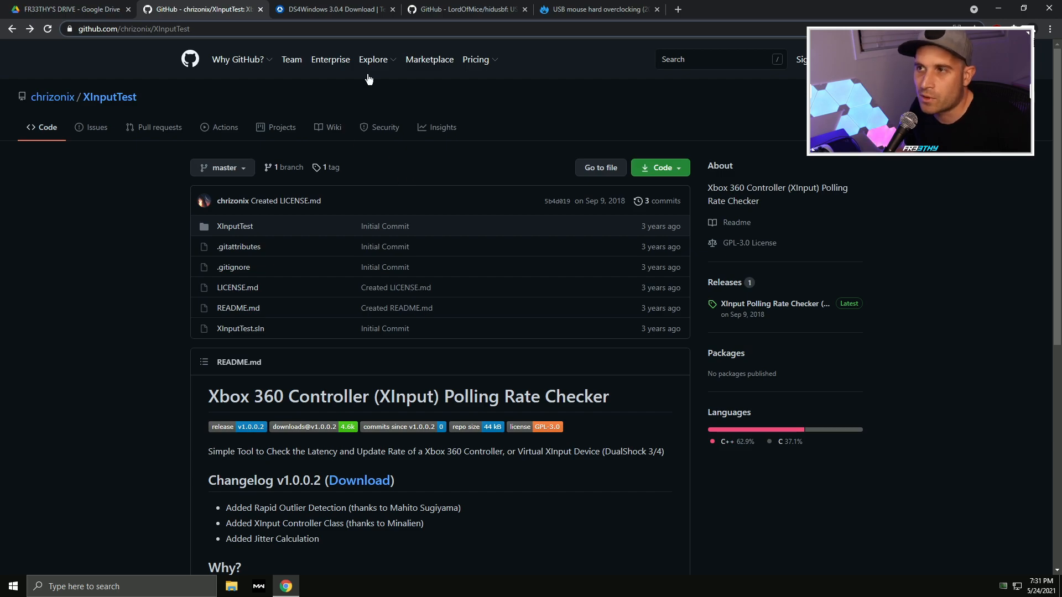
left_click(332, 9)
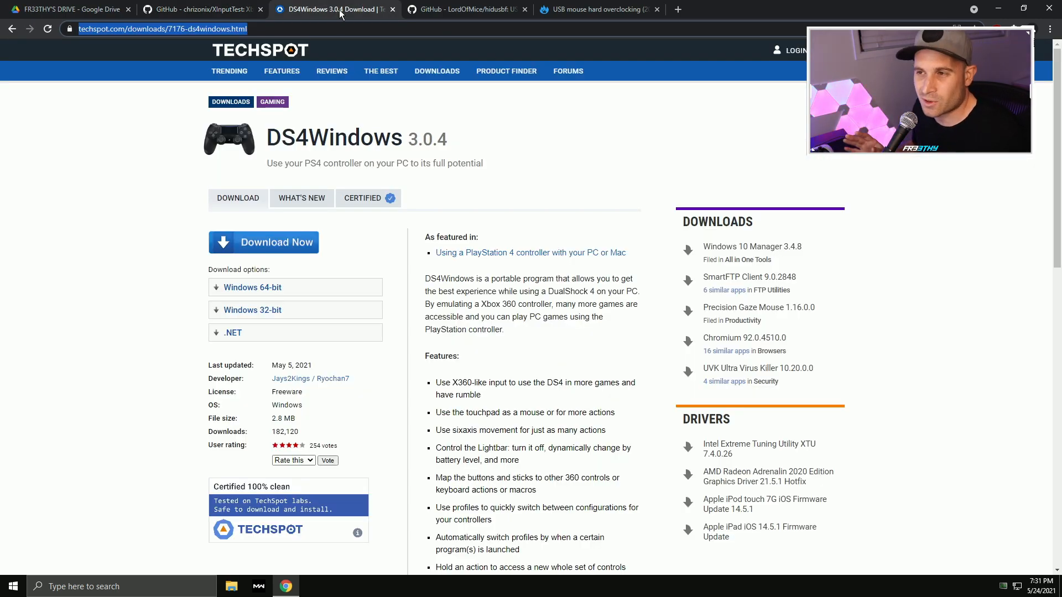
left_click(200, 9)
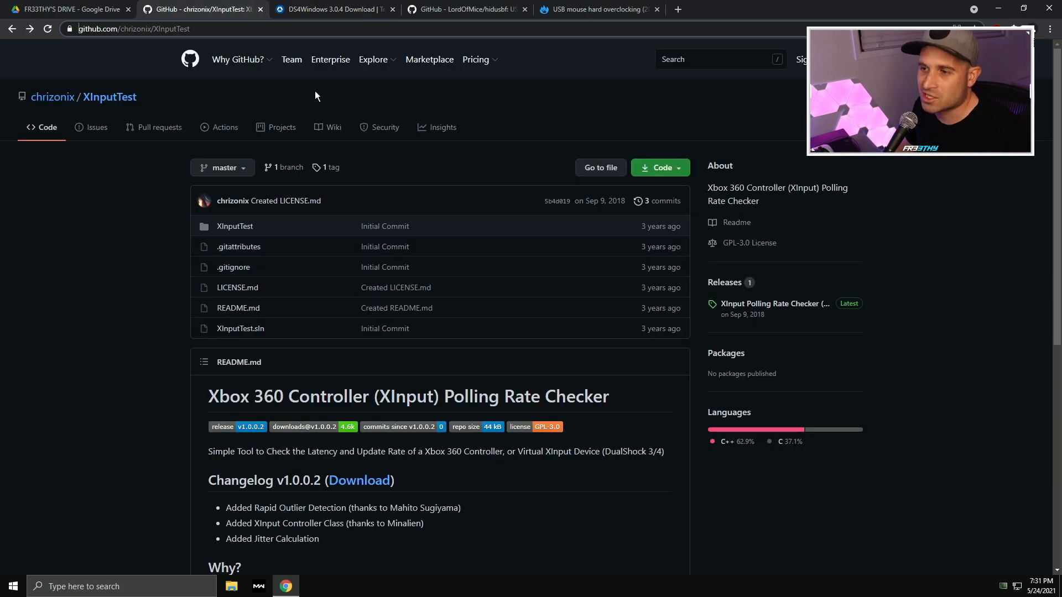
left_click(332, 9)
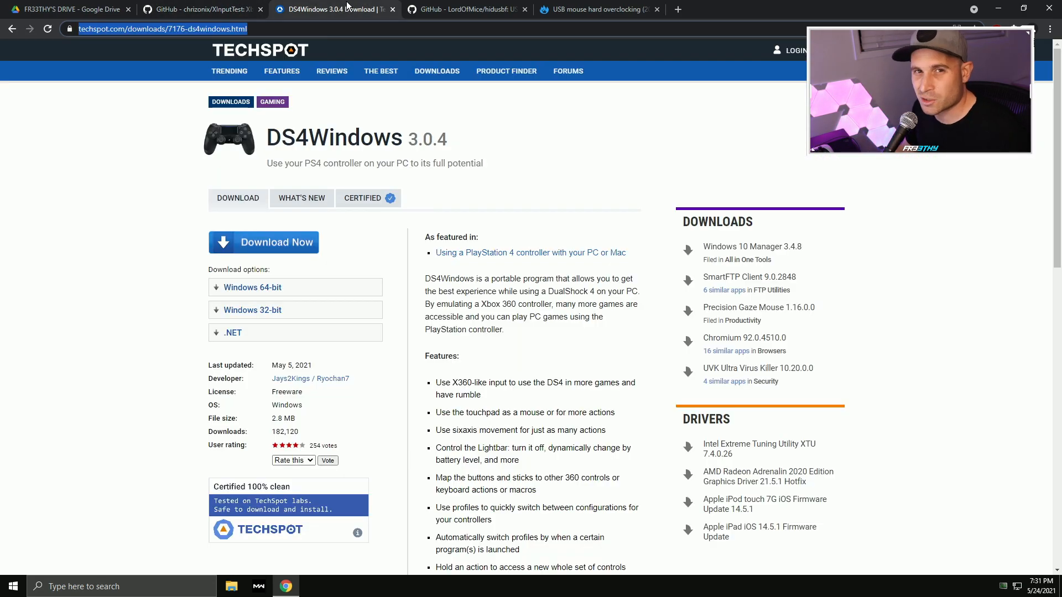
left_click(466, 8)
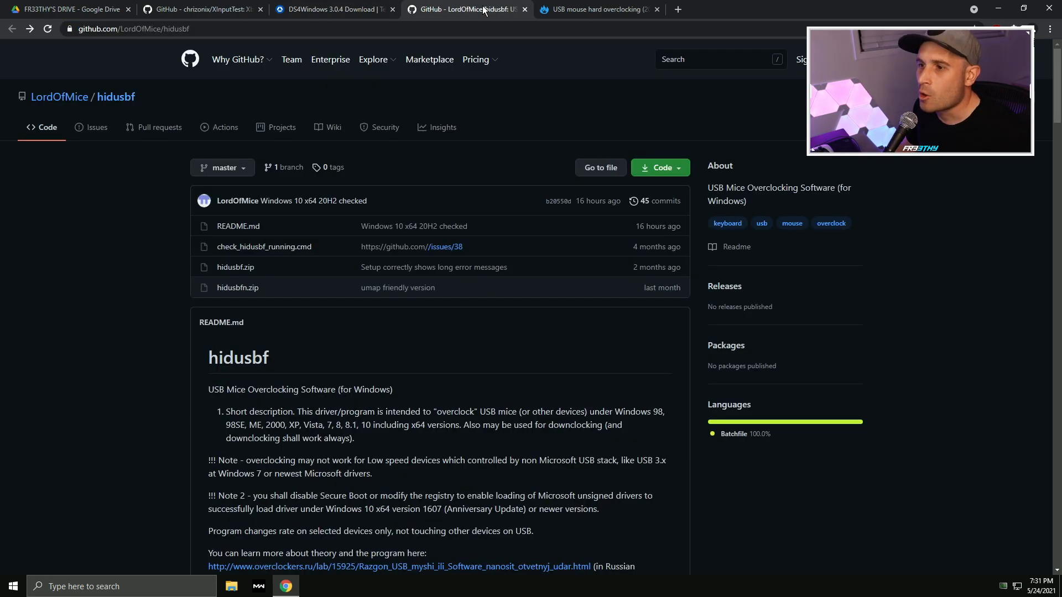
mouse_move(595, 9)
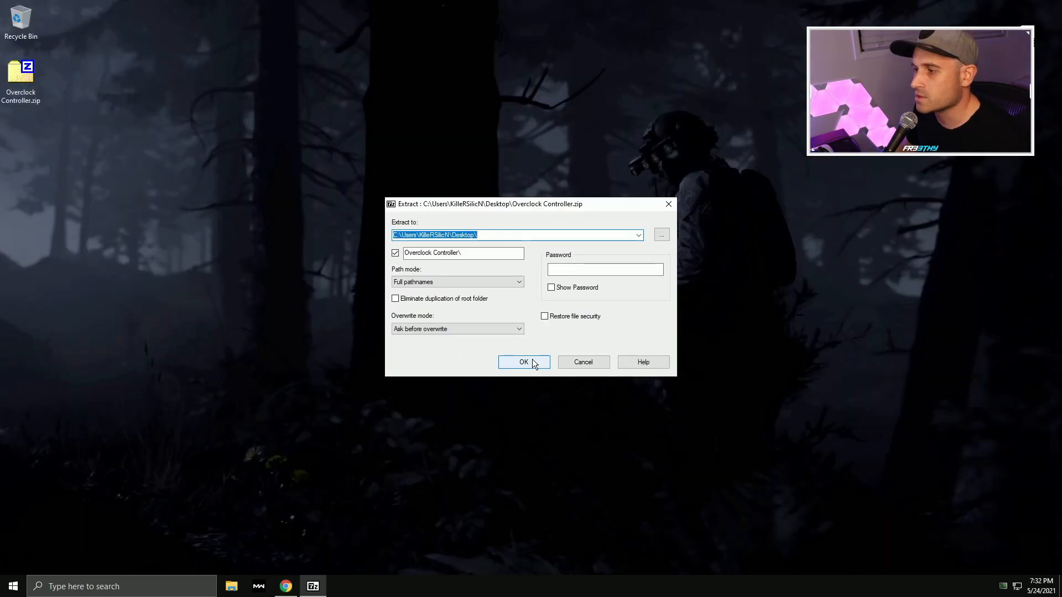
Extract Overclock Controller.zip to the desktop with 7-Zip
left_click(522, 361)
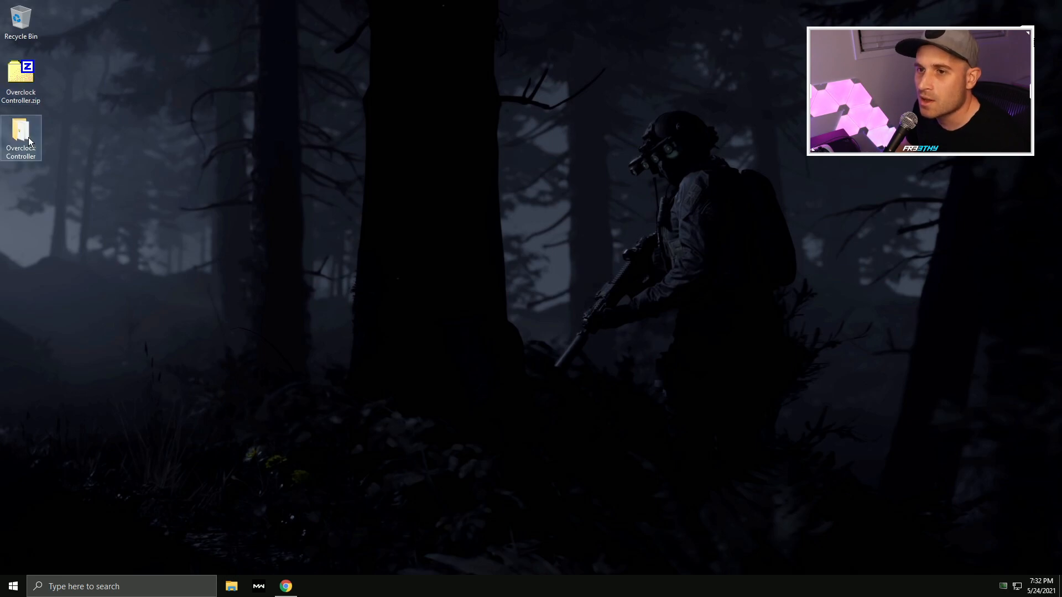
Move the Overclock Controller folder's contents into Program Files on Windows (C:) and place its shortcuts on the desktop
double_click(20, 135)
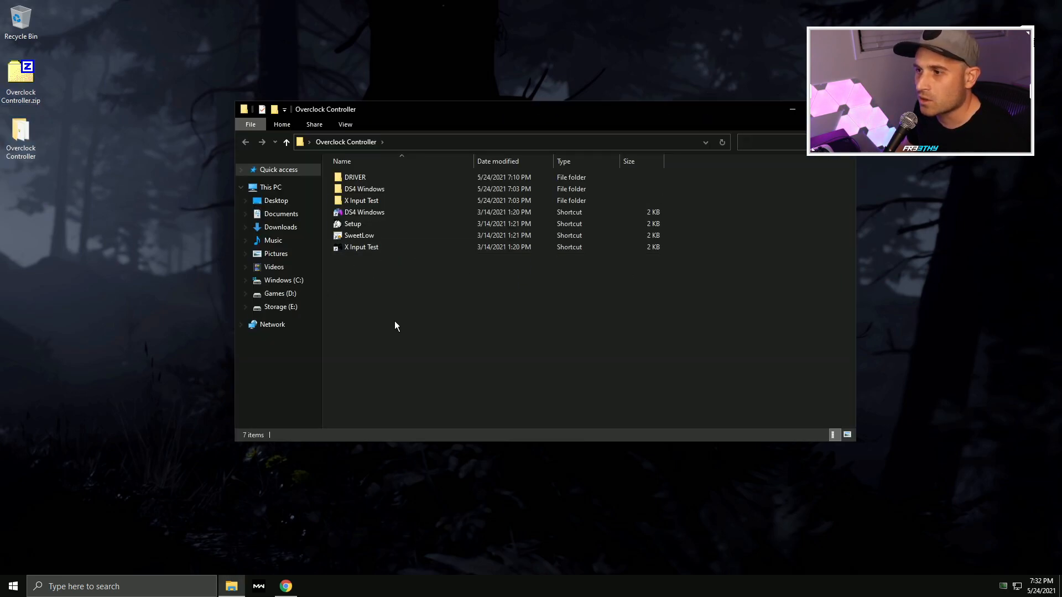
key("ctrl+a")
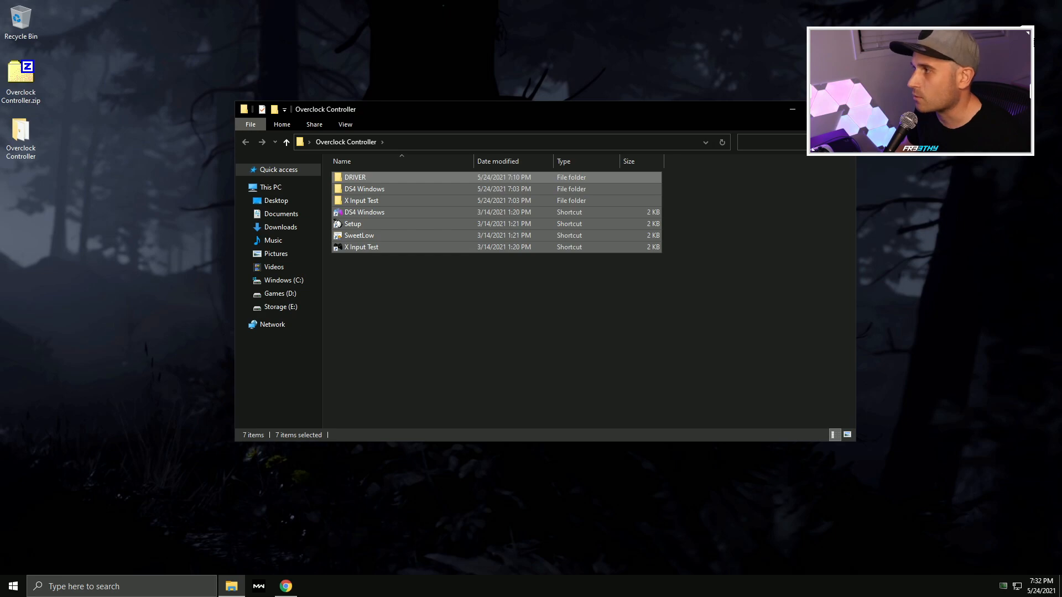
left_click(270, 187)
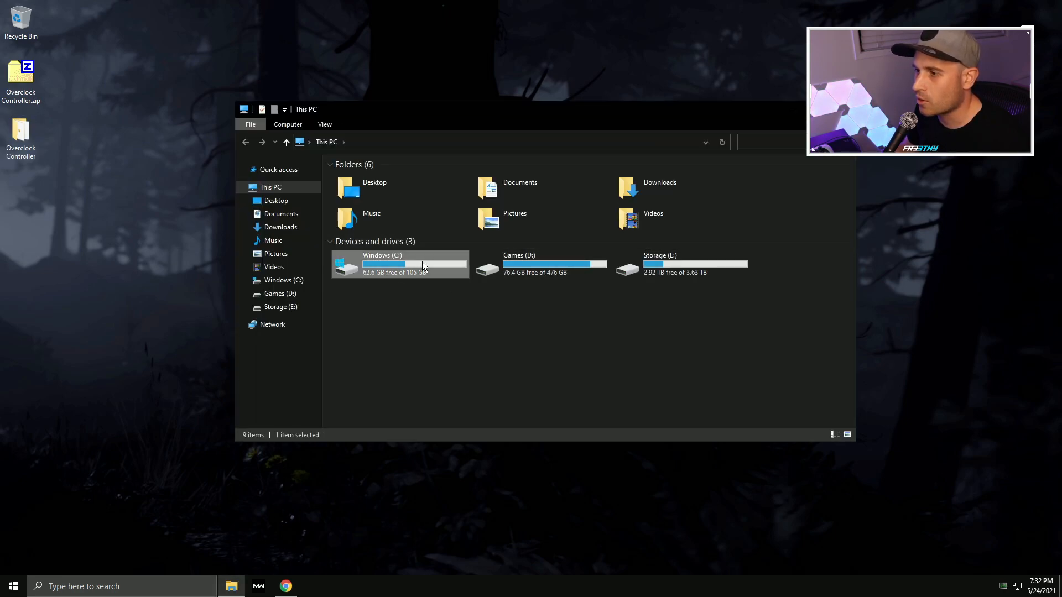
double_click(399, 264)
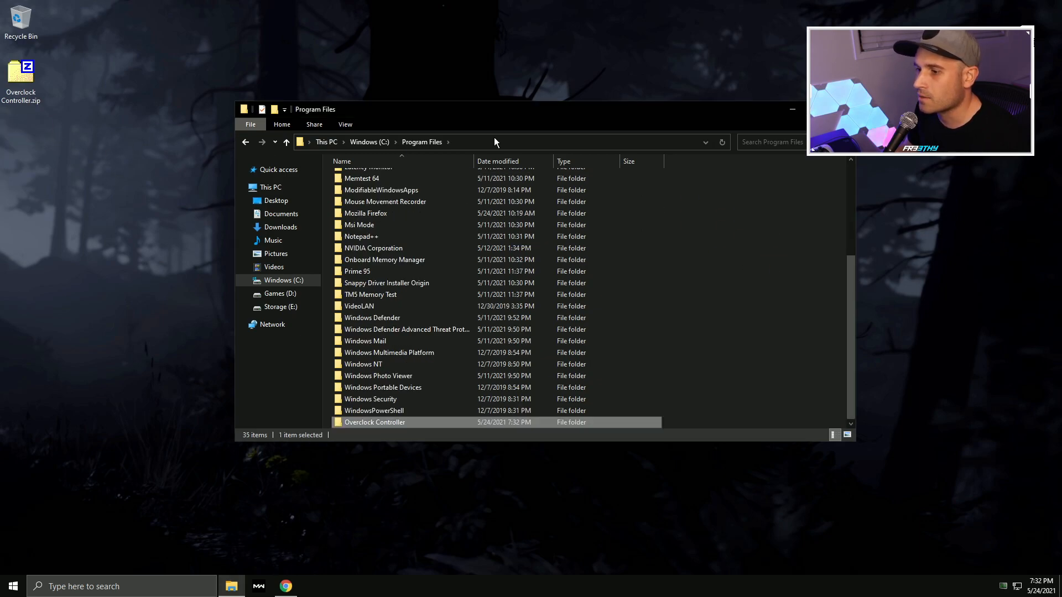
mouse_move(133, 295)
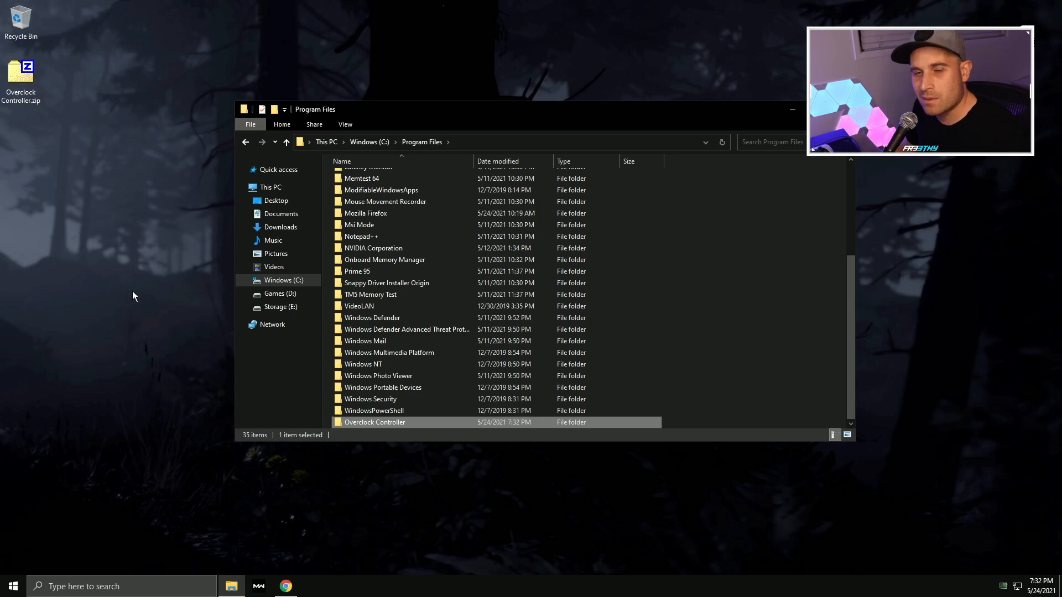
mouse_move(374, 422)
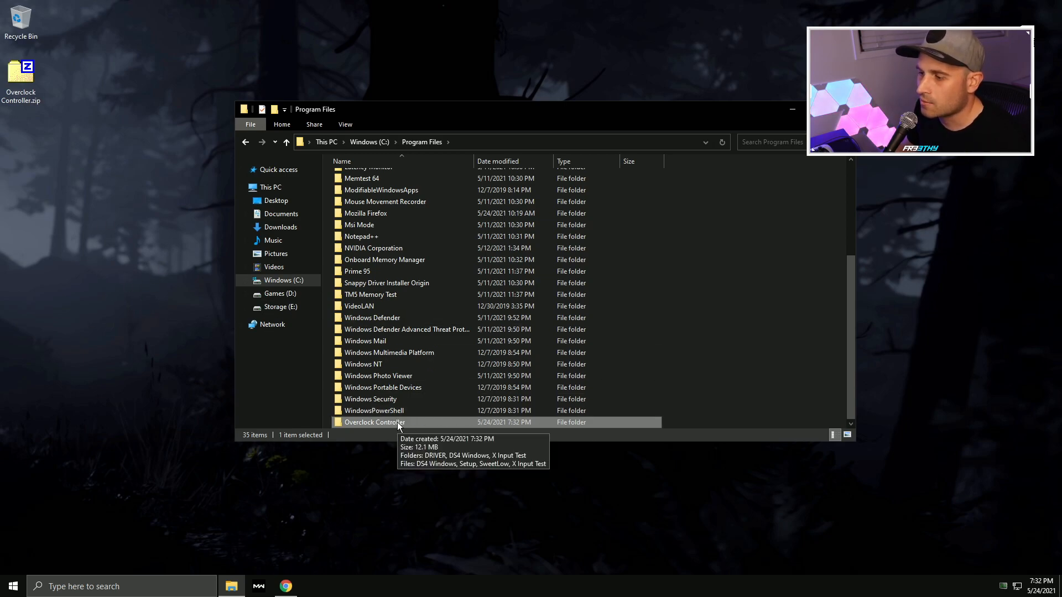
double_click(374, 422)
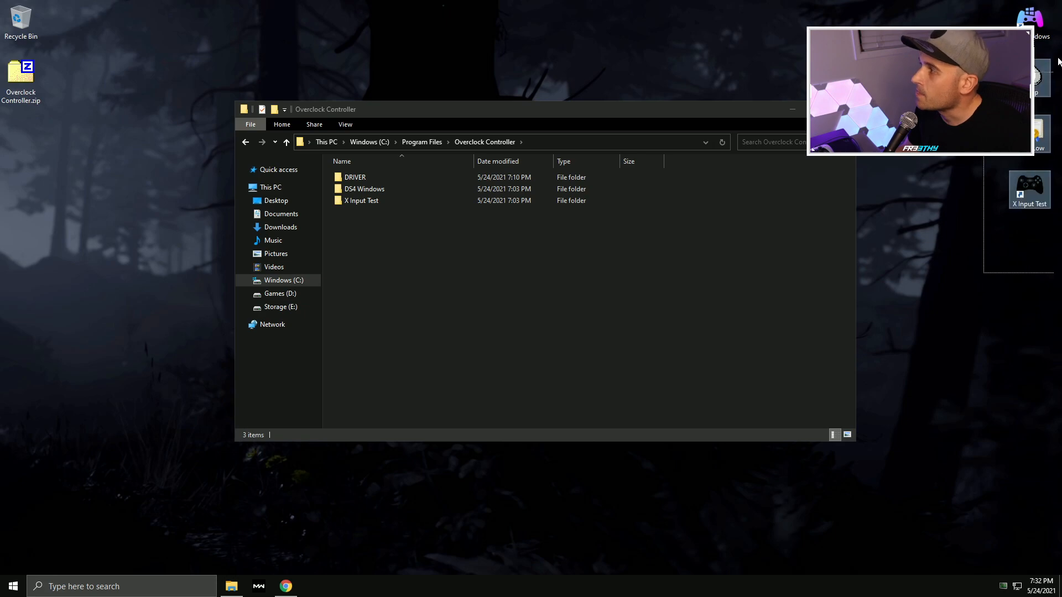
left_click(361, 200)
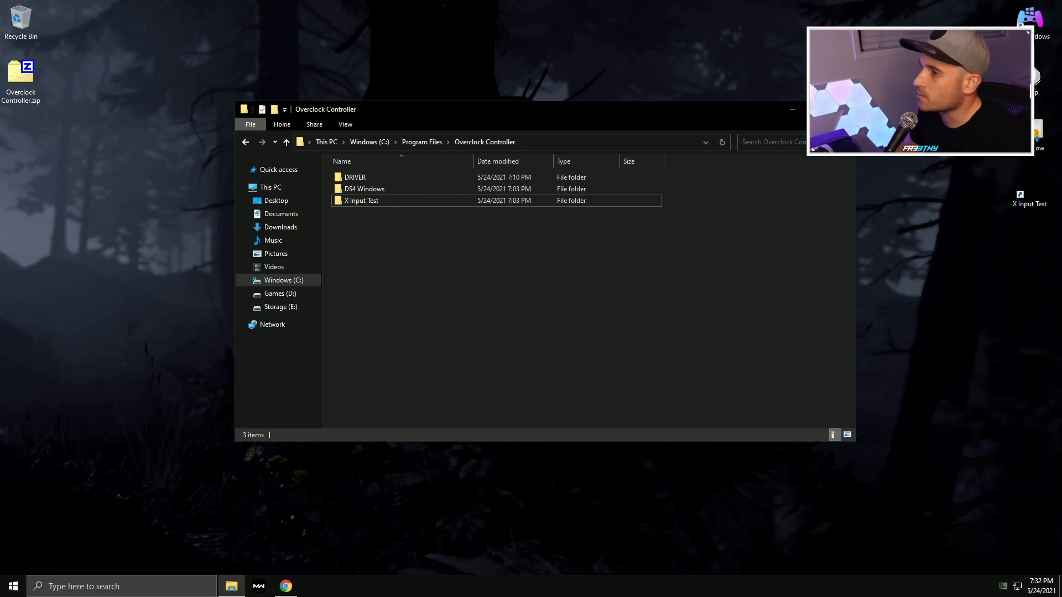
left_click(791, 109)
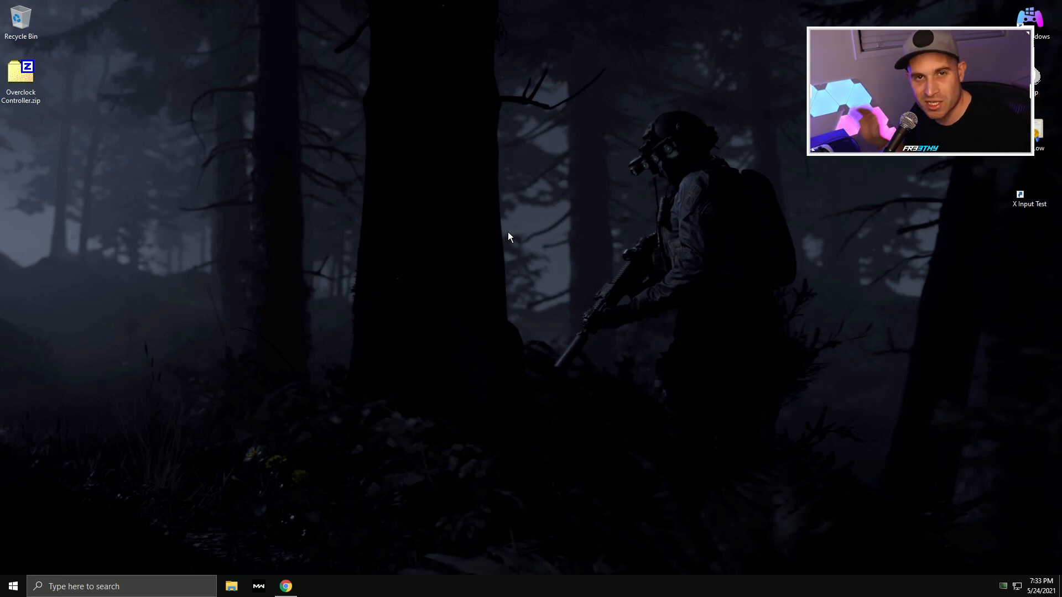
mouse_move(177, 561)
type("de")
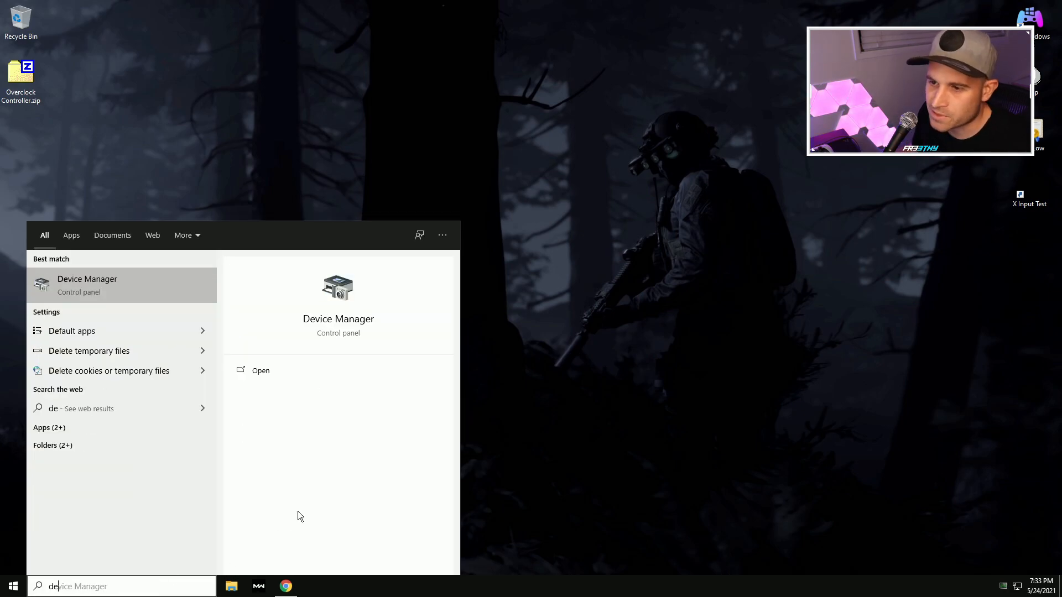
List devices by connection and locate the Wireless Controller under the USB 3.1 host controller
left_click(102, 46)
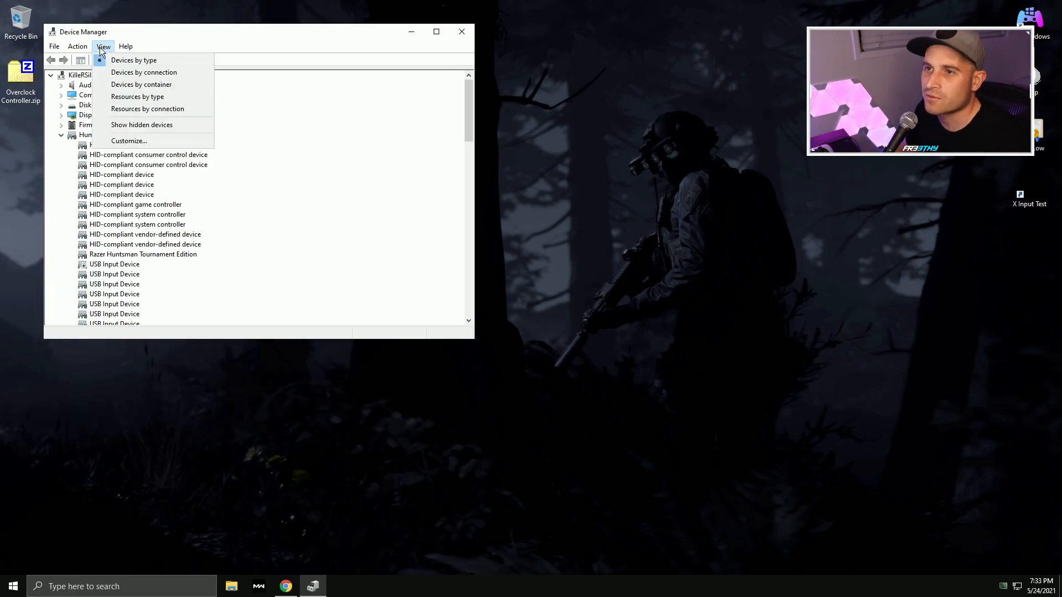
left_click(144, 72)
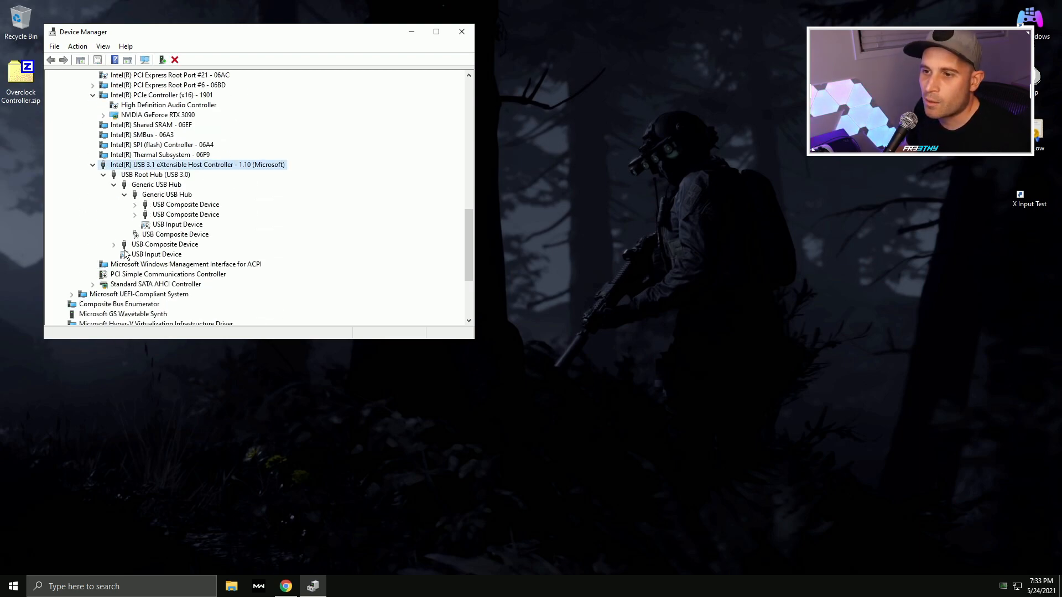
left_click(125, 254)
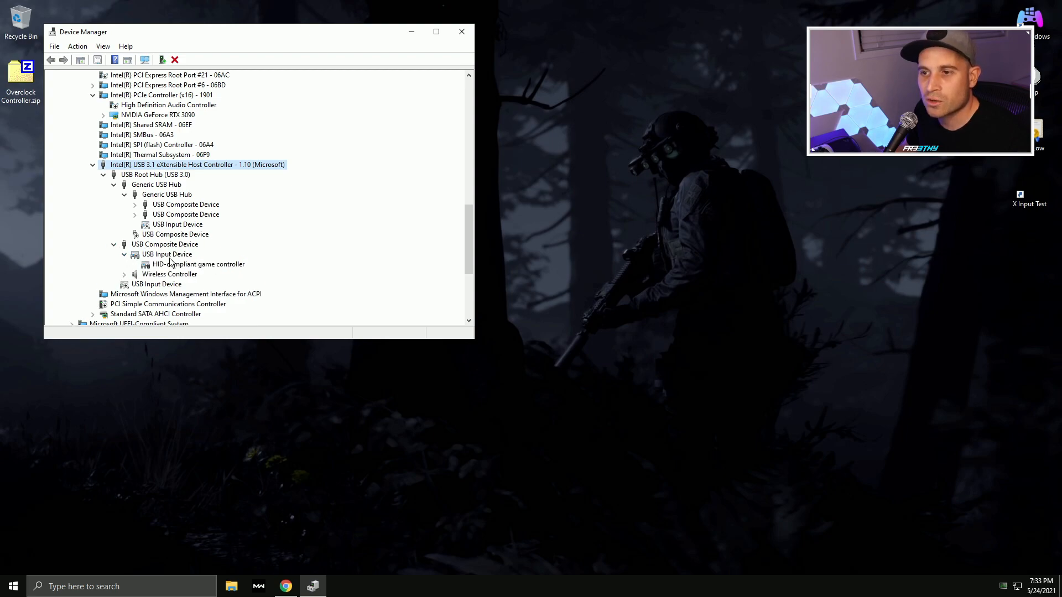
left_click(164, 244)
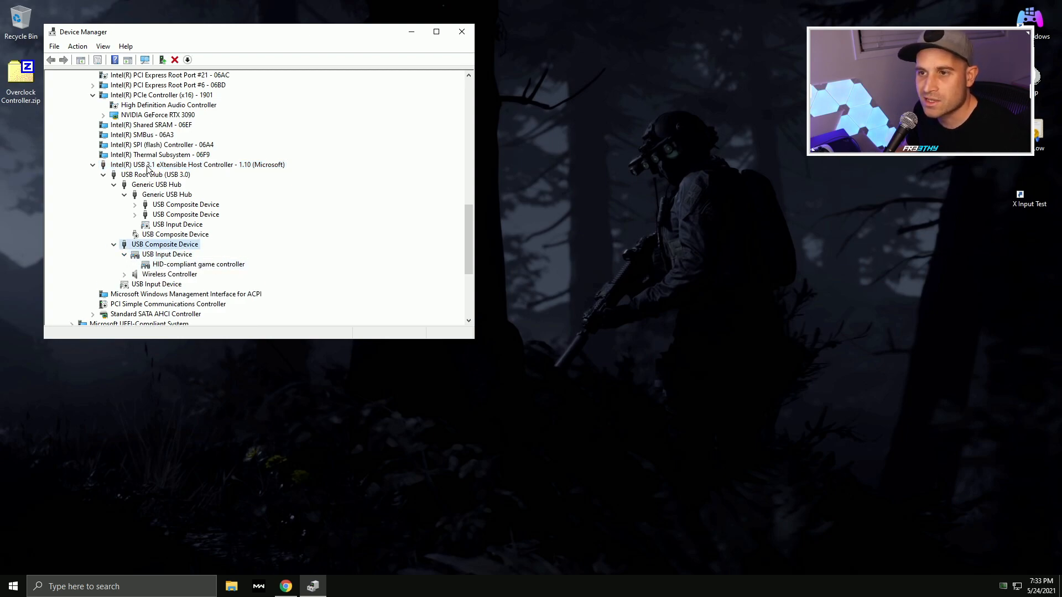
left_click(200, 165)
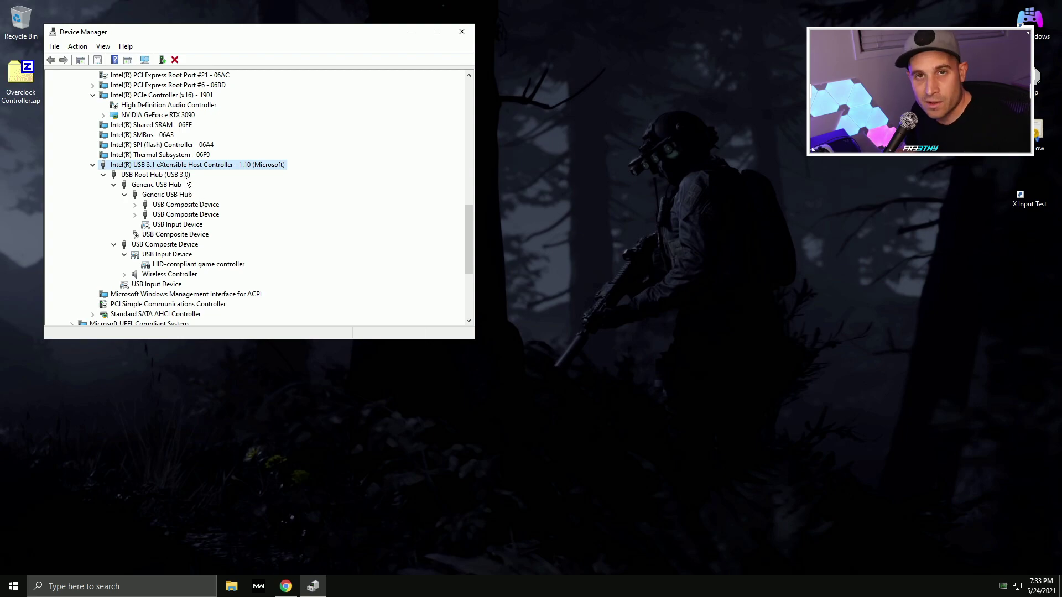
mouse_move(200, 181)
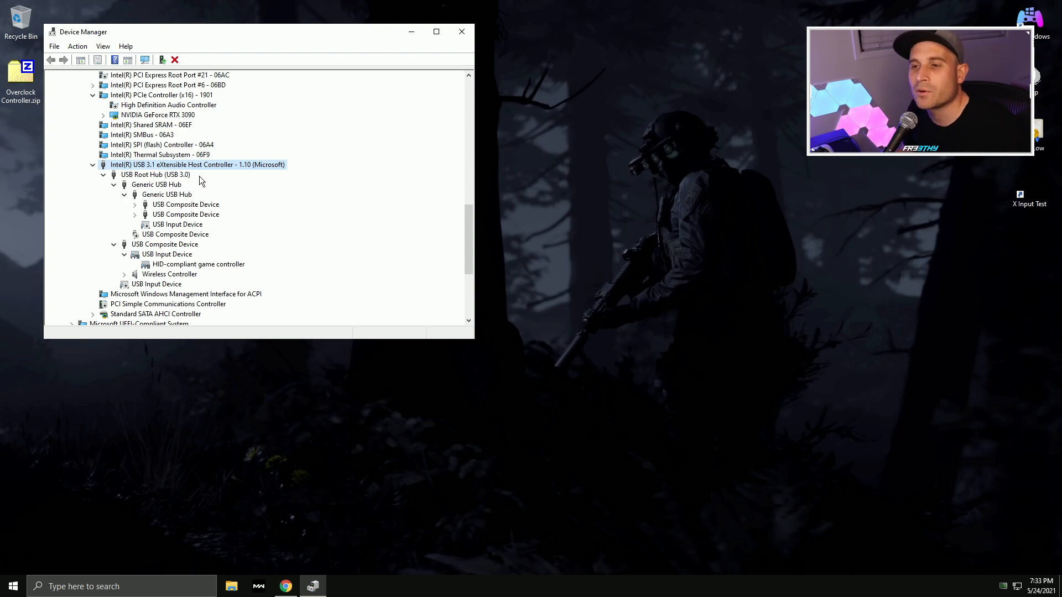
mouse_move(210, 211)
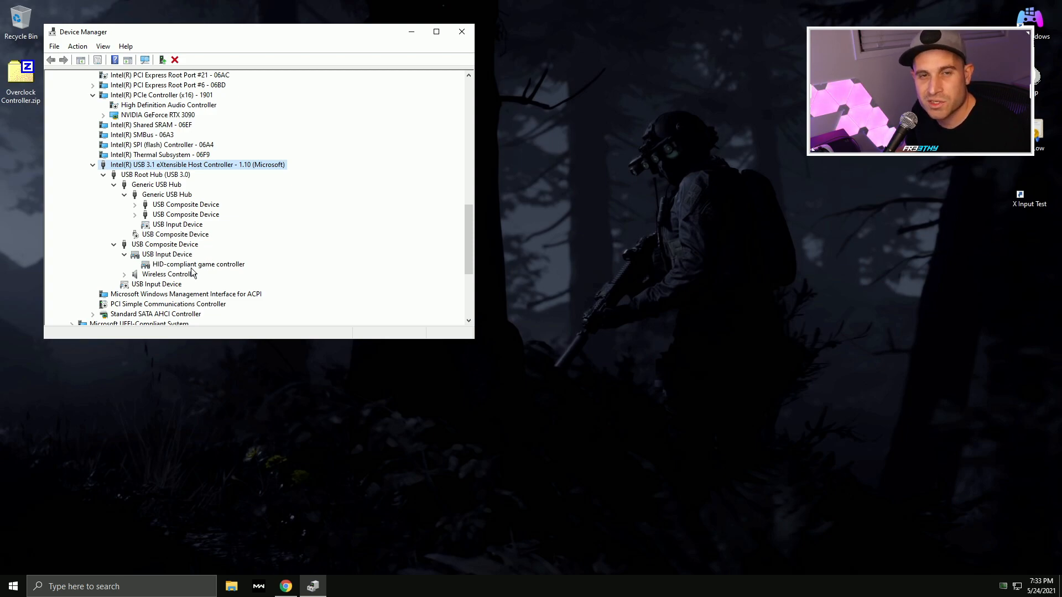
mouse_move(191, 273)
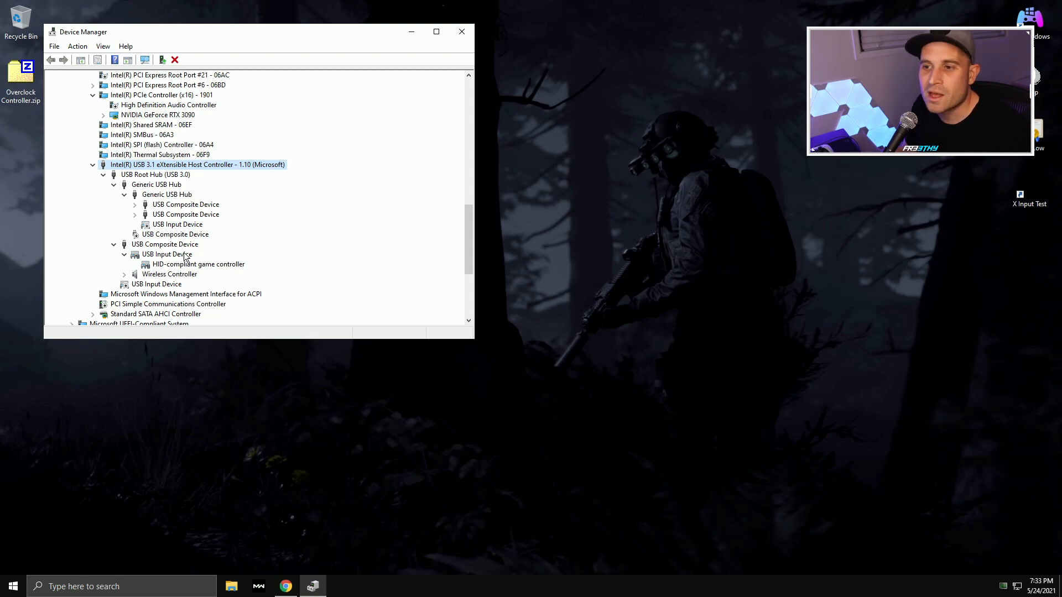
mouse_move(230, 168)
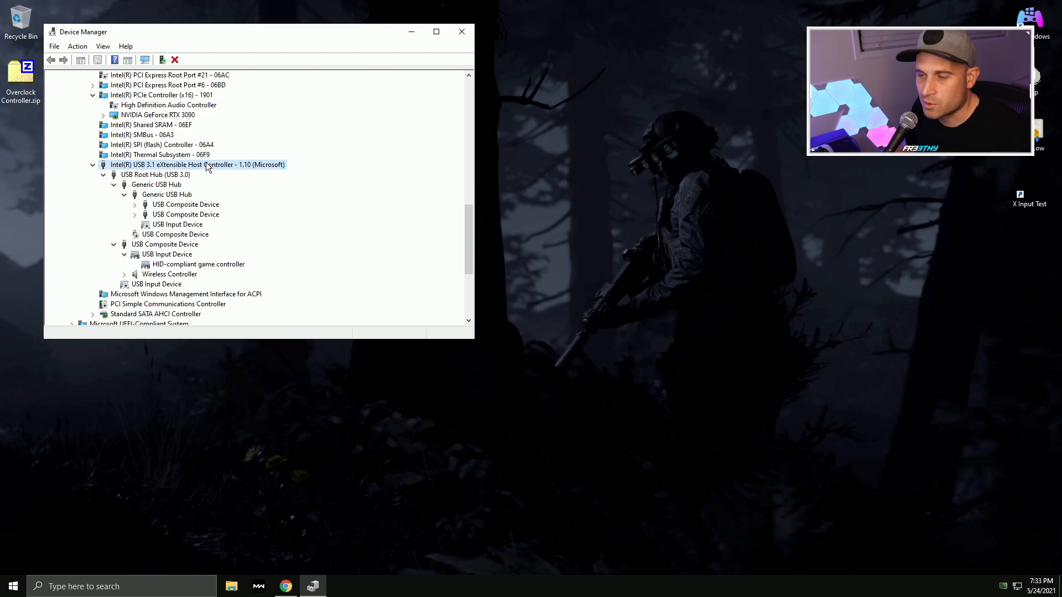
mouse_move(697, 377)
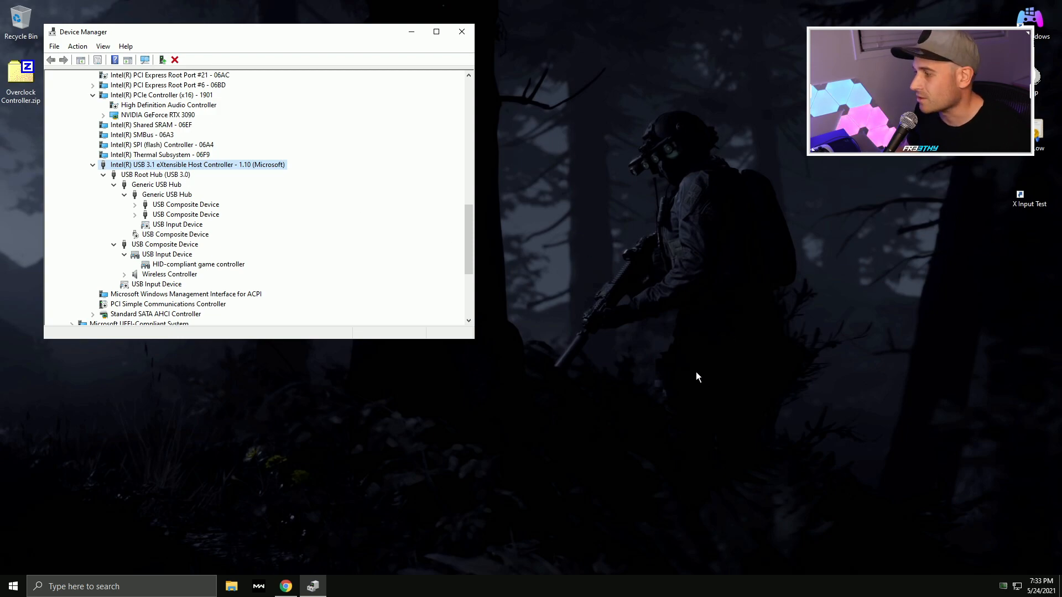
Make the High Definition Audio output the default playback device in the Sound control panel
type("sound settings")
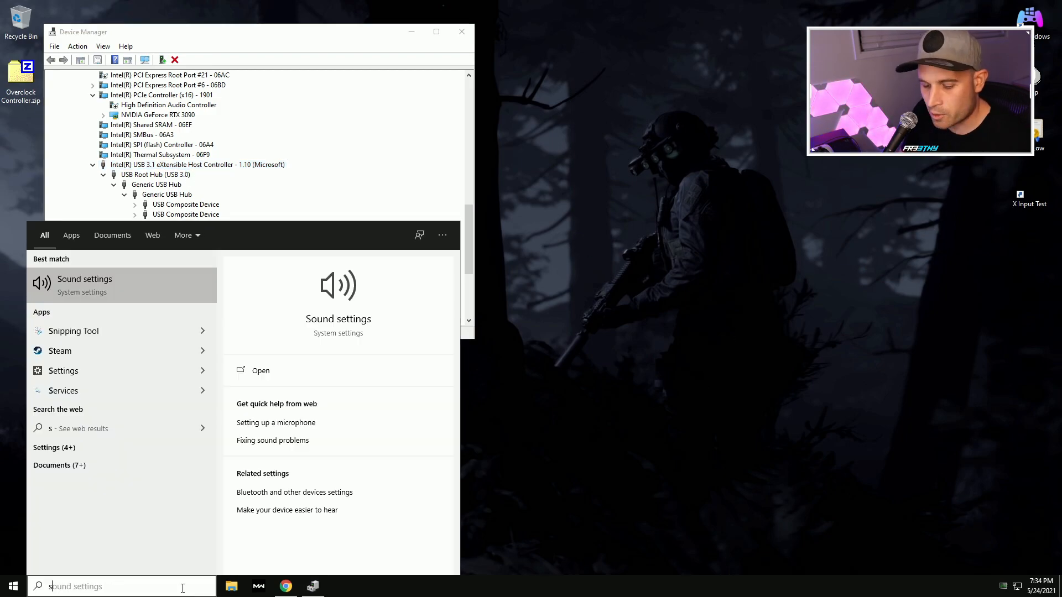
left_click(260, 370)
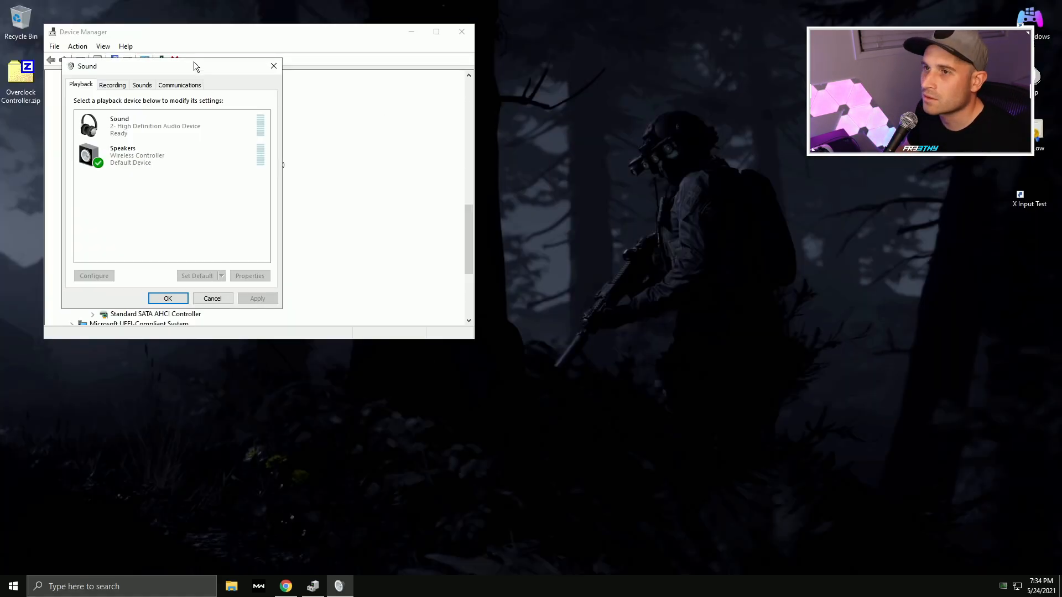
right_click(677, 142)
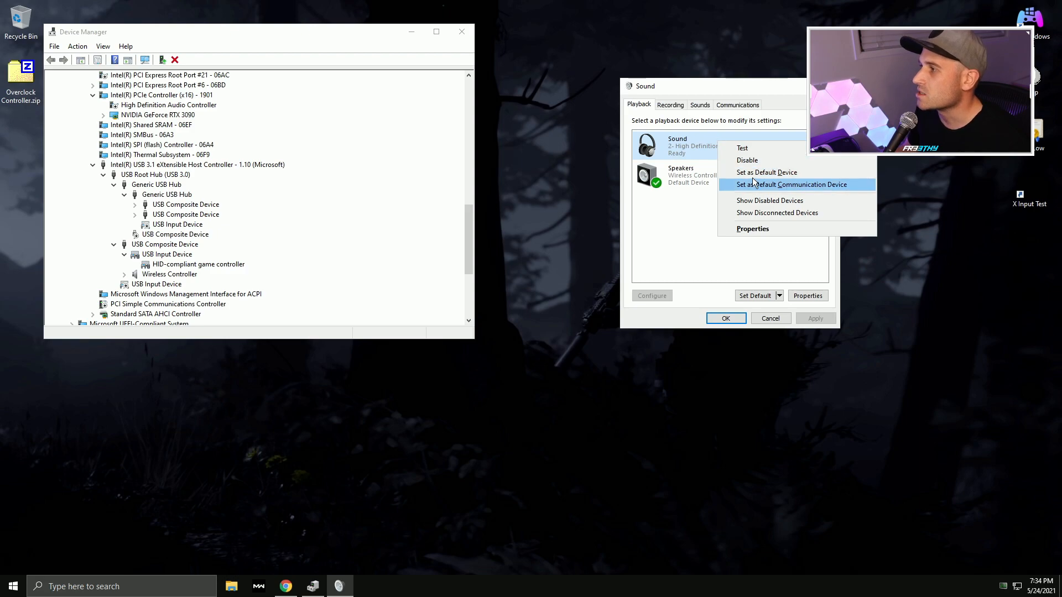
left_click(791, 184)
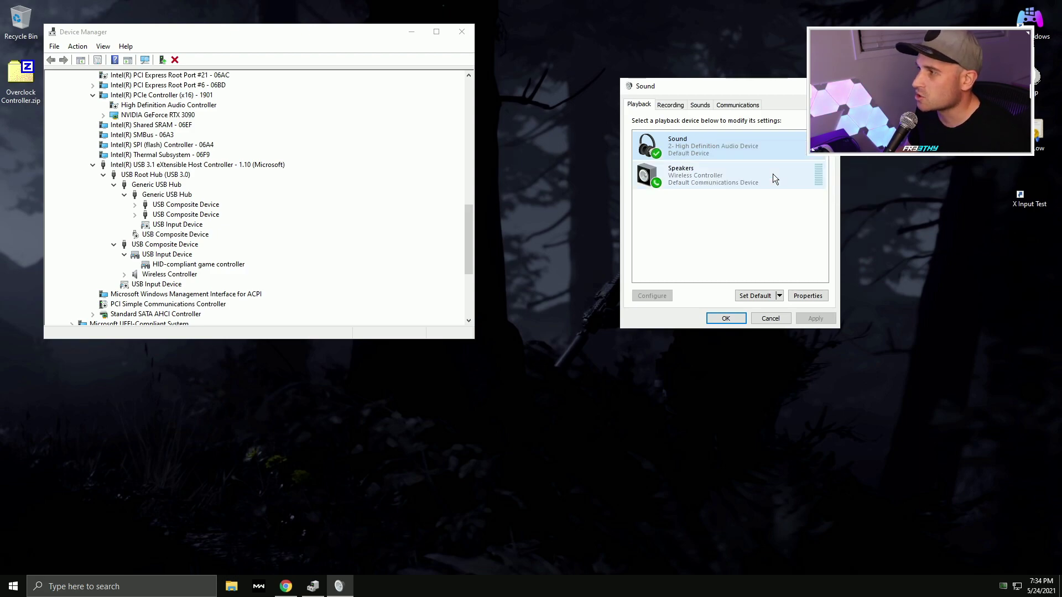
Disable the controller's headset microphone under Recording devices
left_click(670, 104)
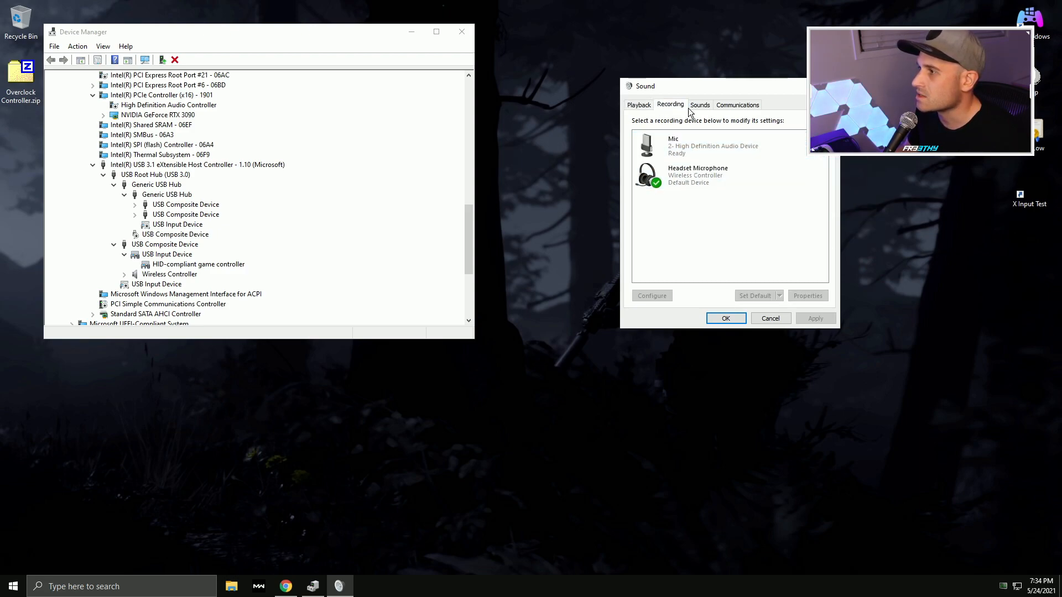
right_click(691, 145)
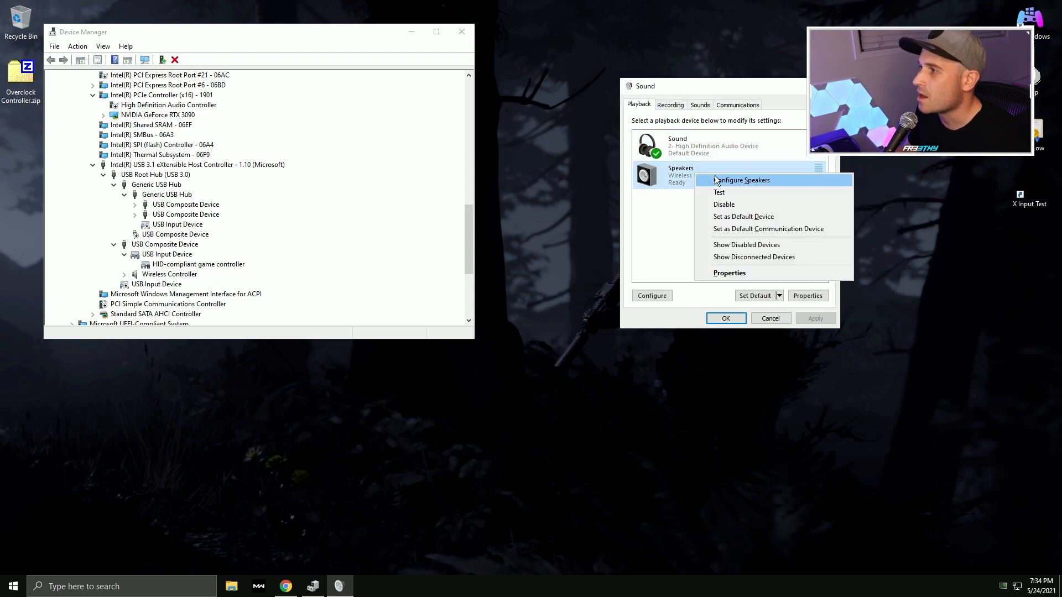
left_click(669, 105)
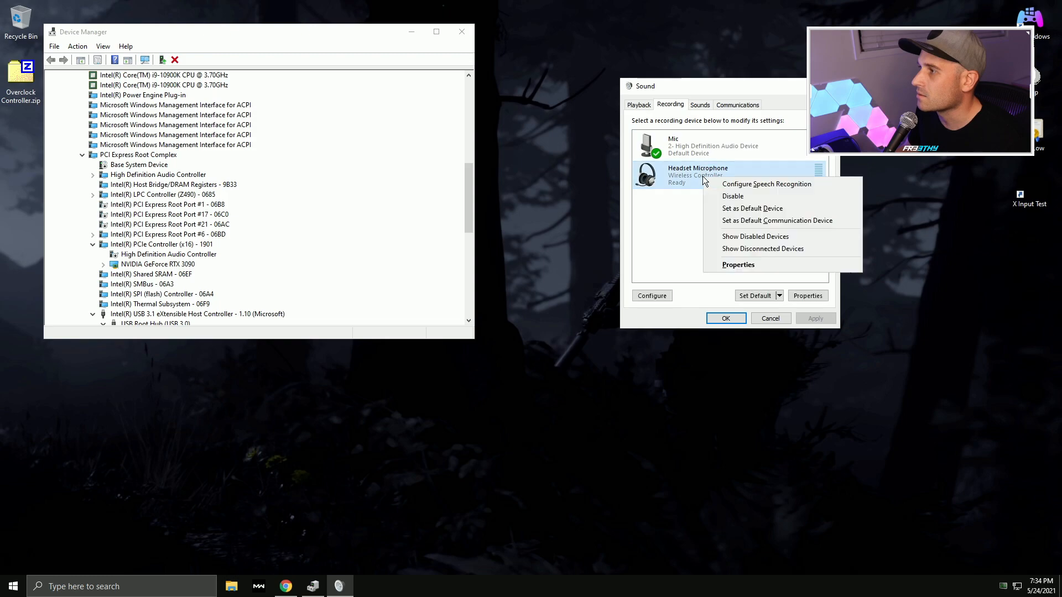
left_click(732, 195)
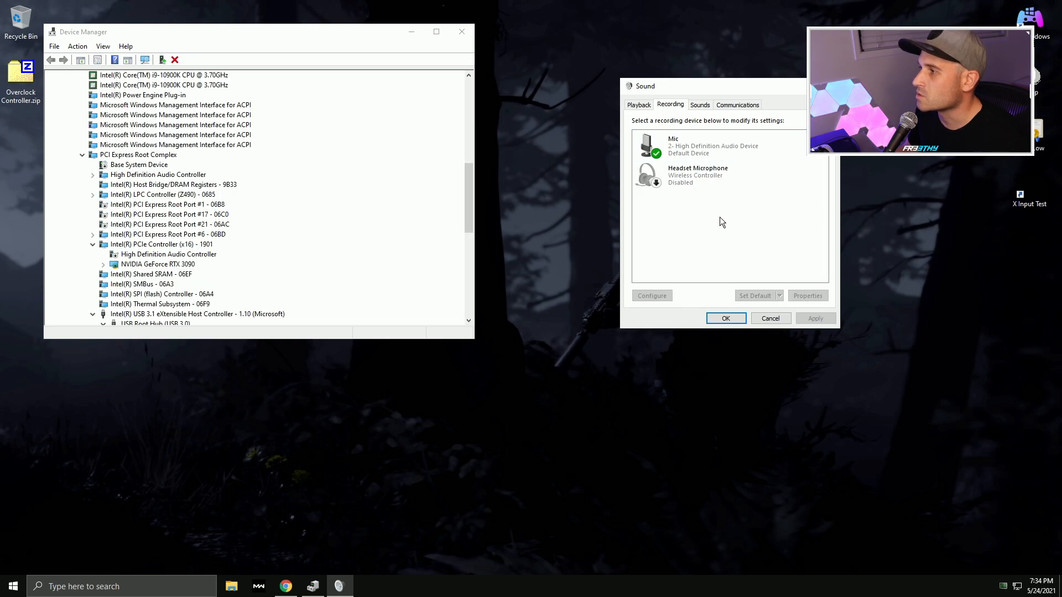
Disable the Wireless Controller device in Device Manager and confirm
scroll("down", 3)
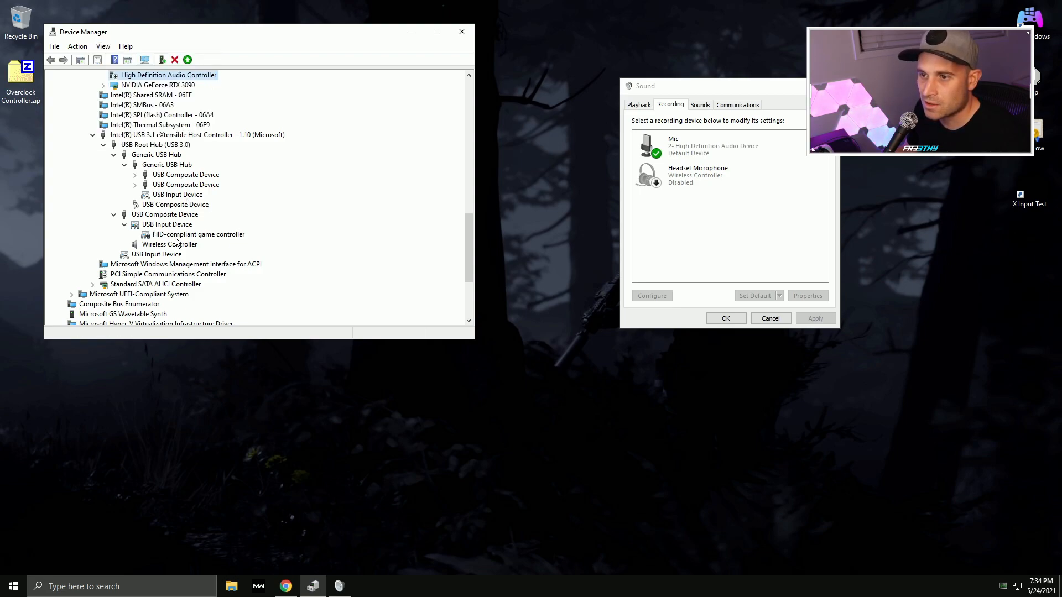
left_click(170, 244)
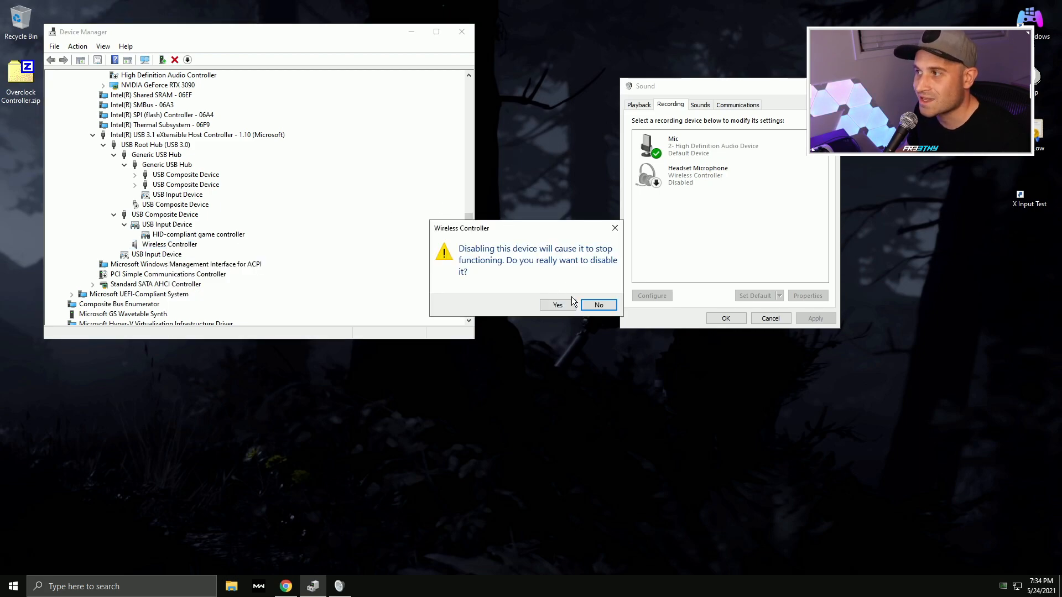
left_click(556, 305)
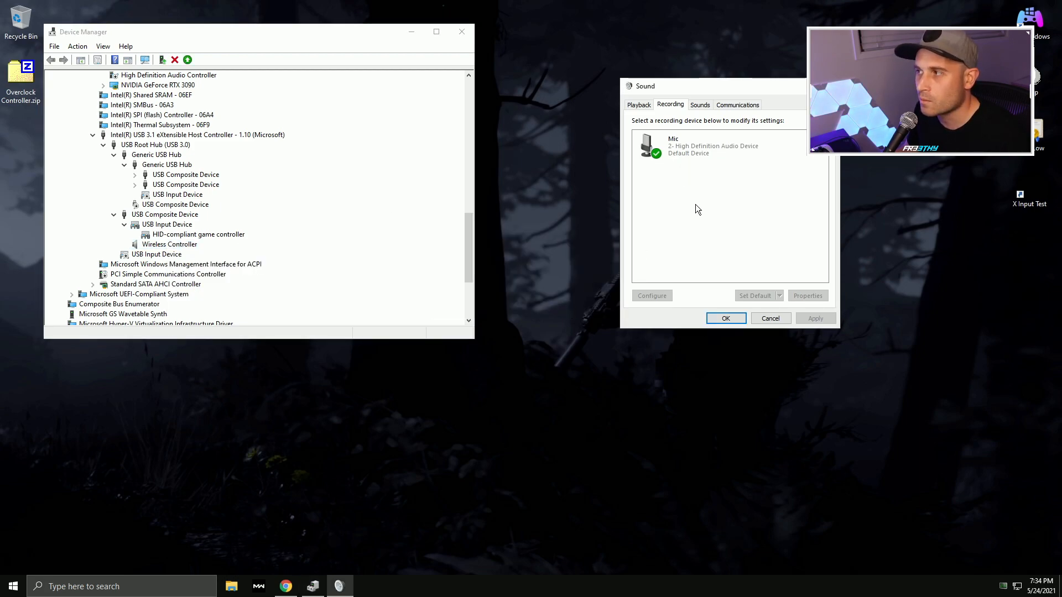
left_click(461, 31)
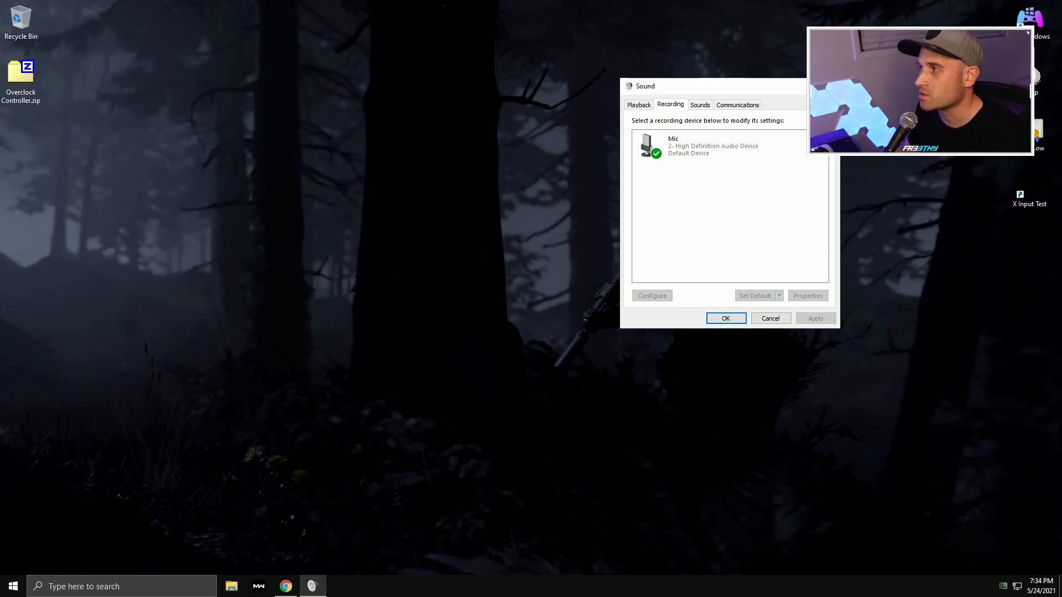
Accept DS4Windows' .NET prompt and start downloading the 64-bit .NET 5.0 Desktop Runtime
left_click(725, 318)
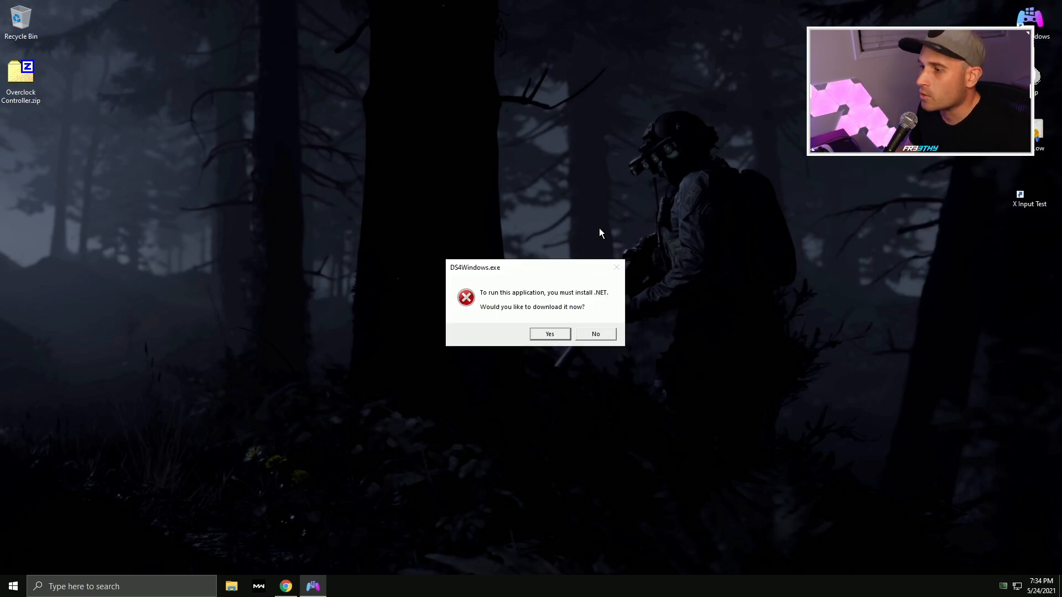
mouse_move(560, 291)
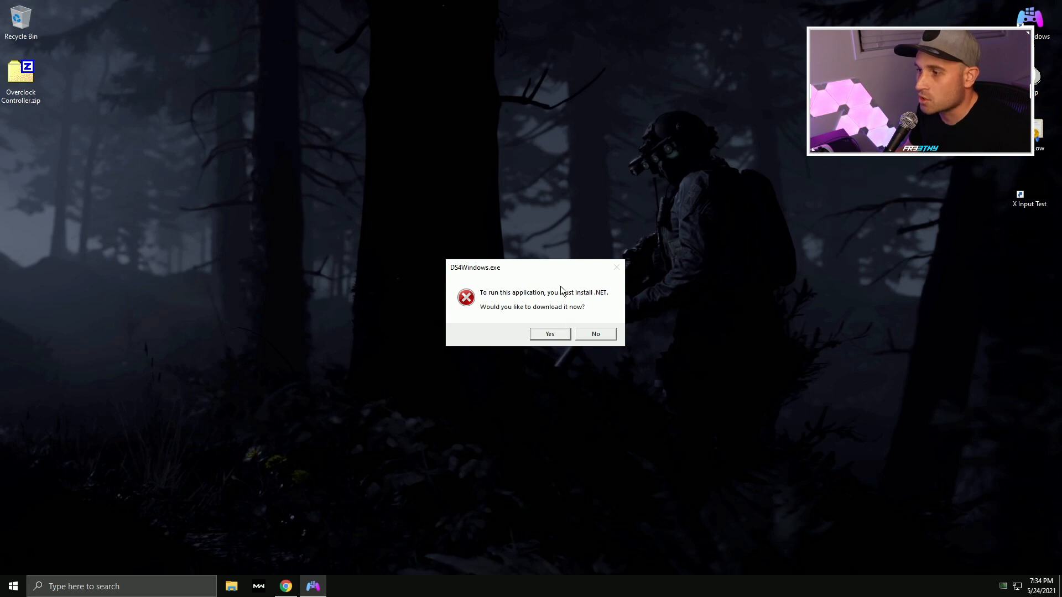
mouse_move(608, 304)
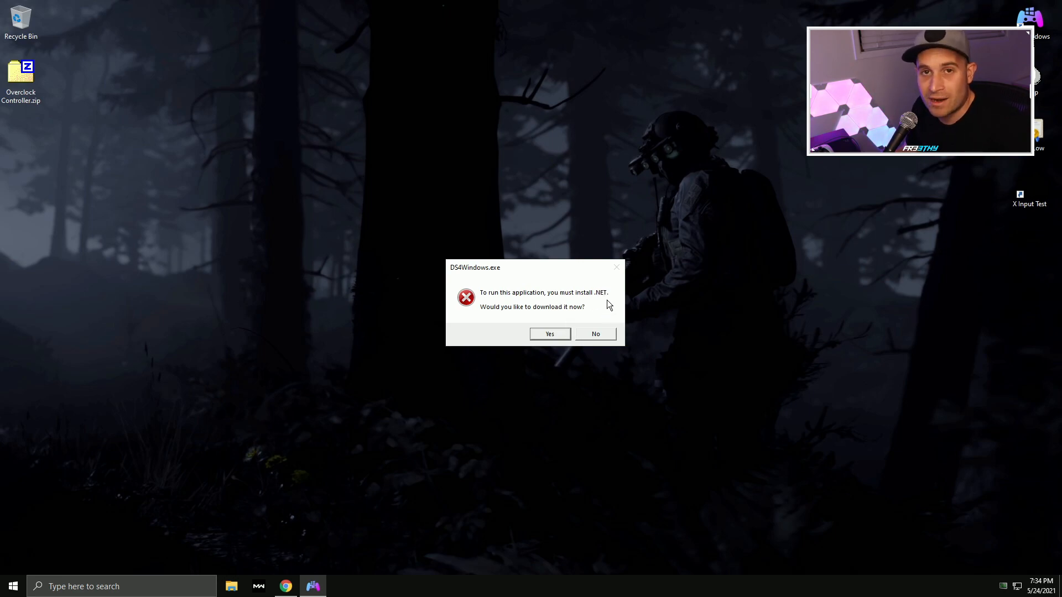
mouse_move(559, 329)
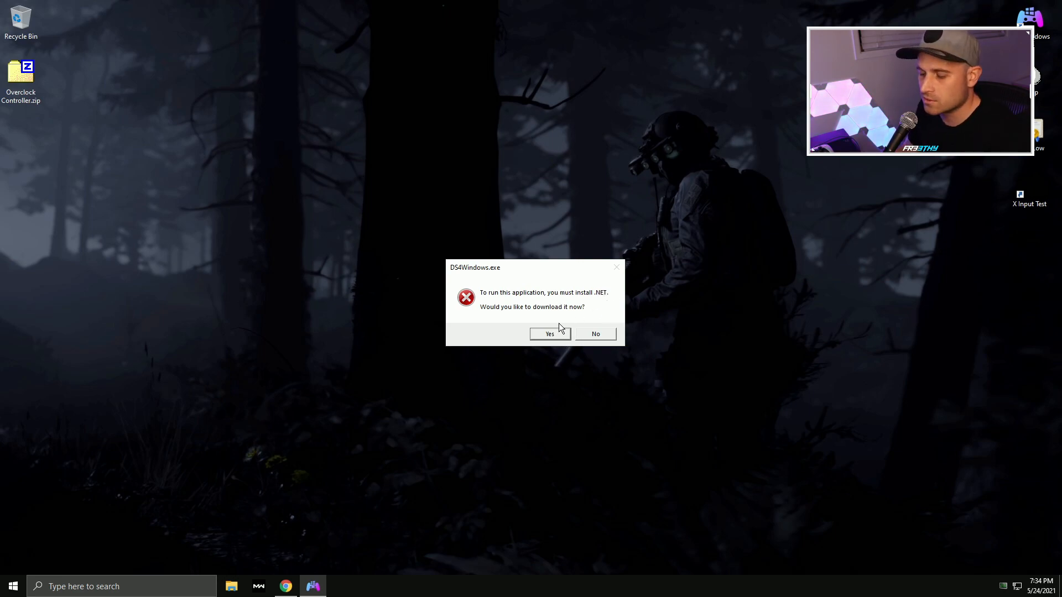
left_click(549, 333)
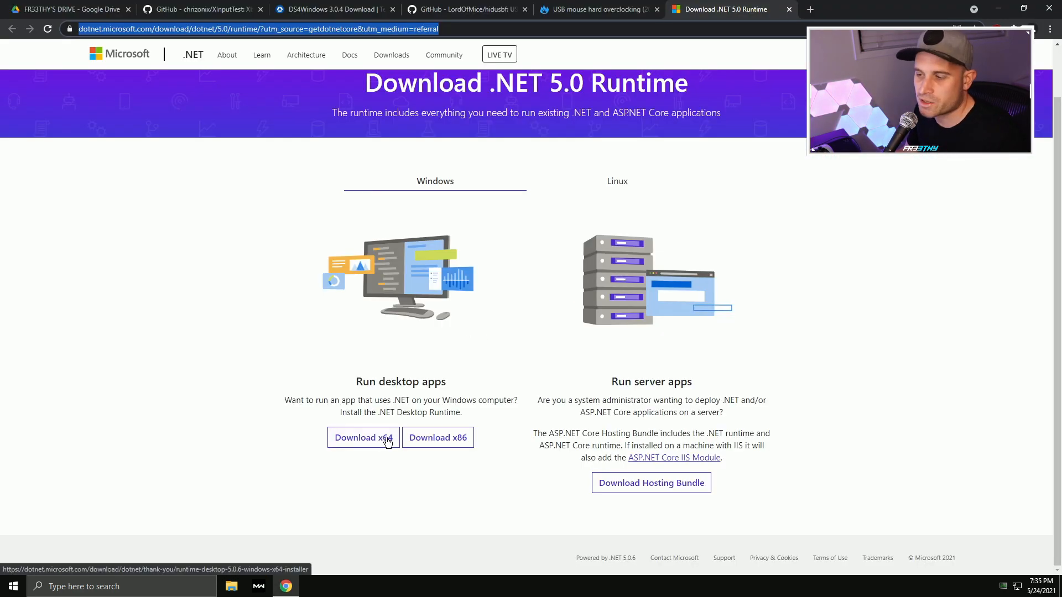
left_click(362, 438)
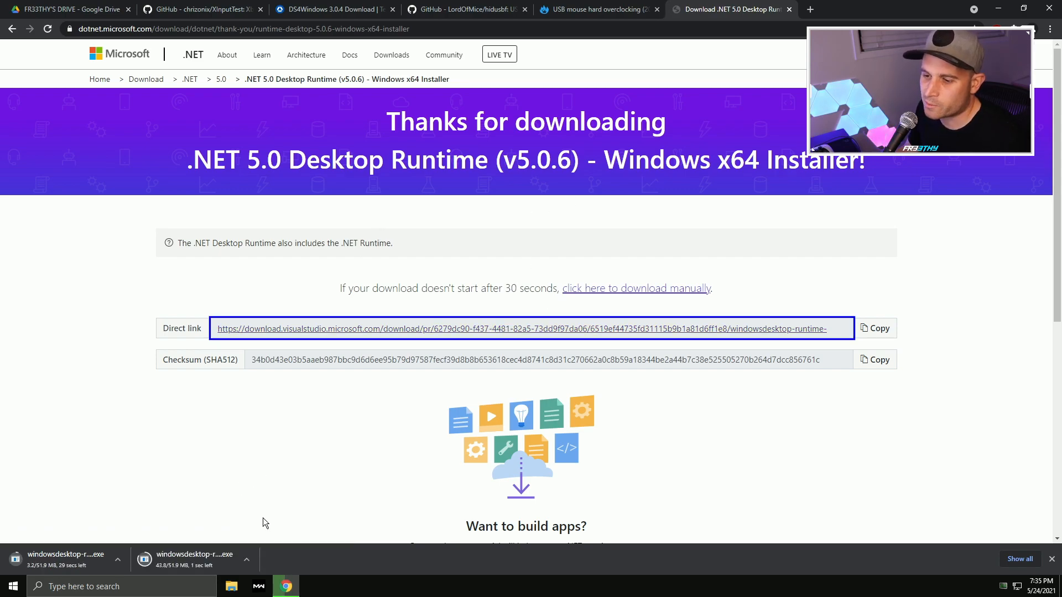
mouse_move(200, 440)
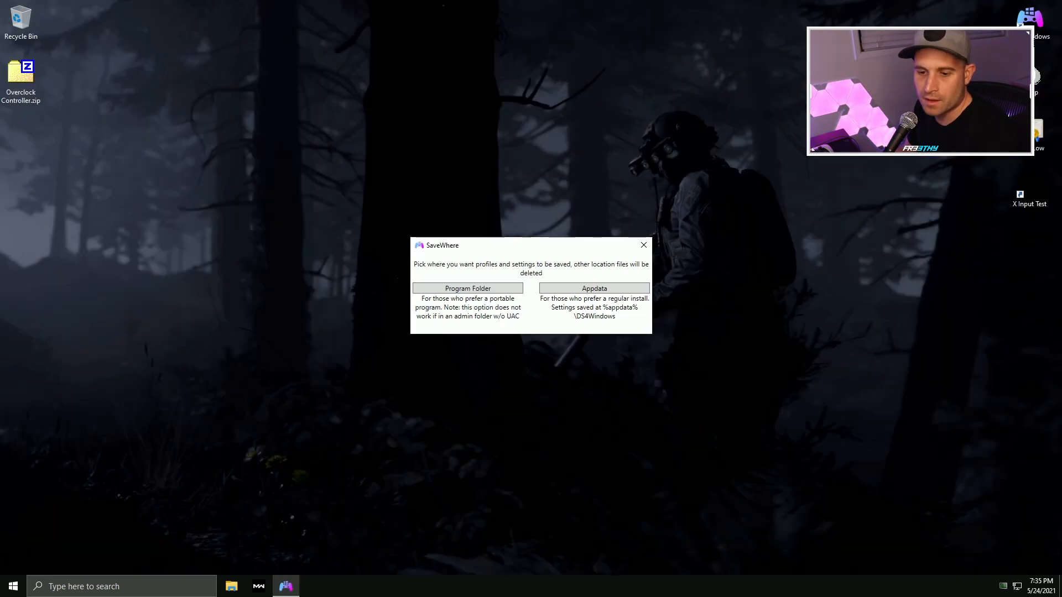
mouse_move(704, 82)
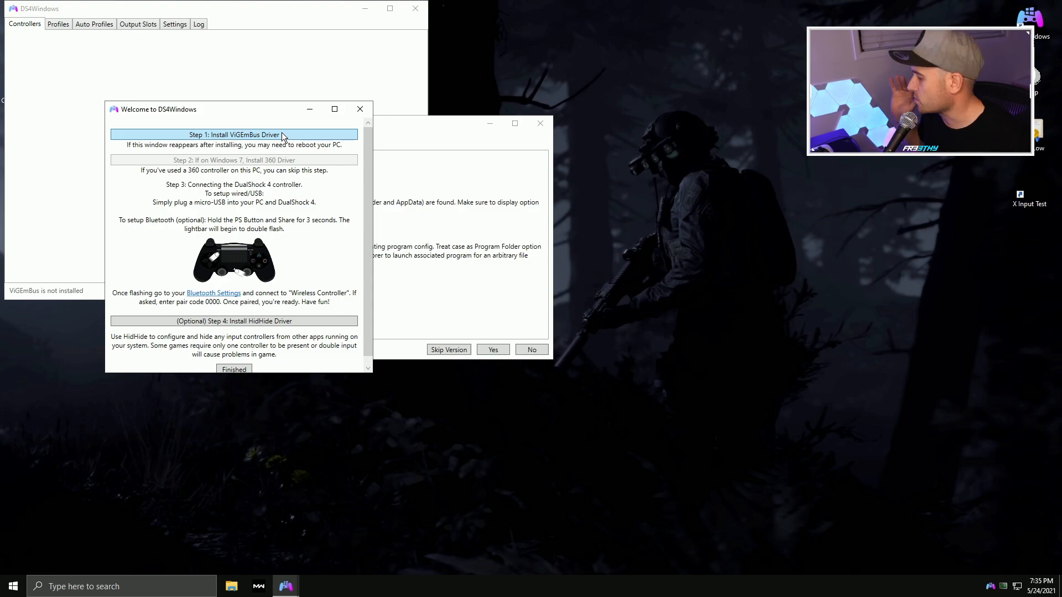
mouse_move(244, 117)
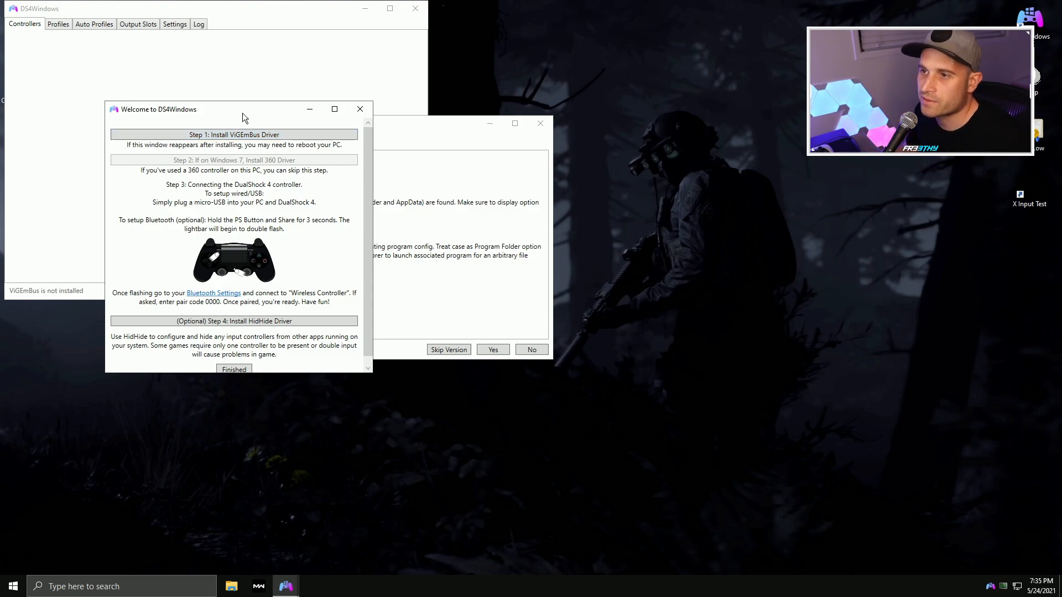
Launch the ViGEmBus driver installer from the DS4Windows welcome guide and begin installation
left_click(233, 133)
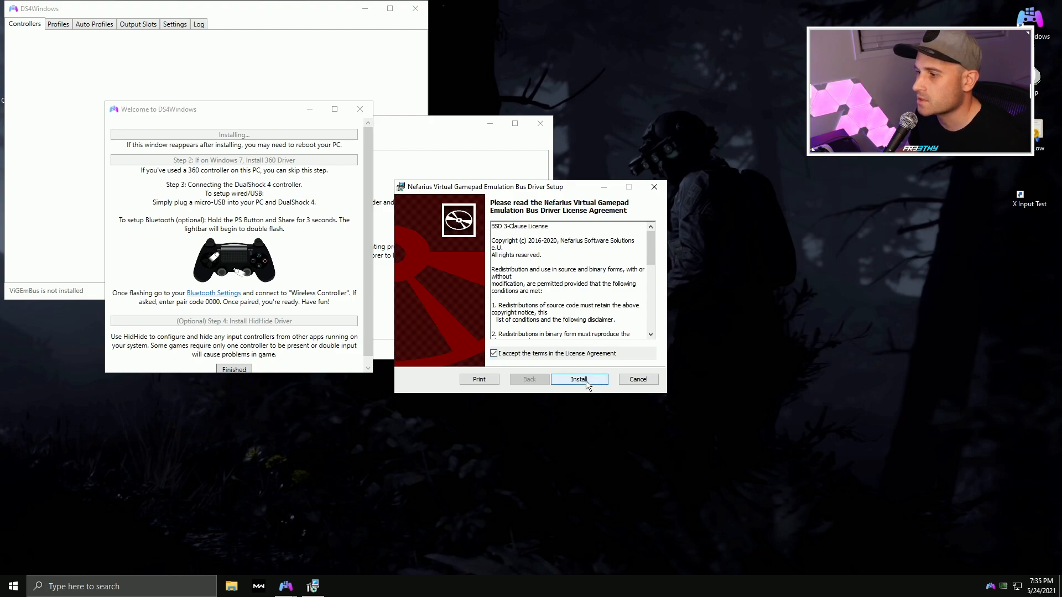
left_click(577, 379)
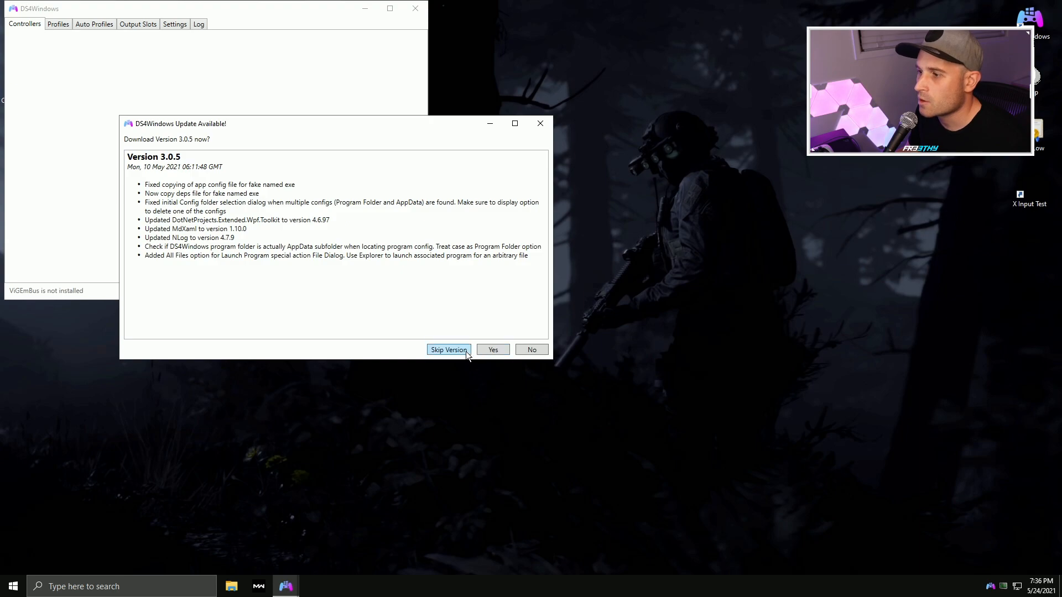
mouse_move(493, 350)
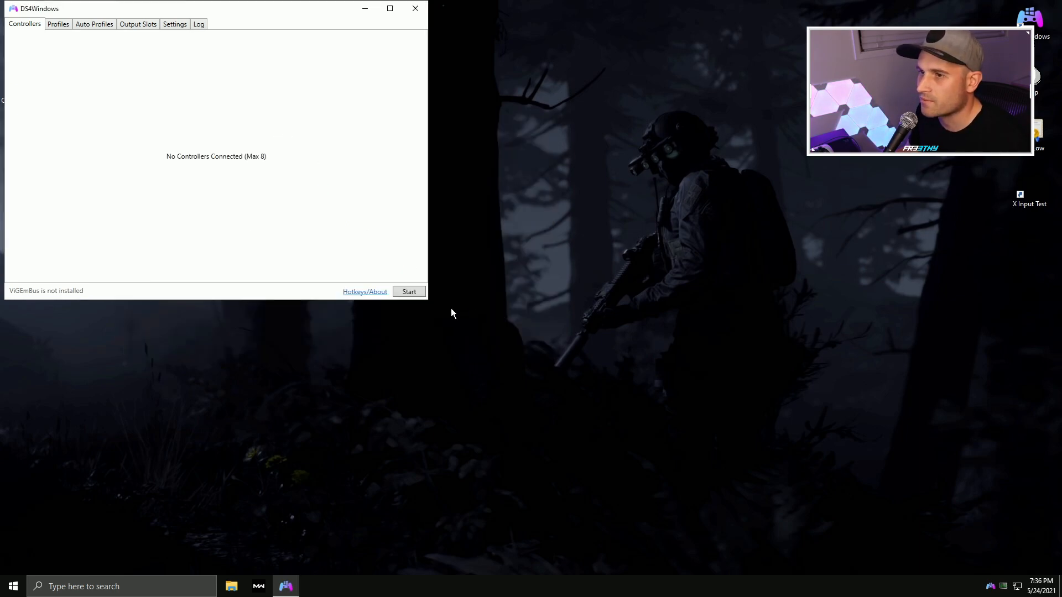
Exit DS4Windows from the system tray and bring Device Manager back up
left_click_drag(203, 8, 227, 29)
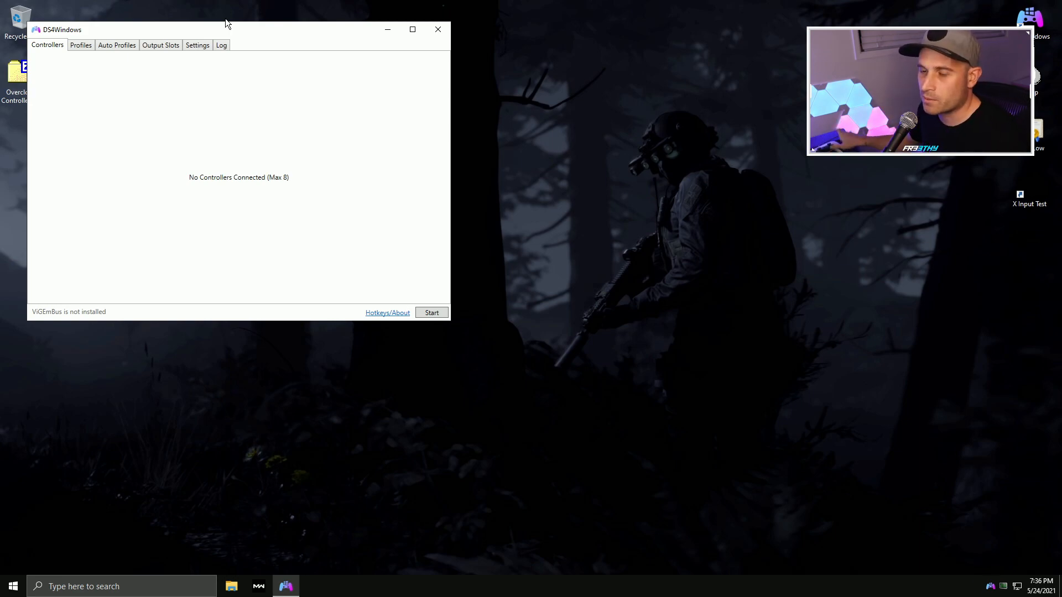
mouse_move(209, 128)
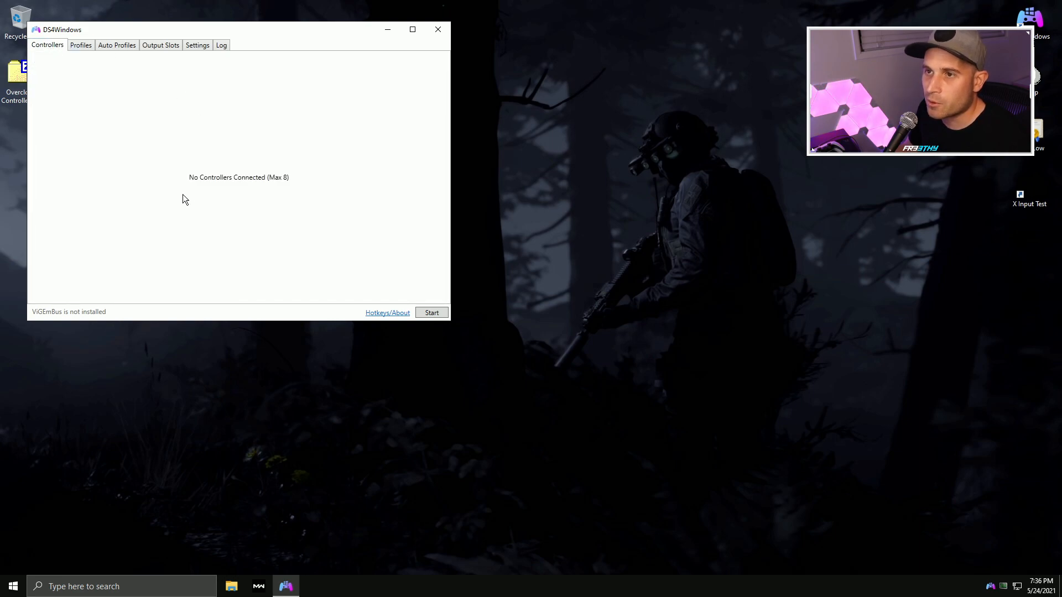
right_click(12, 586)
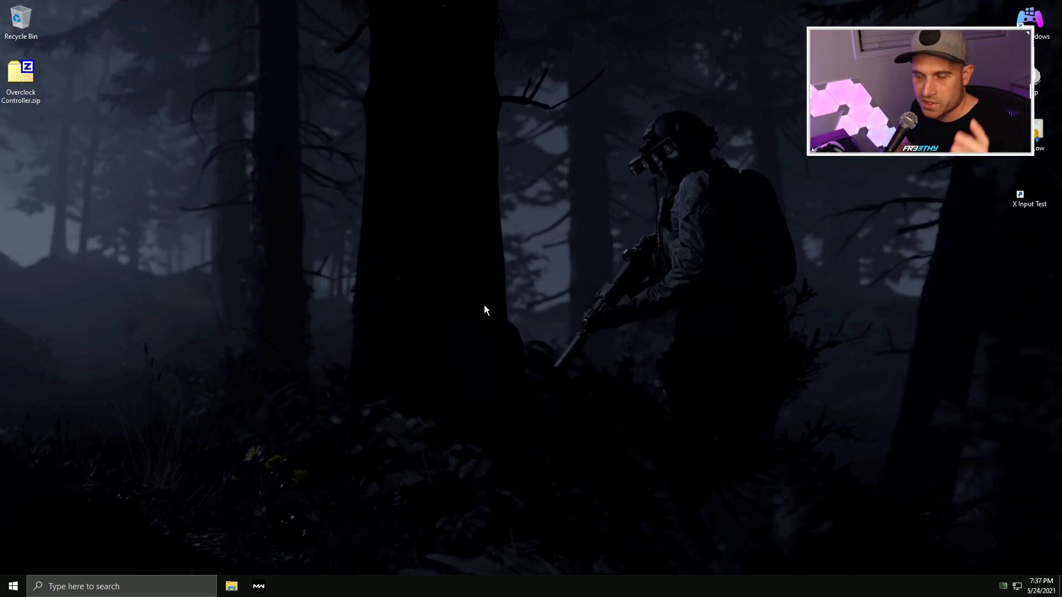
mouse_move(407, 381)
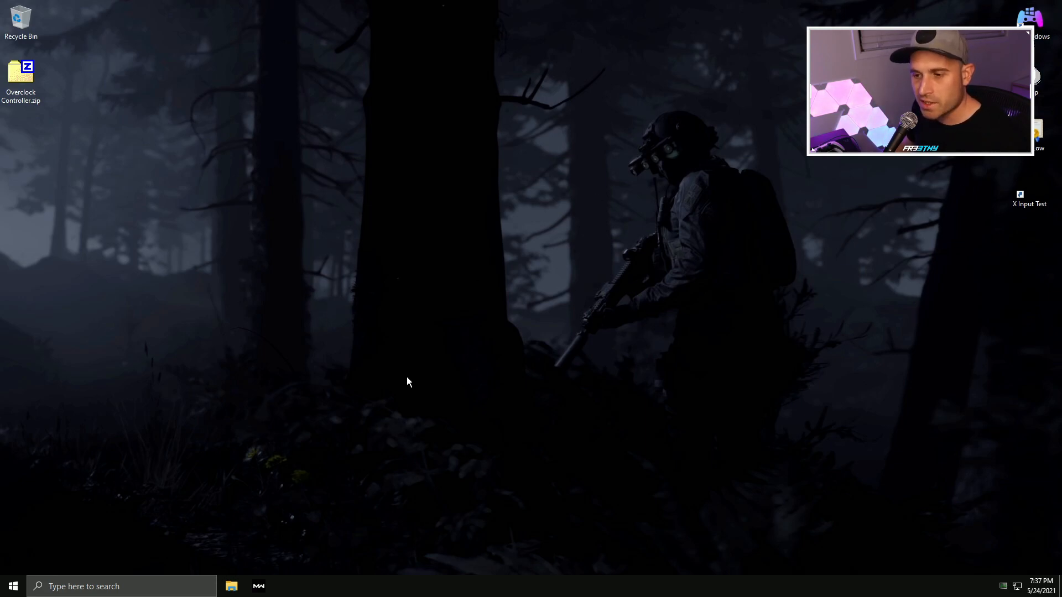
mouse_move(534, 221)
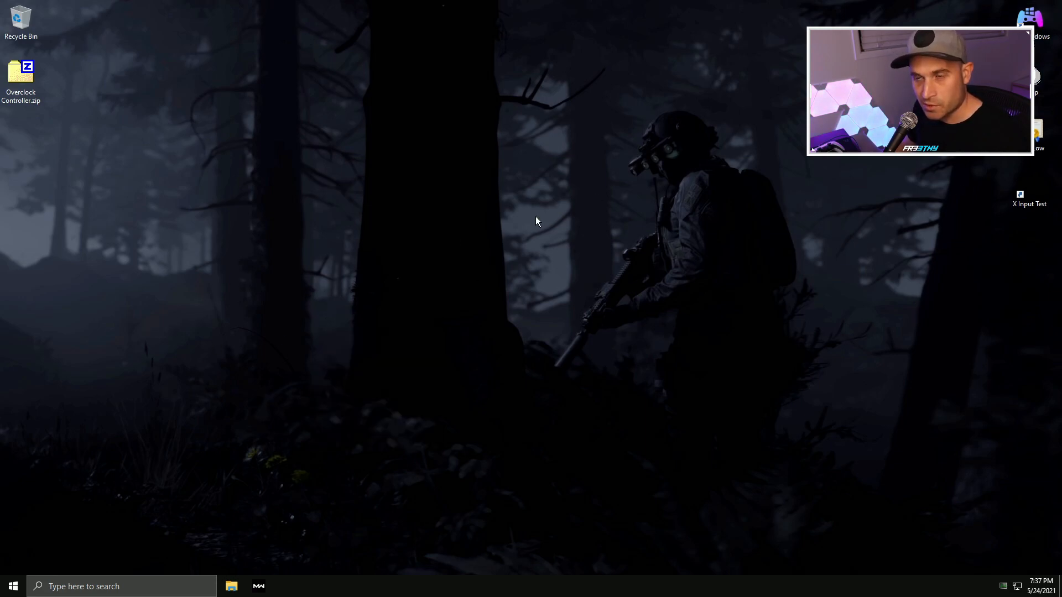
mouse_move(358, 237)
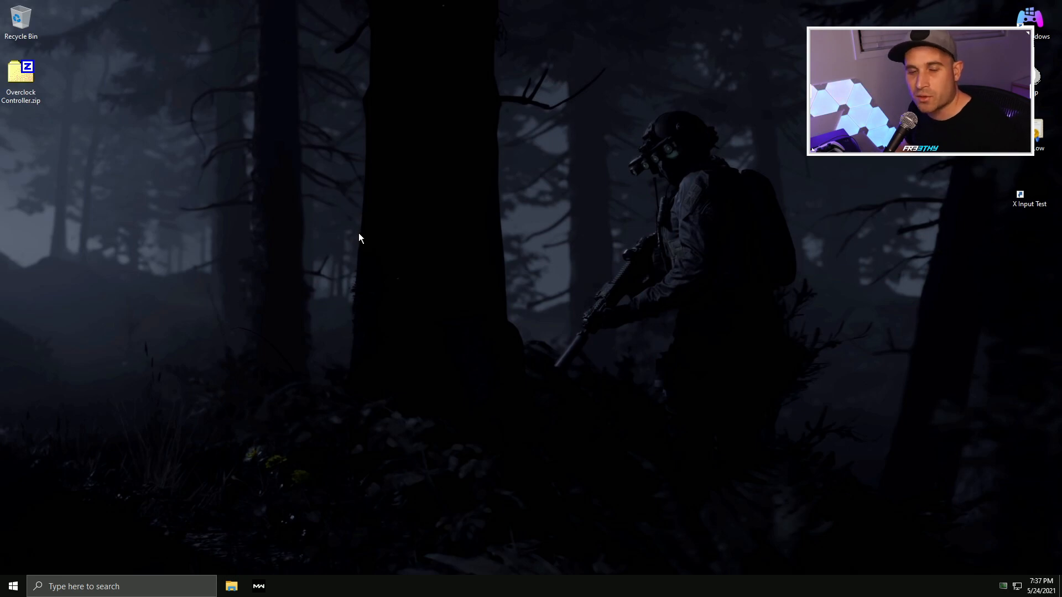
left_click(122, 585)
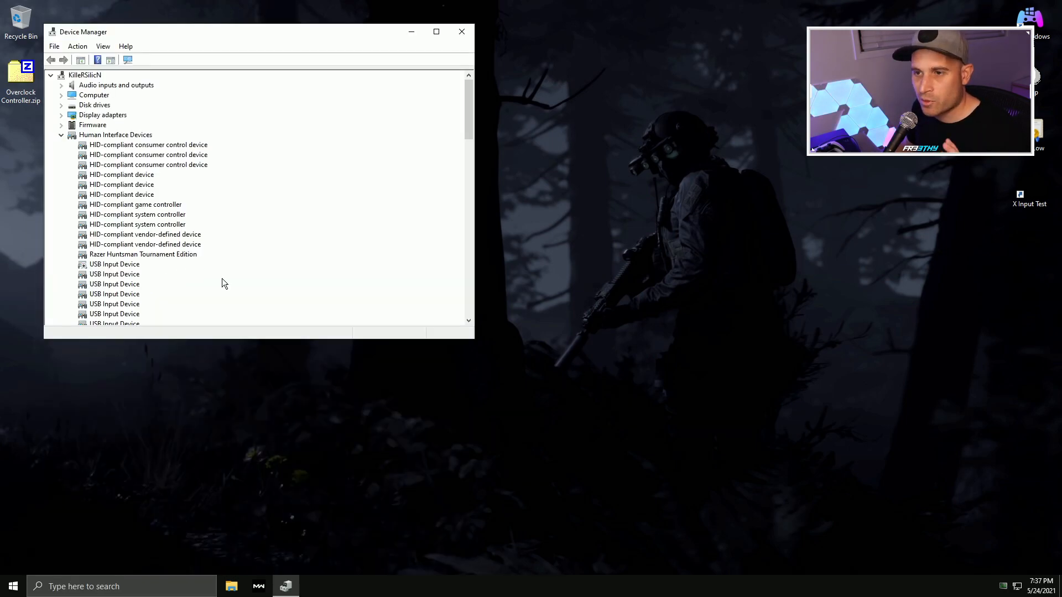
Bring up Uninstall device for the Nefarius Virtual Gamepad Emulation Bus, cancel it, and close Device Manager
left_click(102, 46)
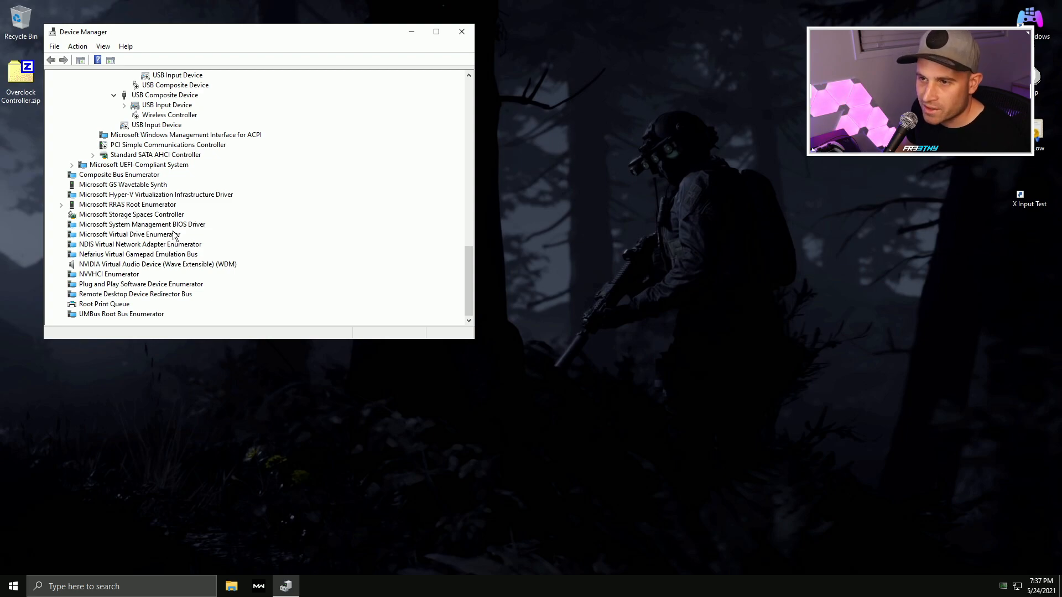
mouse_move(199, 176)
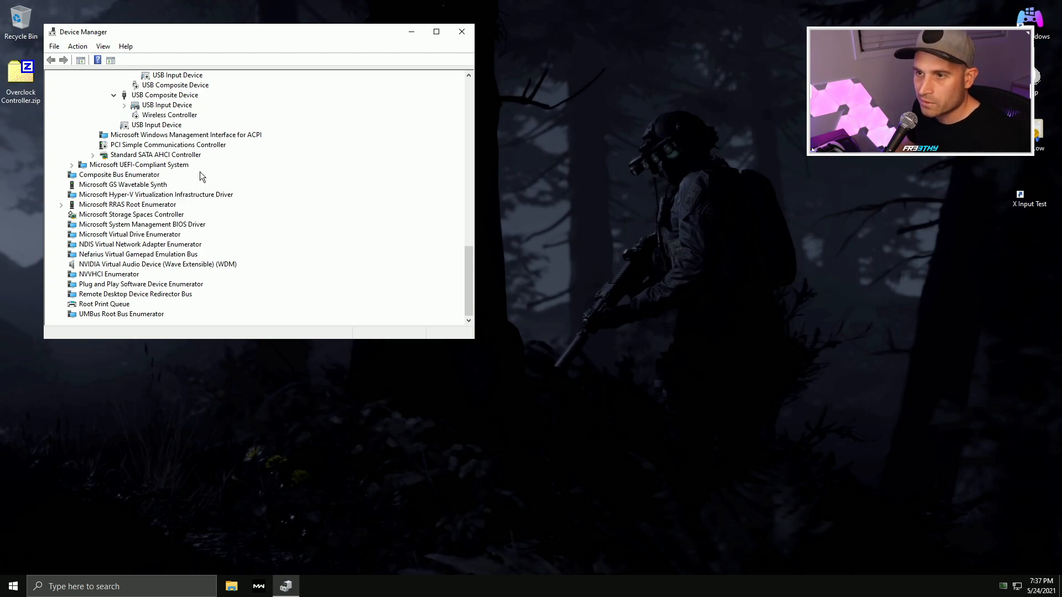
left_click(138, 253)
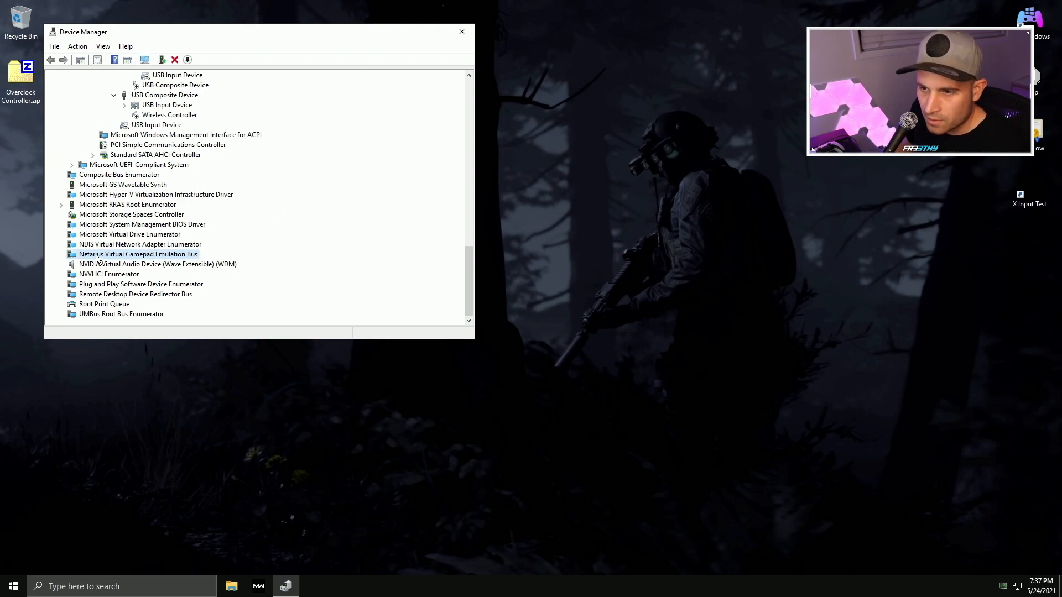
mouse_move(173, 261)
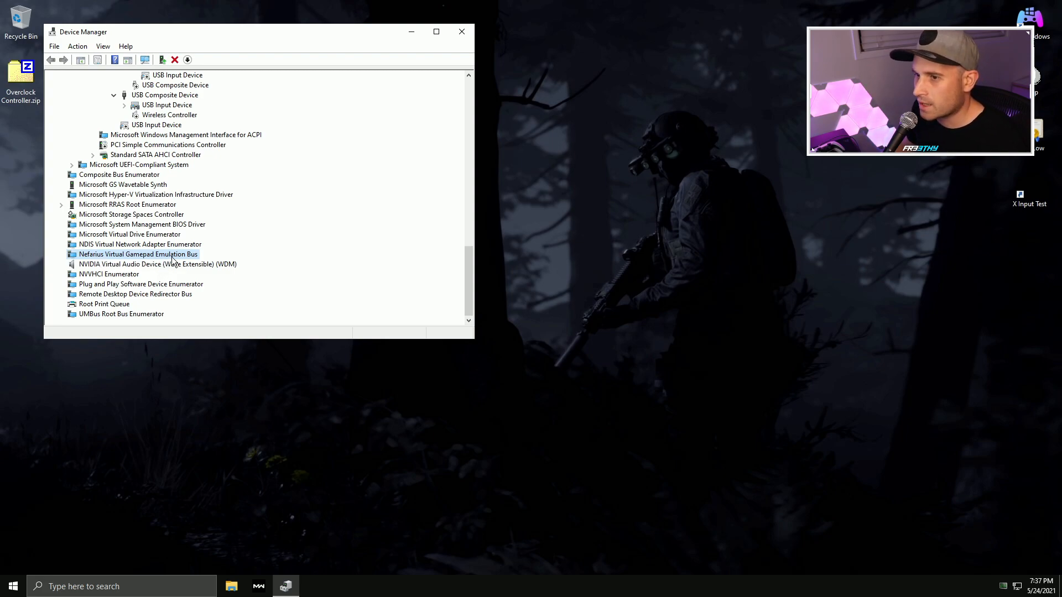
right_click(138, 254)
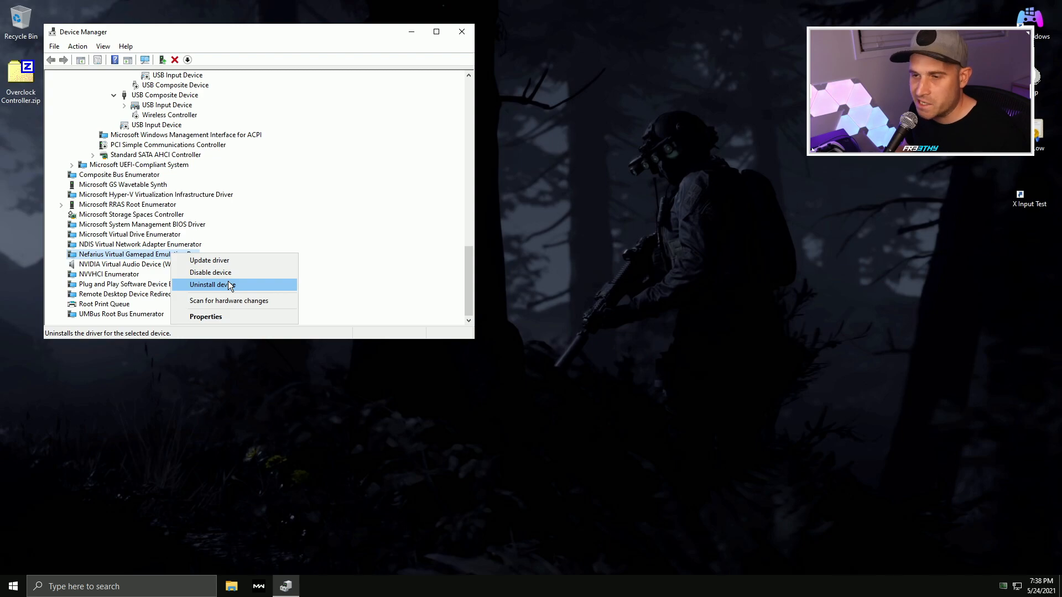
mouse_move(230, 288)
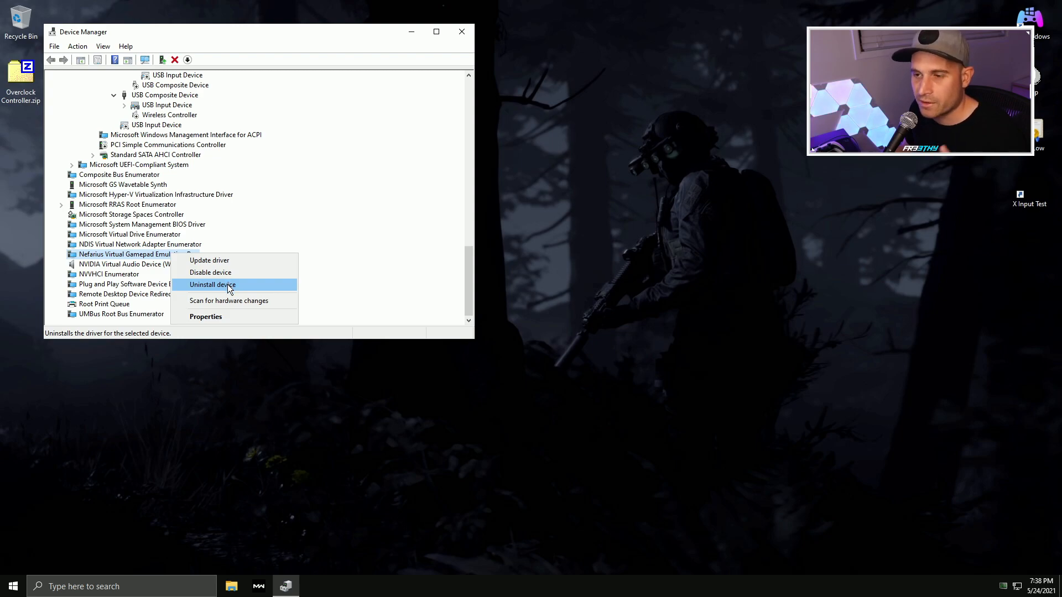
left_click(214, 284)
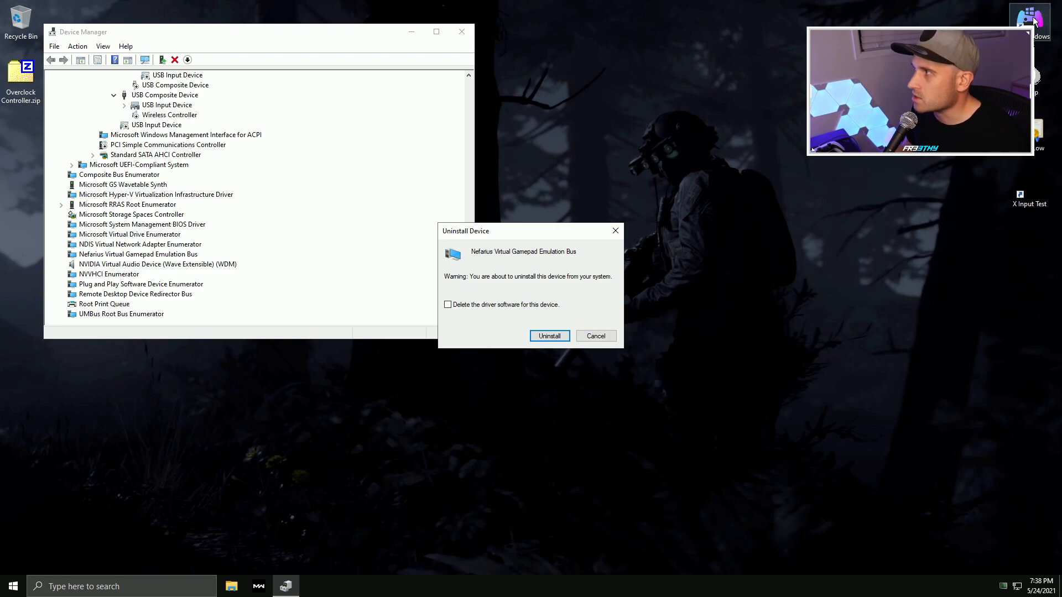
mouse_move(595, 335)
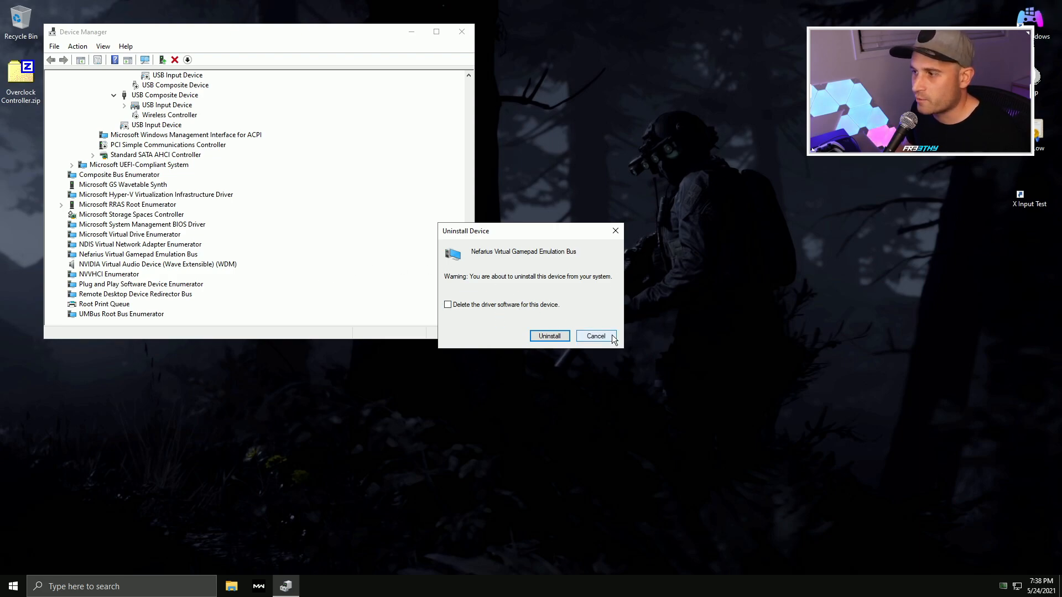
left_click(595, 336)
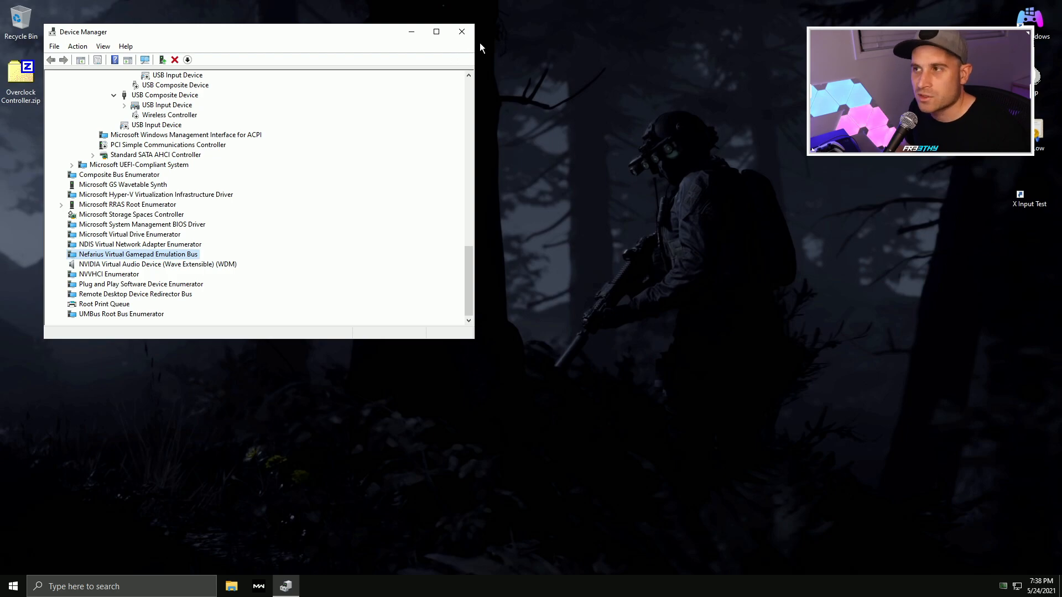
mouse_move(461, 32)
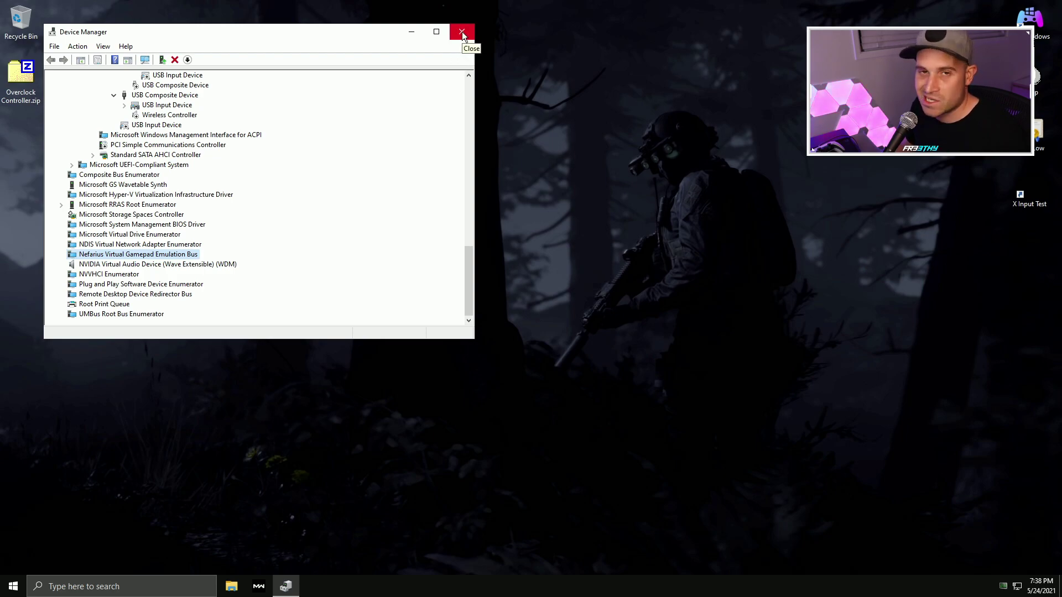
left_click(462, 32)
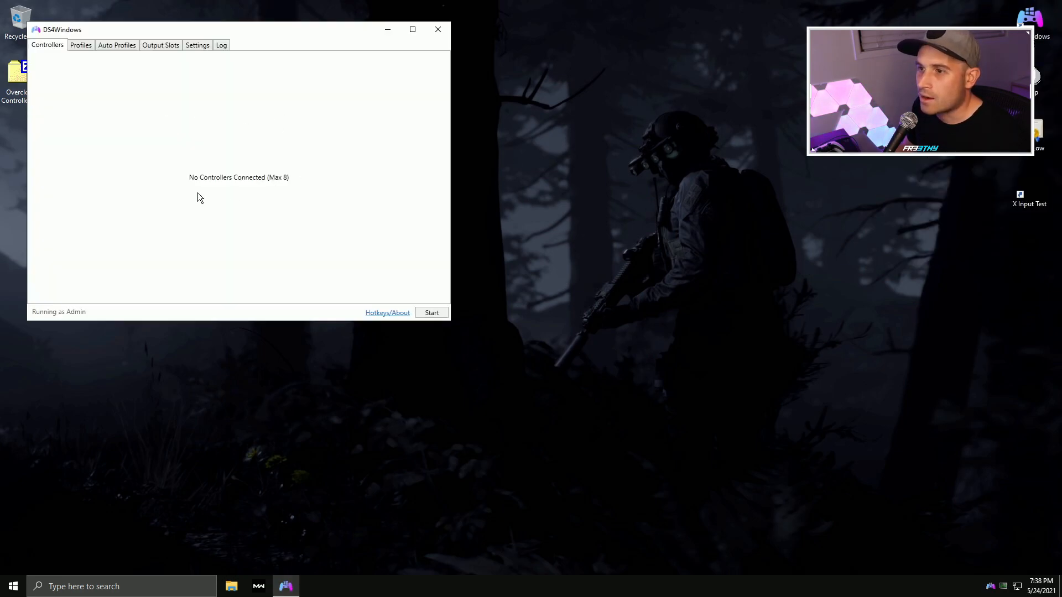
Start controller handling so the DualSense appears, then show the Profiles list
left_click(431, 312)
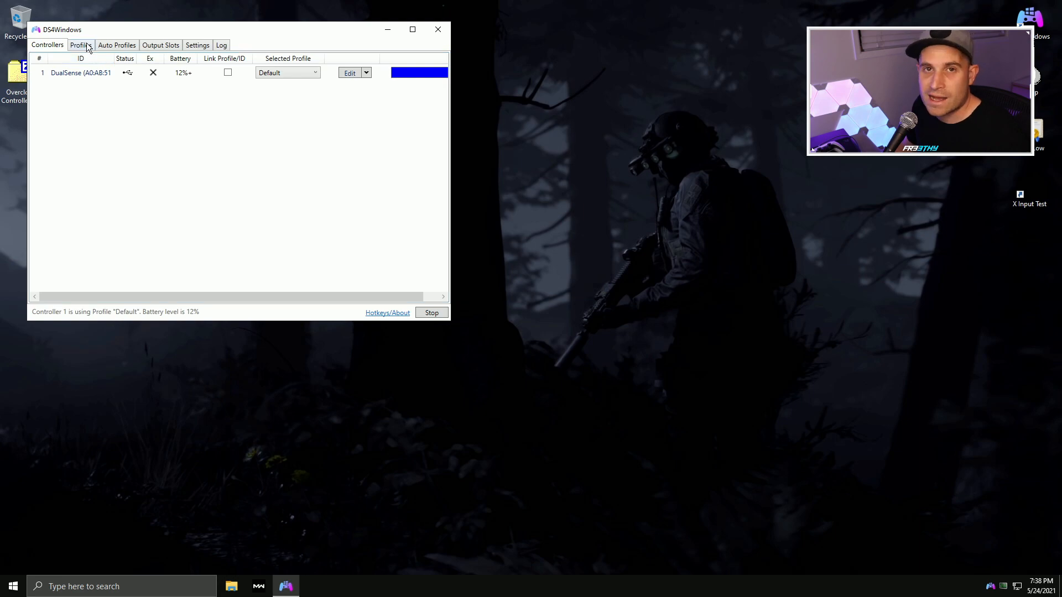
left_click(81, 45)
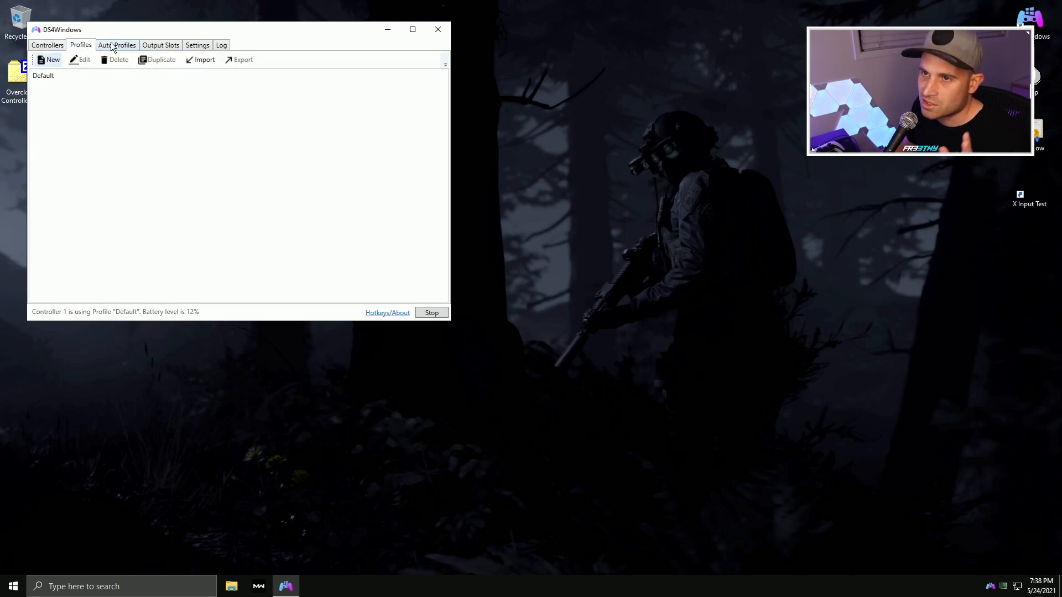
Create profile SAVE from the Gamepad/Xbox 360 preset, save it and assign it to the DualSense
left_click(53, 60)
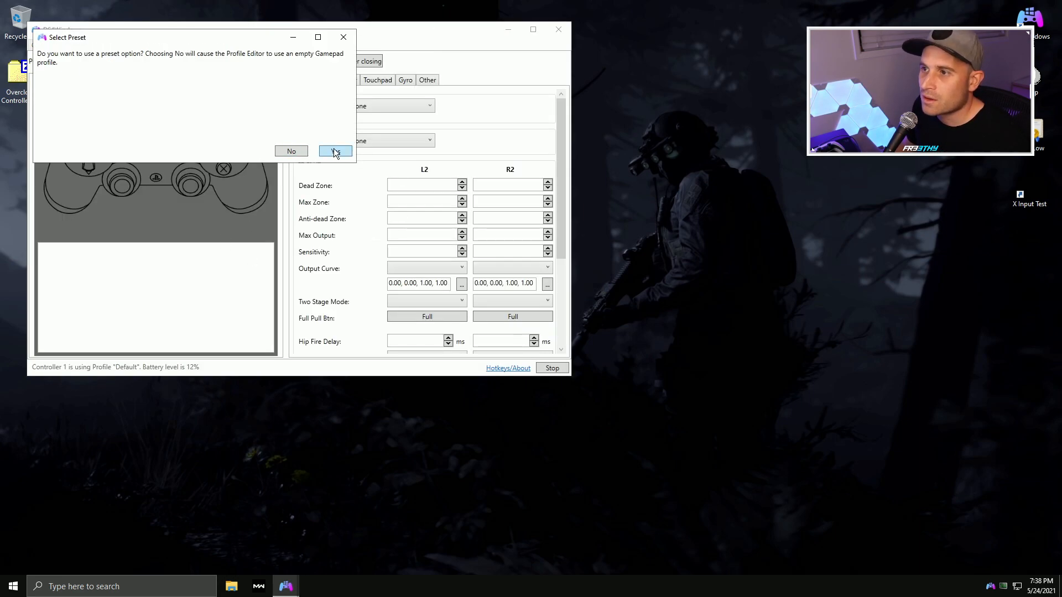
left_click(336, 151)
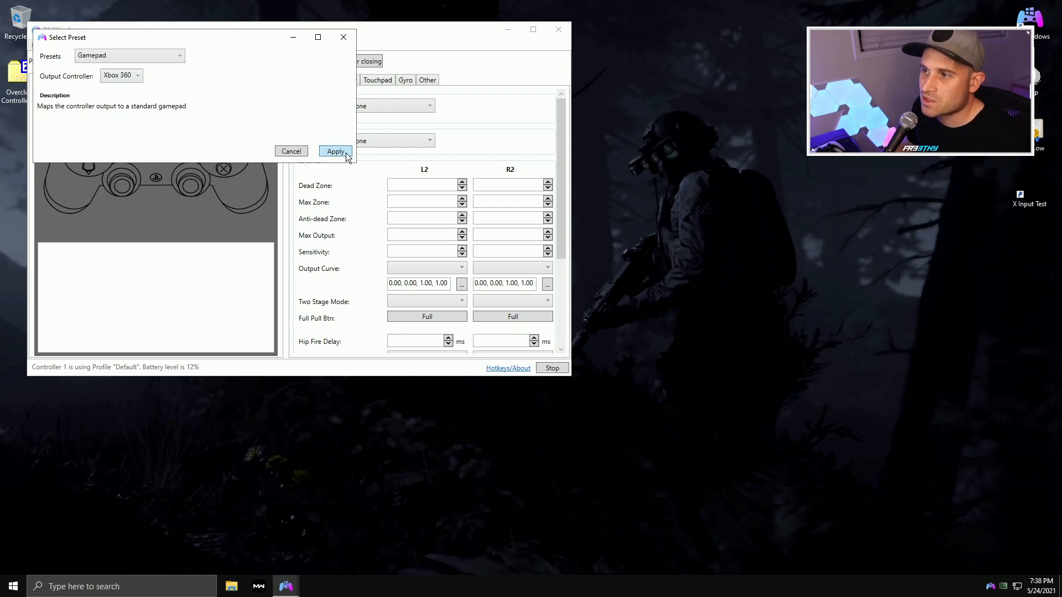
left_click(334, 151)
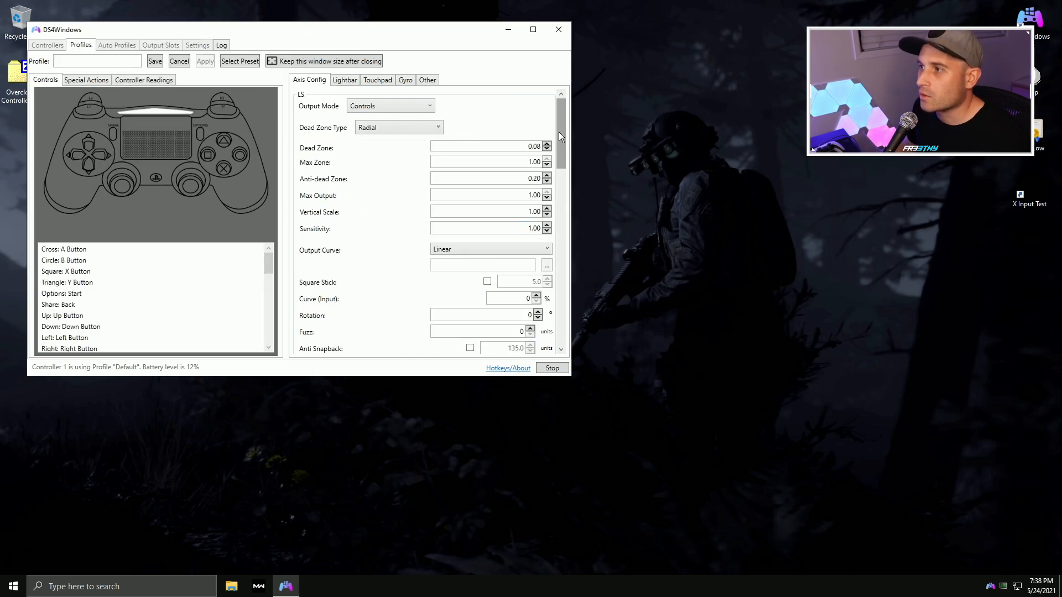
scroll("down", 3)
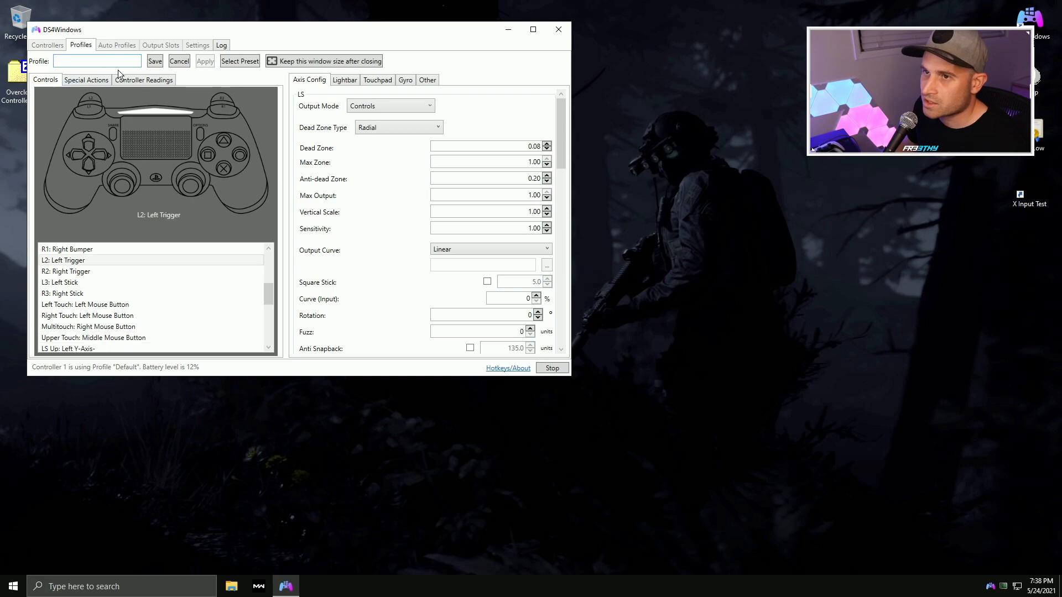
type("SAVE")
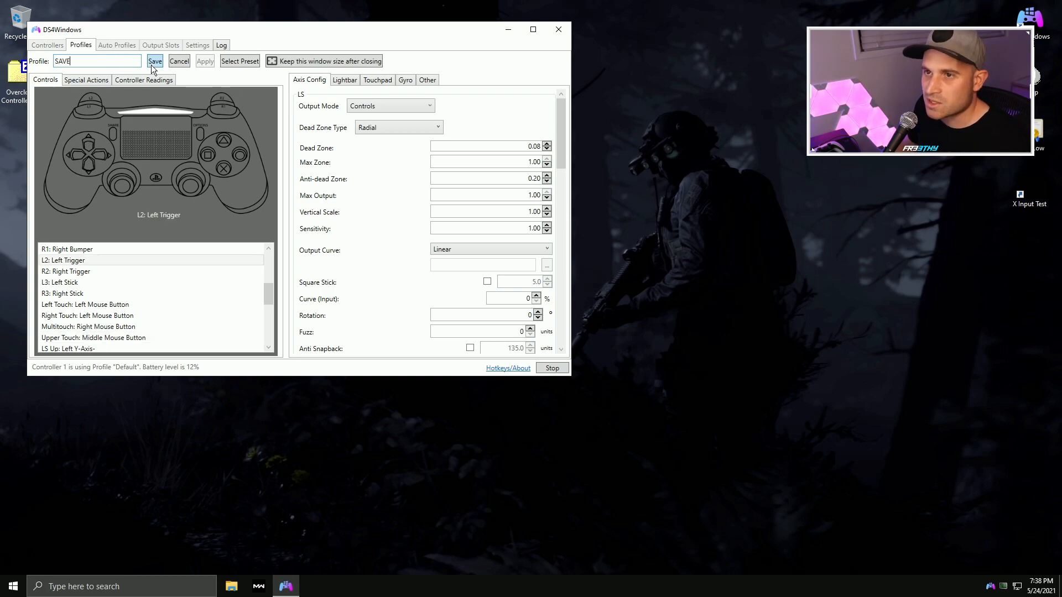
left_click(154, 60)
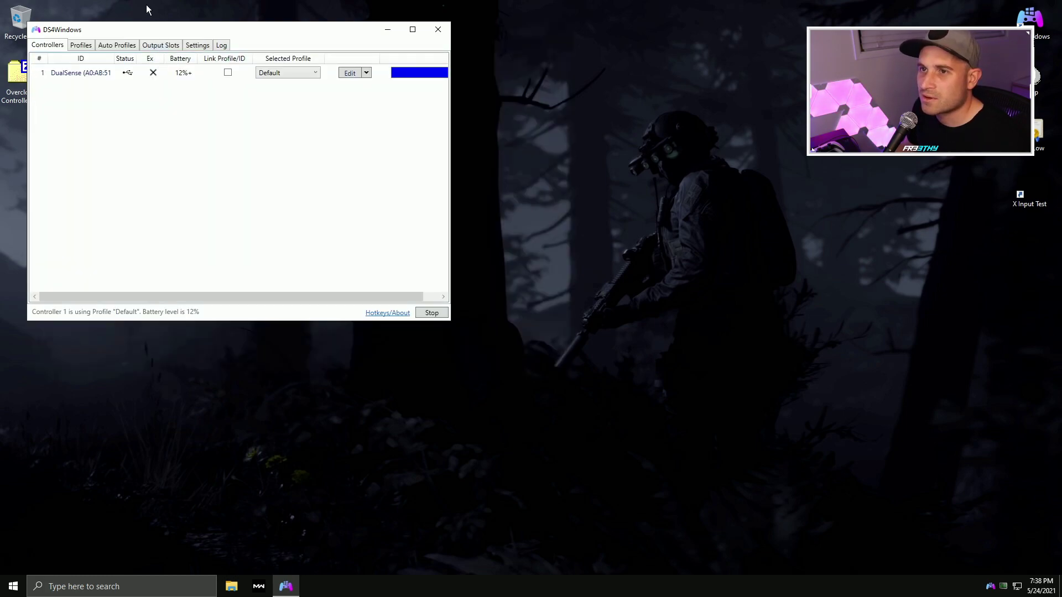
left_click(287, 73)
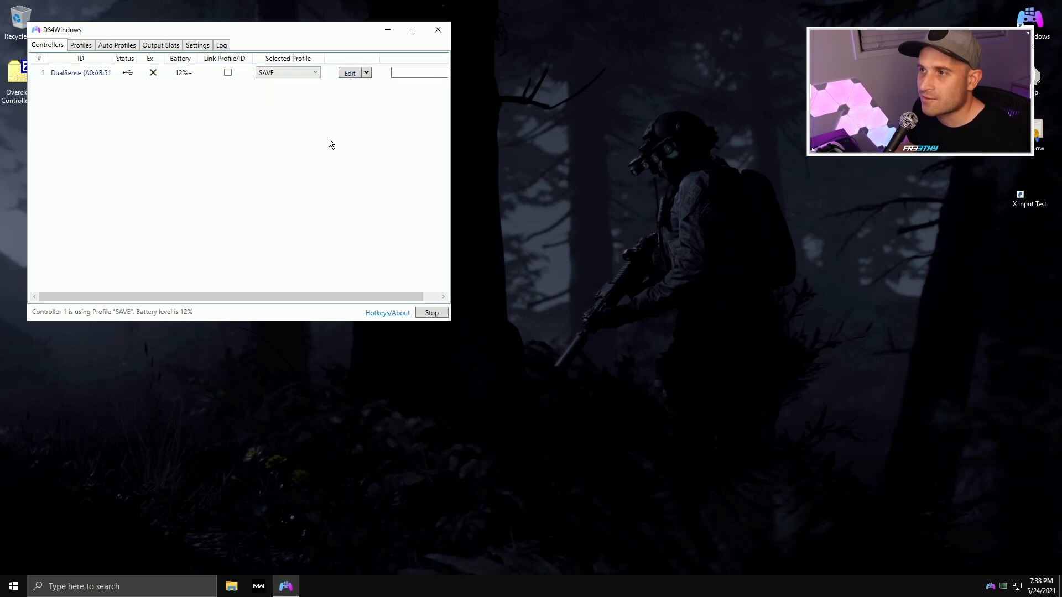
Enable Run At Startup in Settings, close to the tray, and restore DS4Windows from the tray icon
left_click(197, 45)
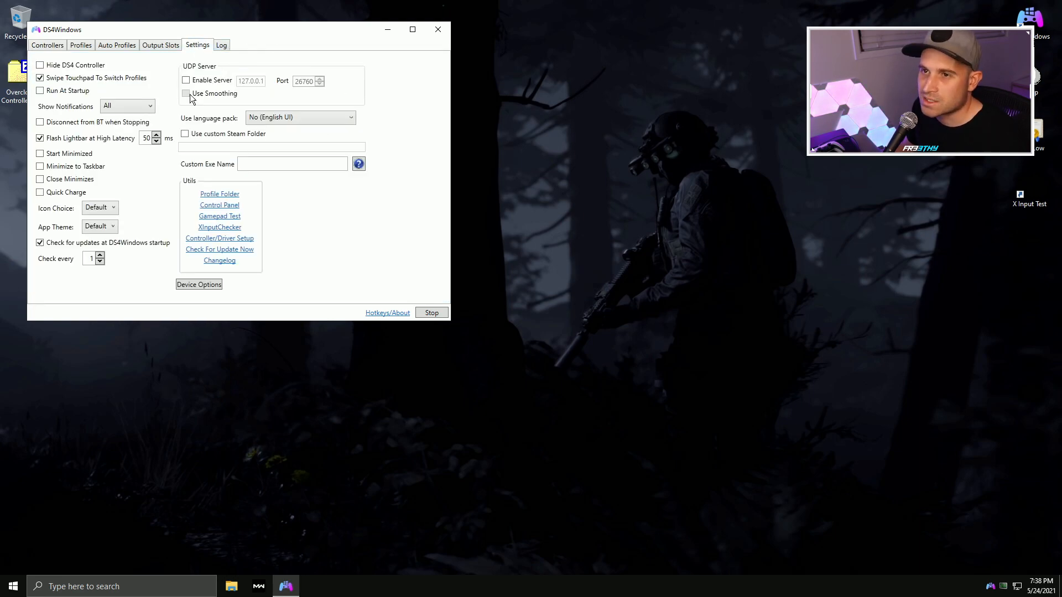
left_click(40, 91)
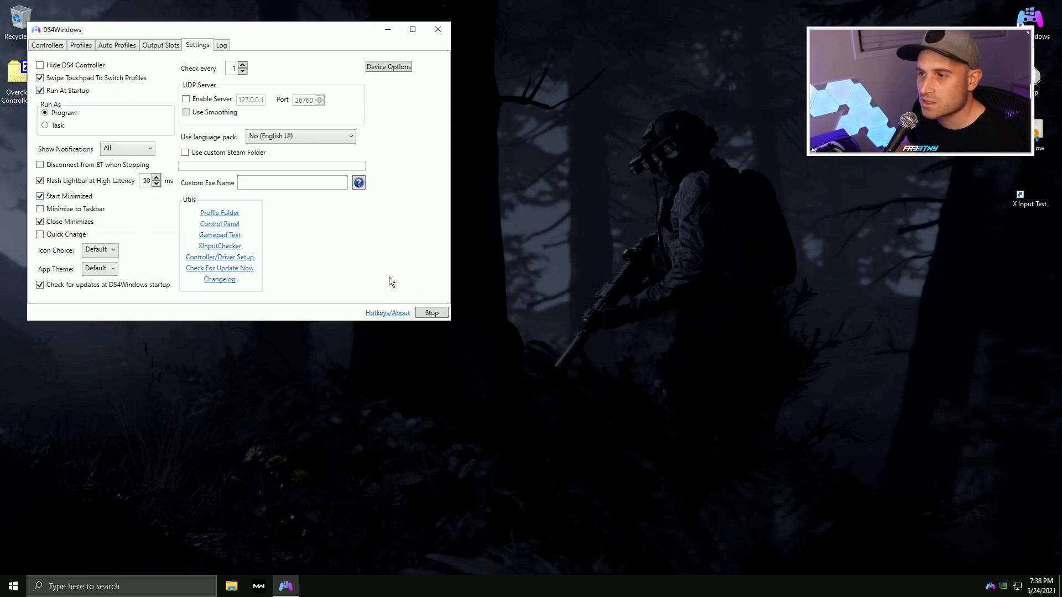
left_click(437, 29)
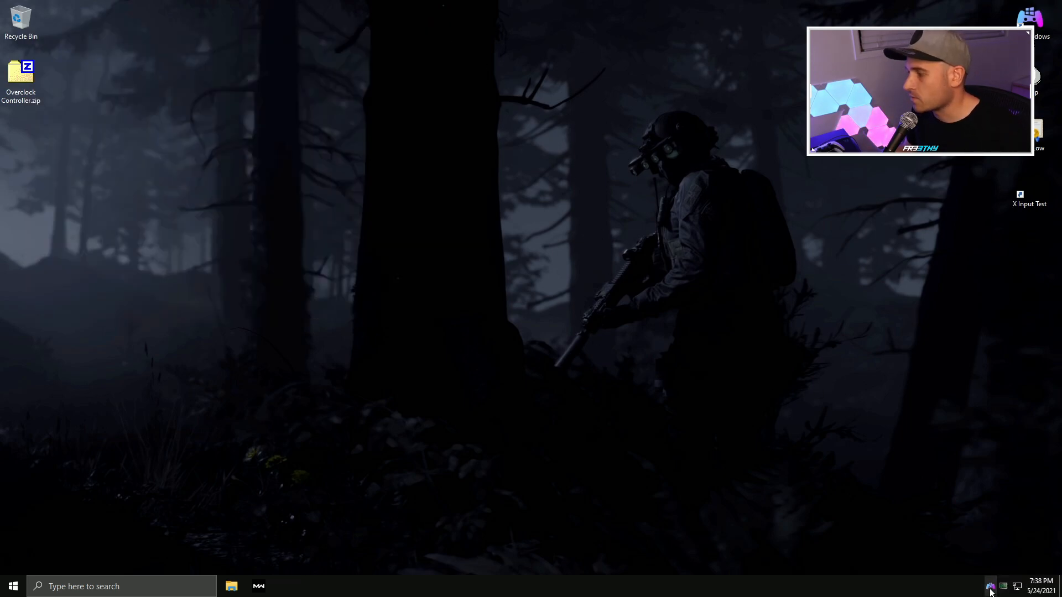
left_click(989, 587)
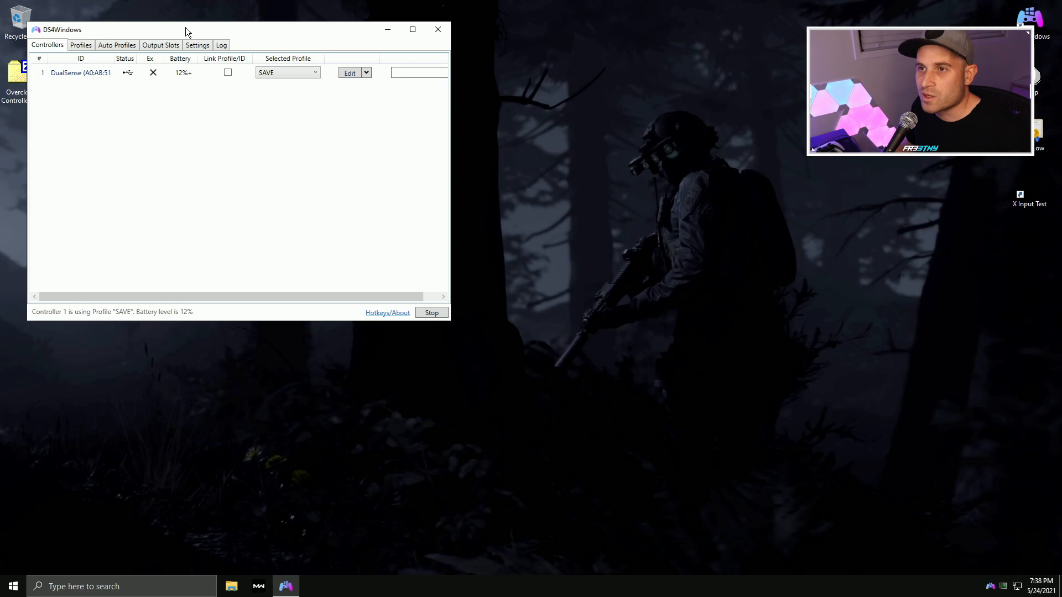
mouse_move(211, 7)
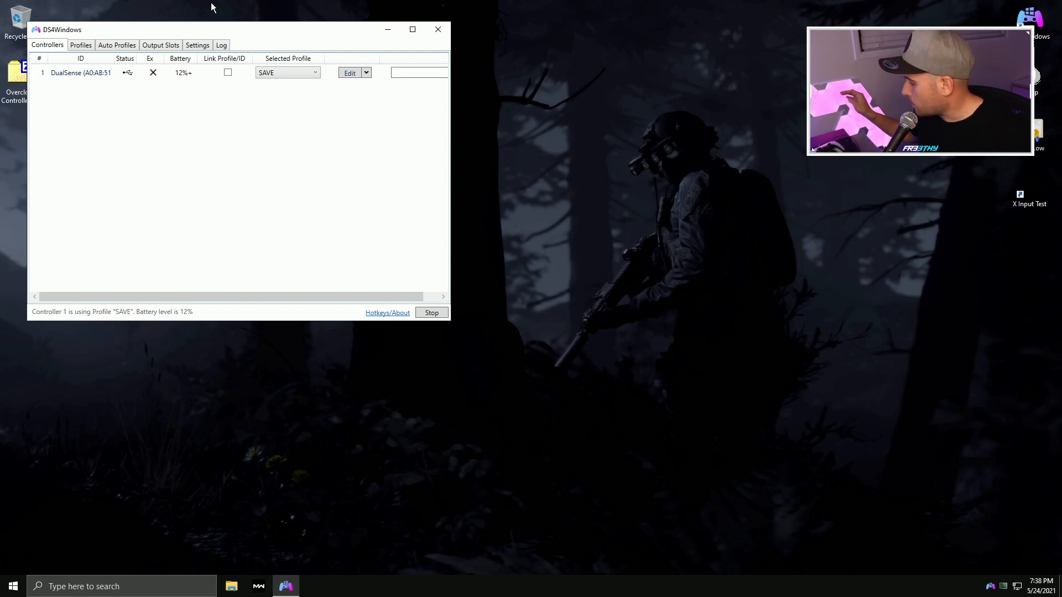
mouse_move(423, 24)
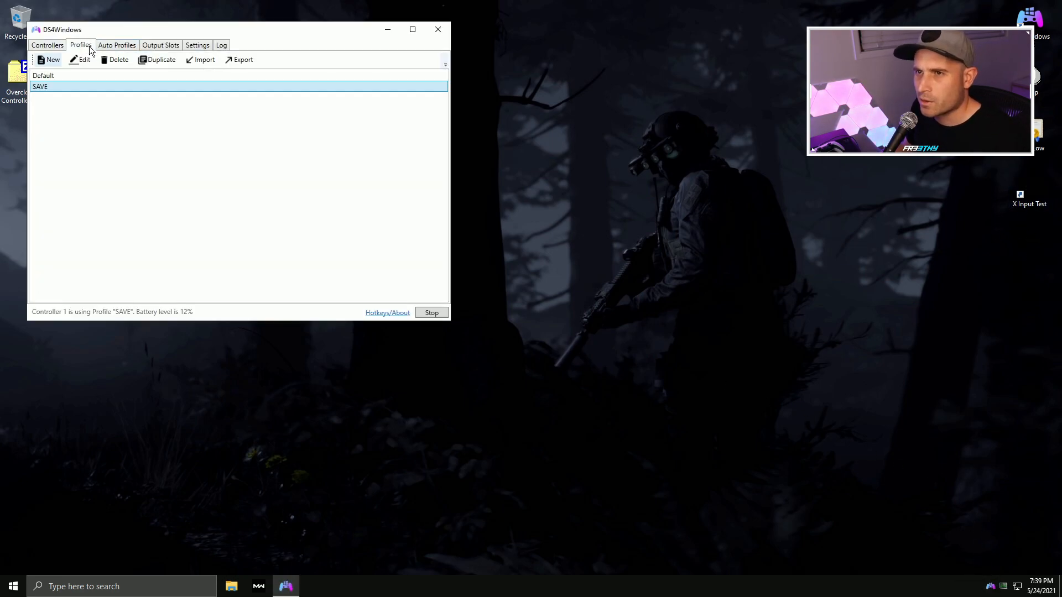
View the SAVE profile in the editor, then cancel back to the Controllers list
left_click(84, 60)
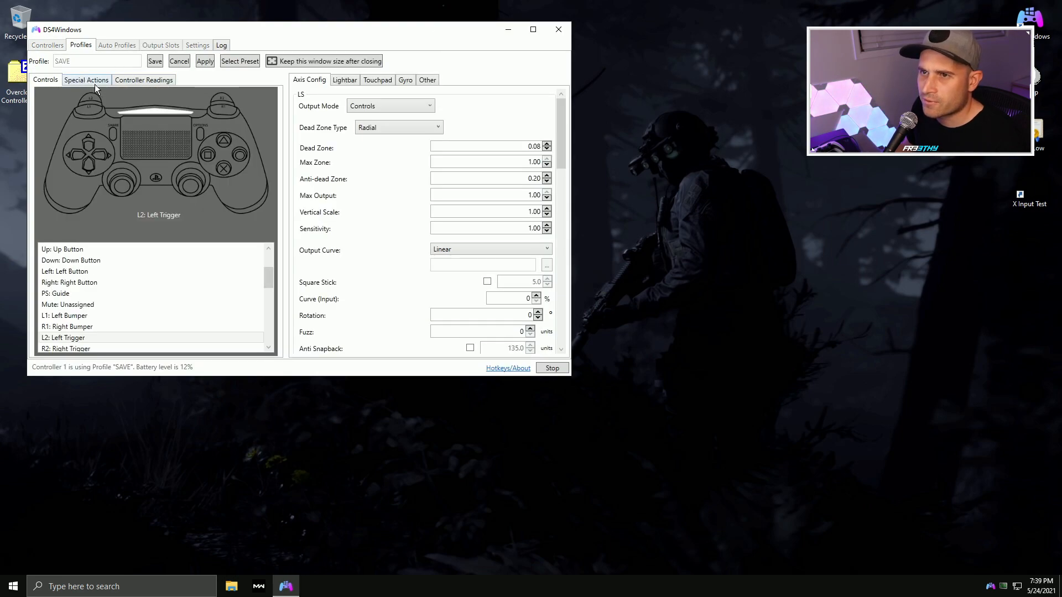
left_click(143, 80)
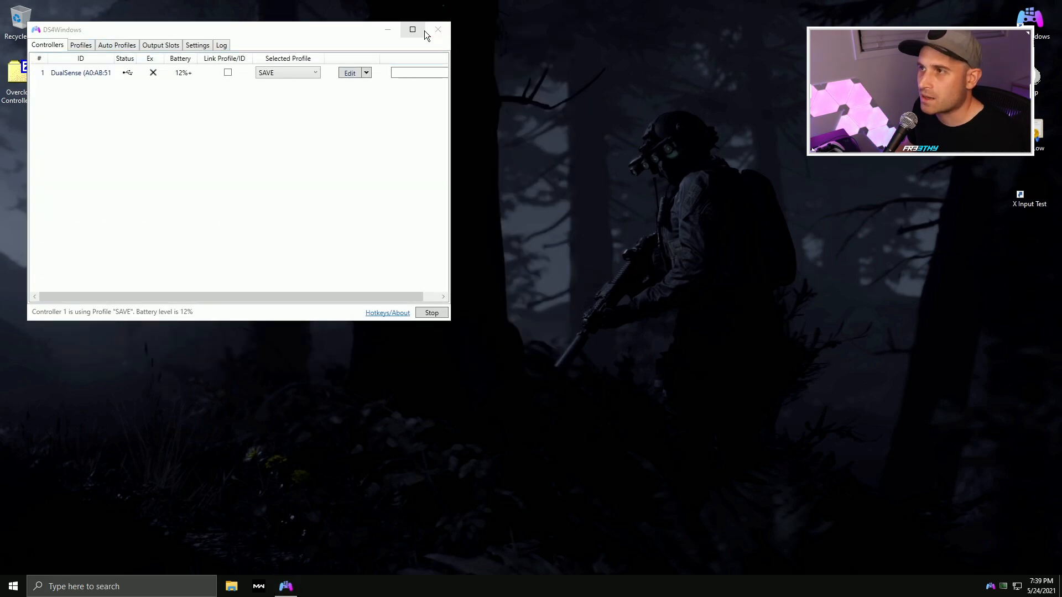
Measure stock polling (~267 Hz) in X Input Test, then bring up the SweetLow certificate
left_click(438, 29)
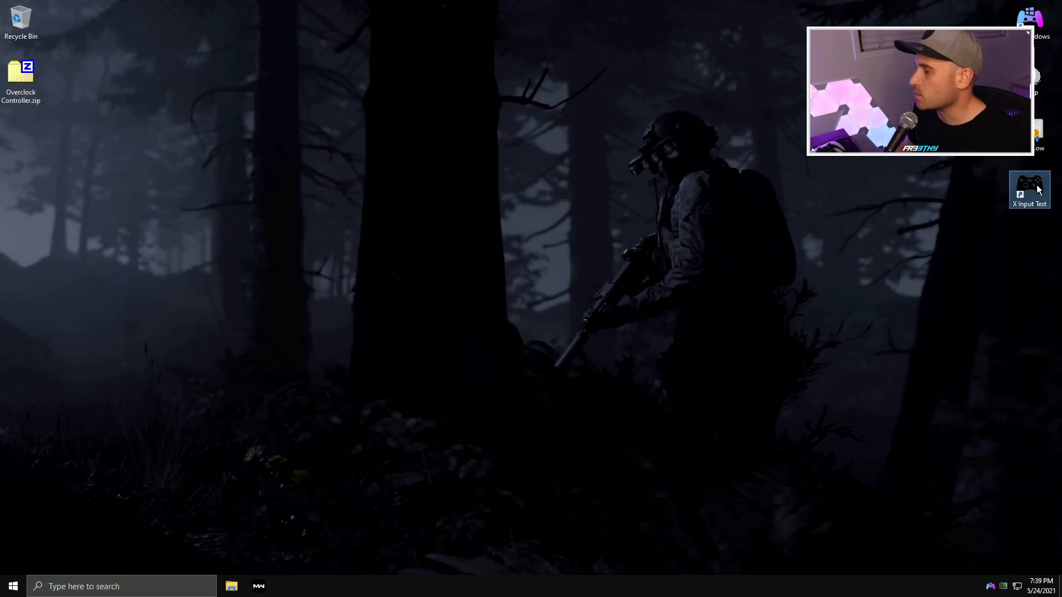
double_click(1028, 187)
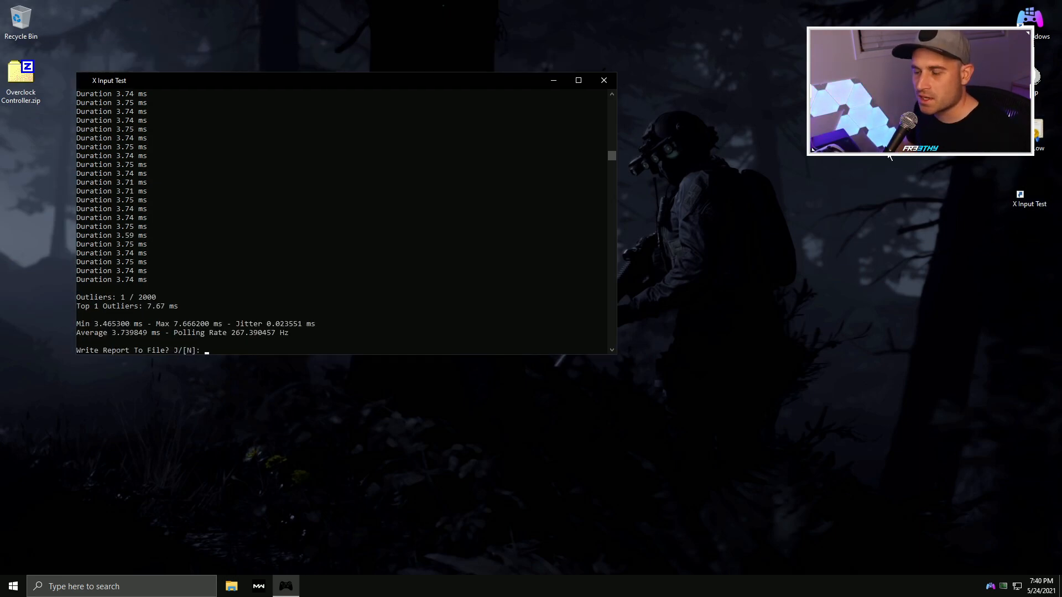
mouse_move(547, 241)
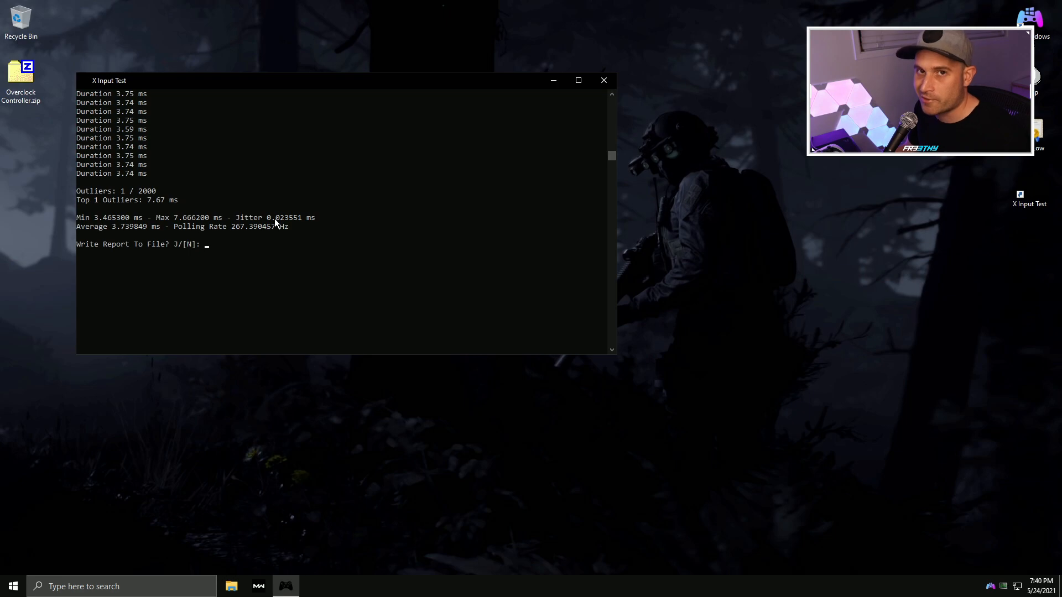
mouse_move(292, 231)
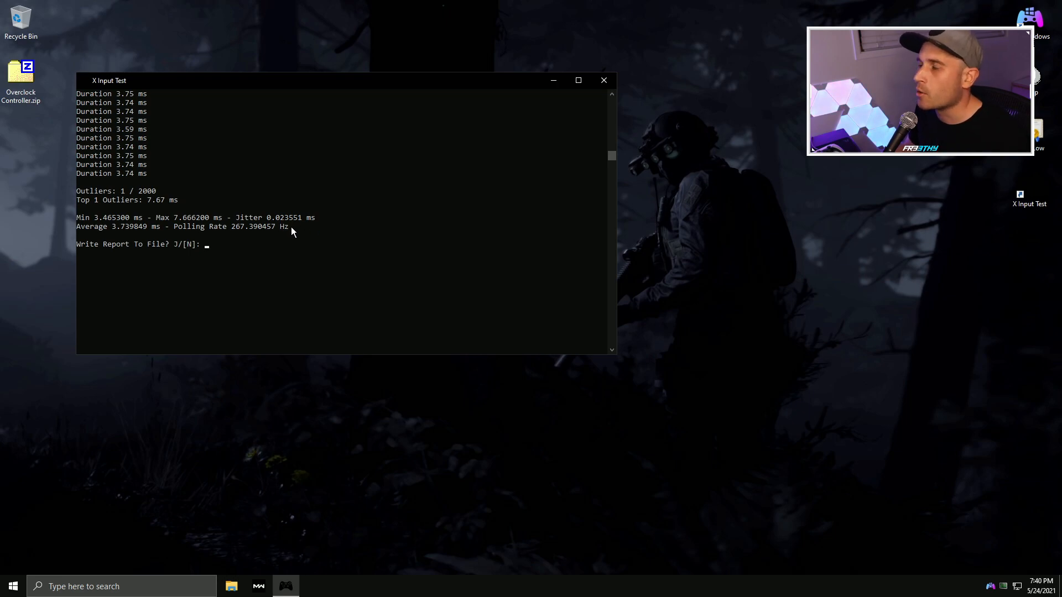
mouse_move(472, 158)
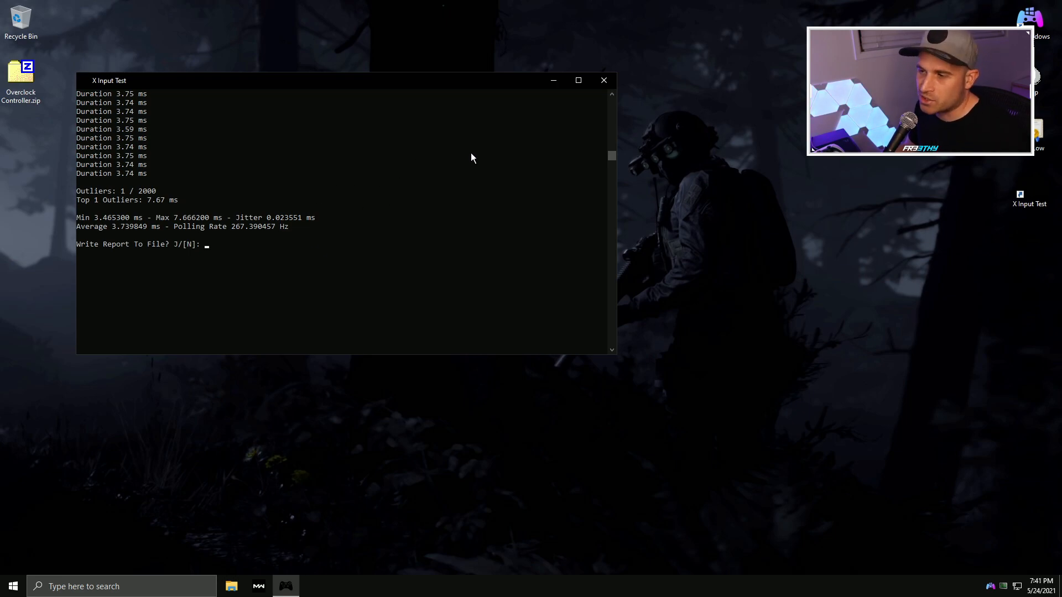
left_click(602, 79)
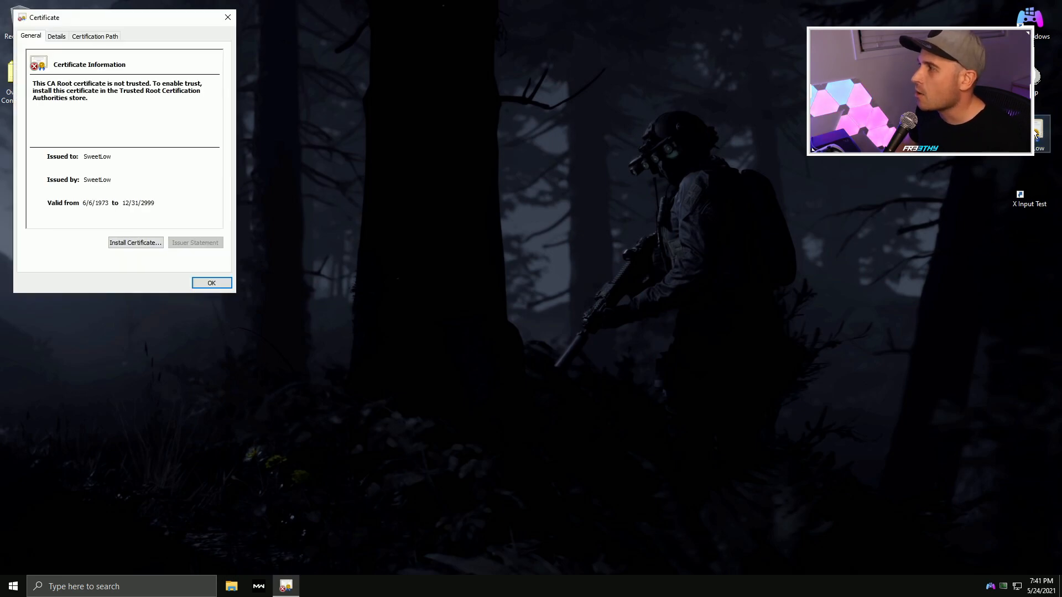
Install the SweetLow certificate for the Current User into Trusted Root Certification Authorities
left_click(135, 242)
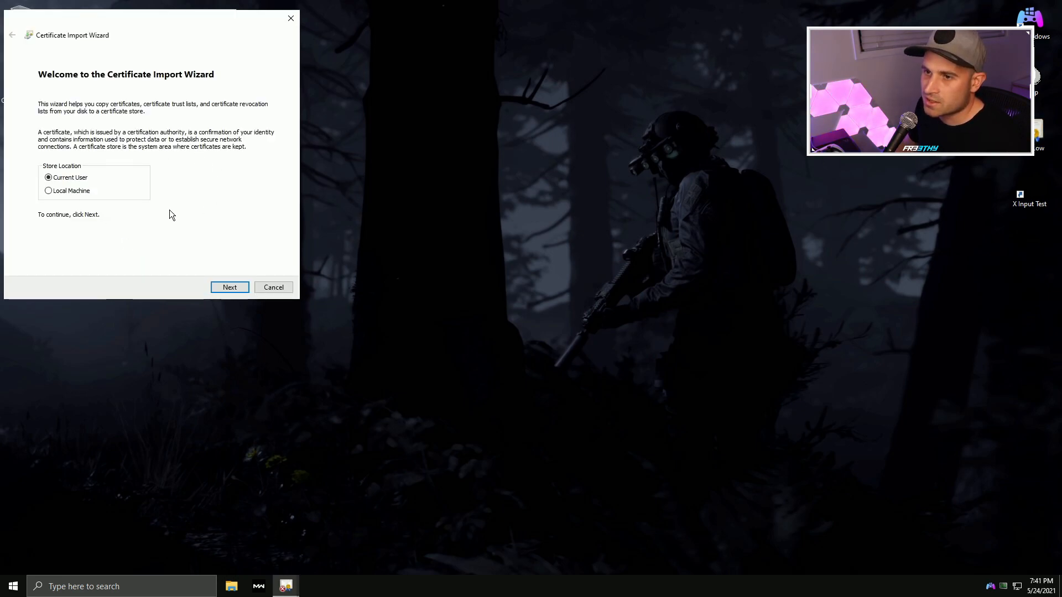
left_click(229, 287)
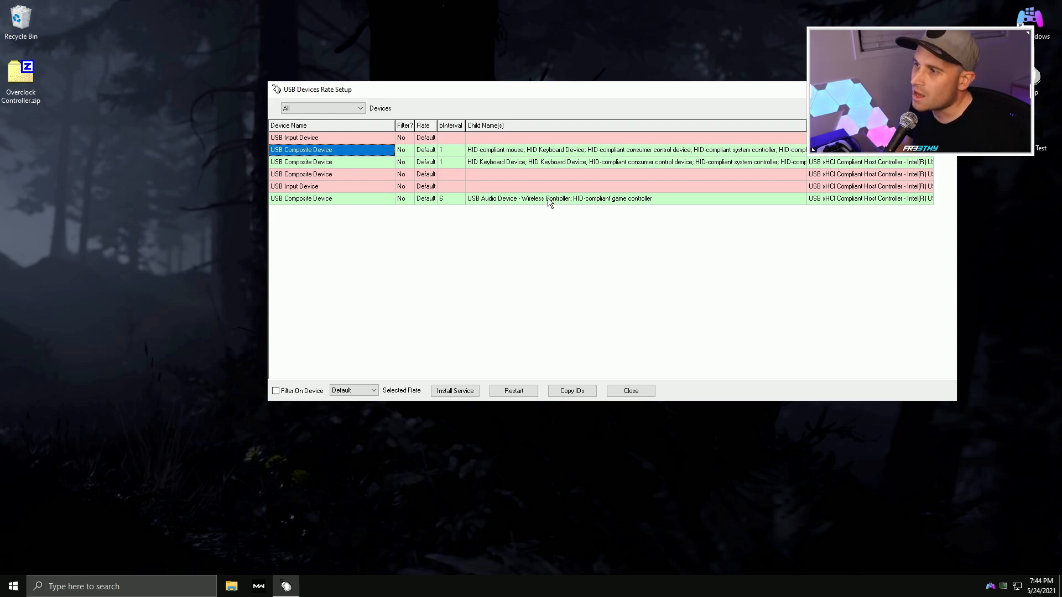
mouse_move(556, 208)
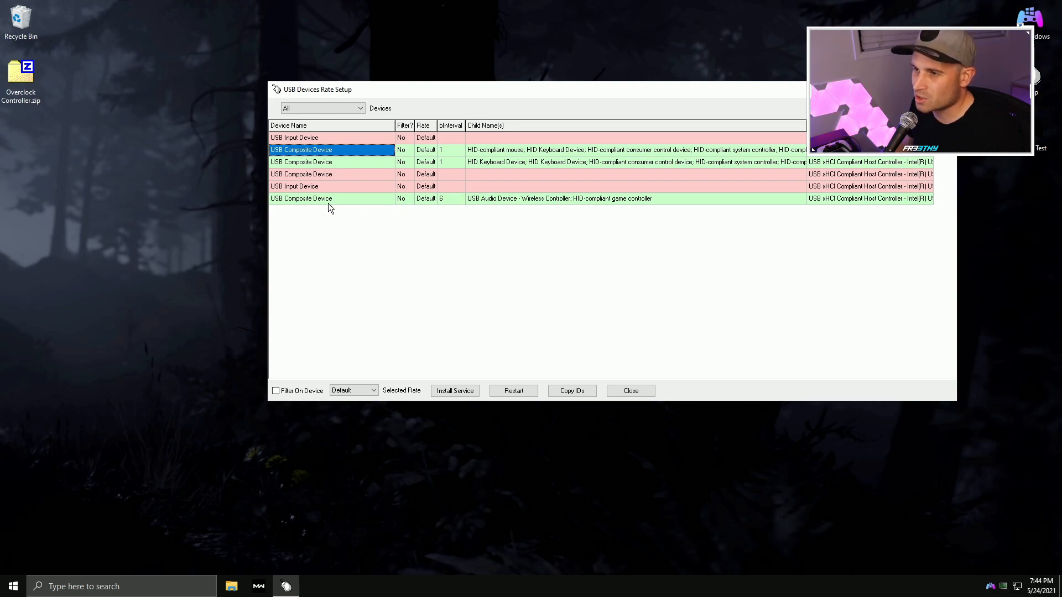
Filter the Wireless Controller device, accept the warning, set rate 1000 and restart it
left_click(301, 198)
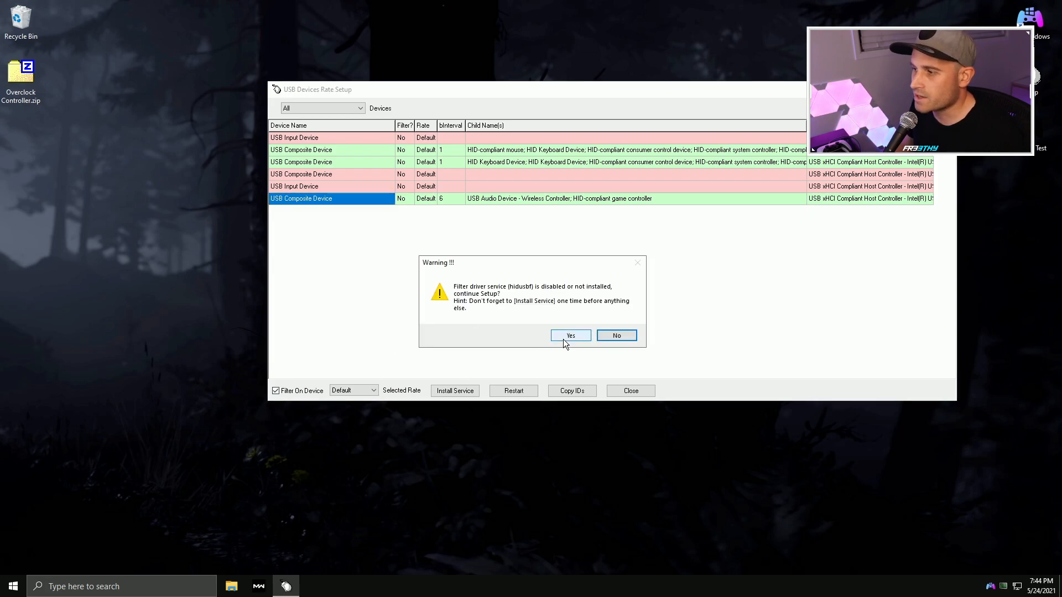
left_click(570, 335)
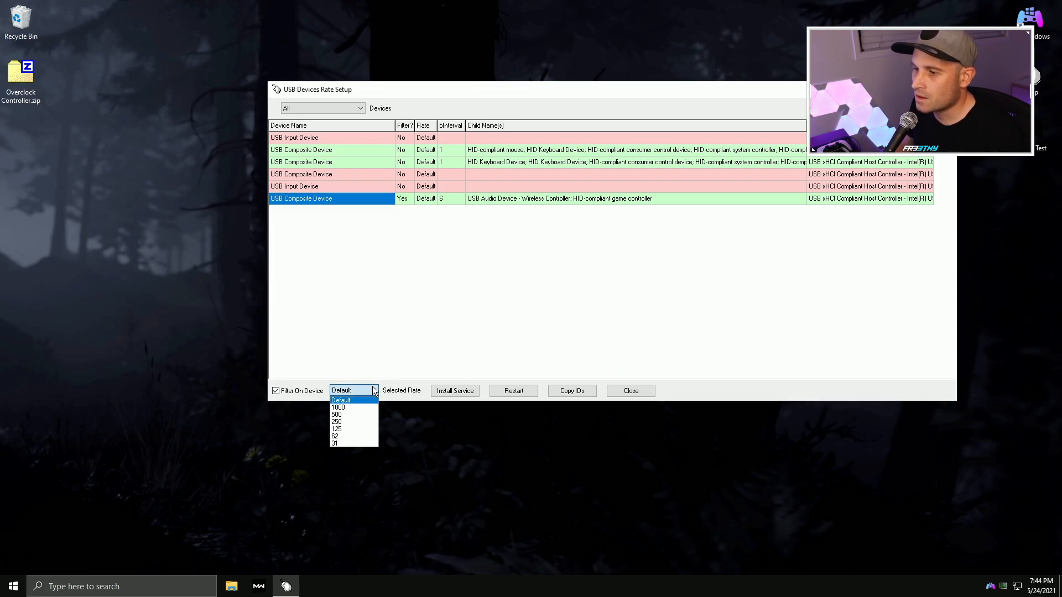
left_click(338, 407)
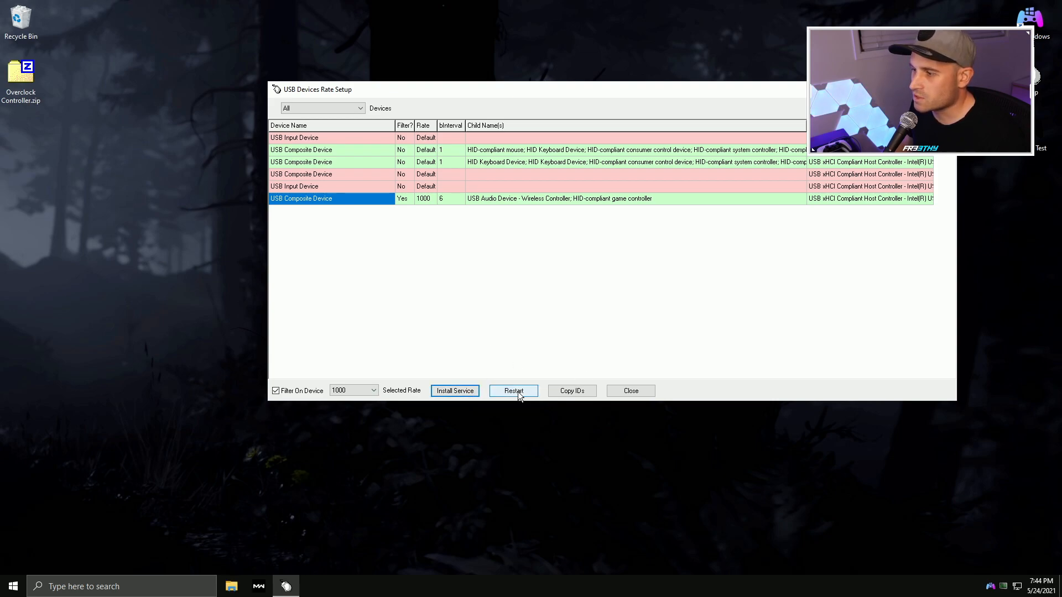
left_click(513, 390)
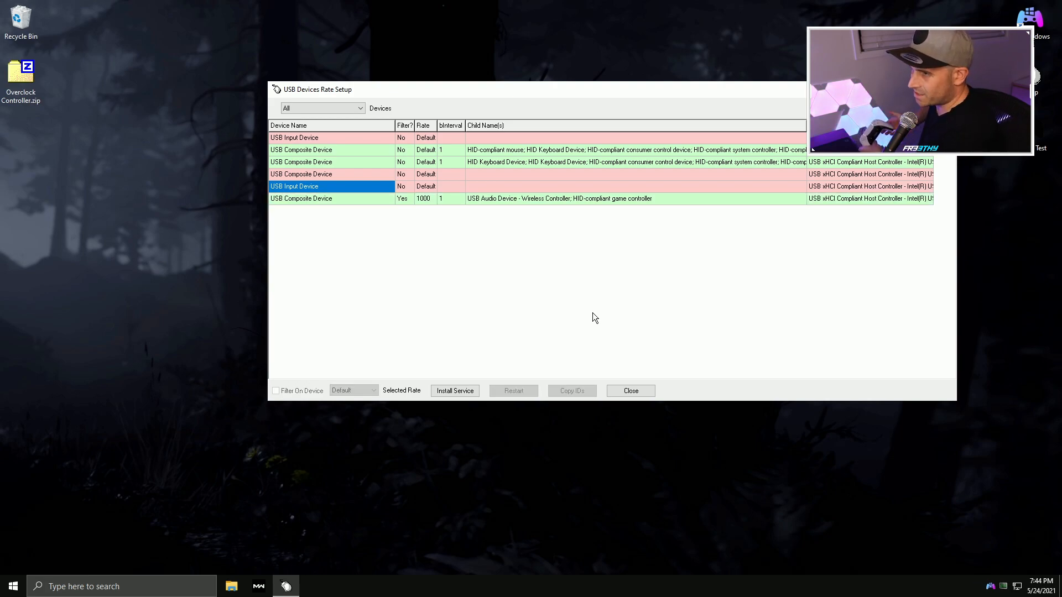
Verify in X Input Test that the controller now polls at about 1433 Hz
left_click(276, 391)
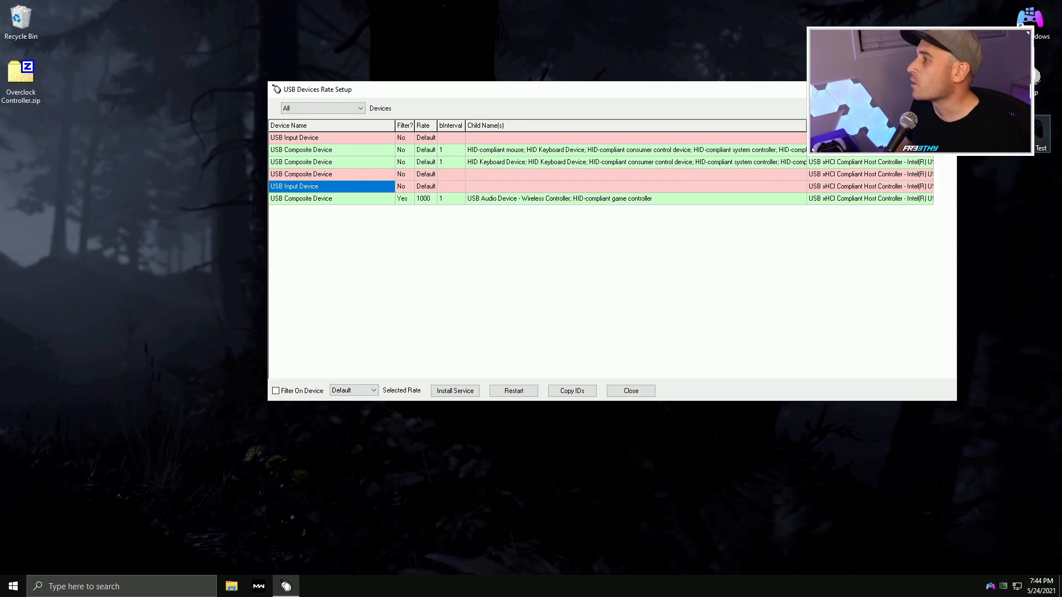
left_click(1041, 135)
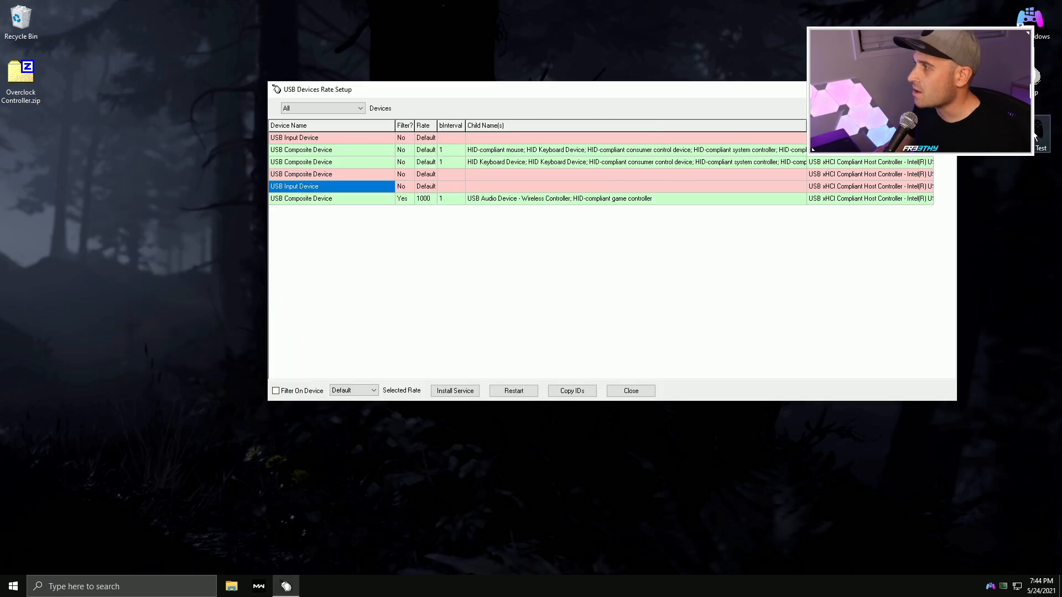
left_click(1040, 138)
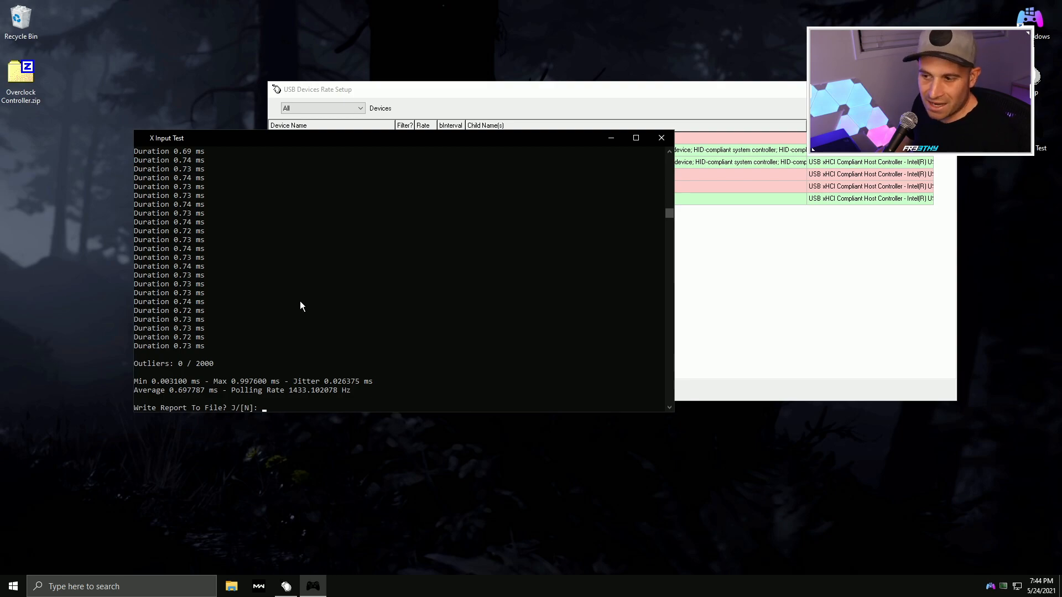
mouse_move(332, 339)
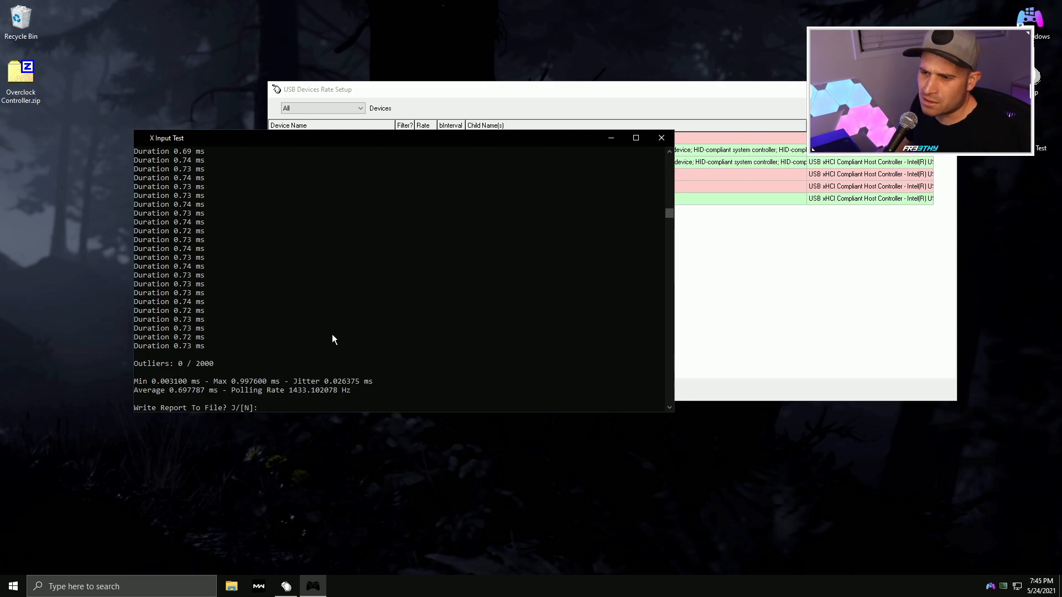
mouse_move(322, 343)
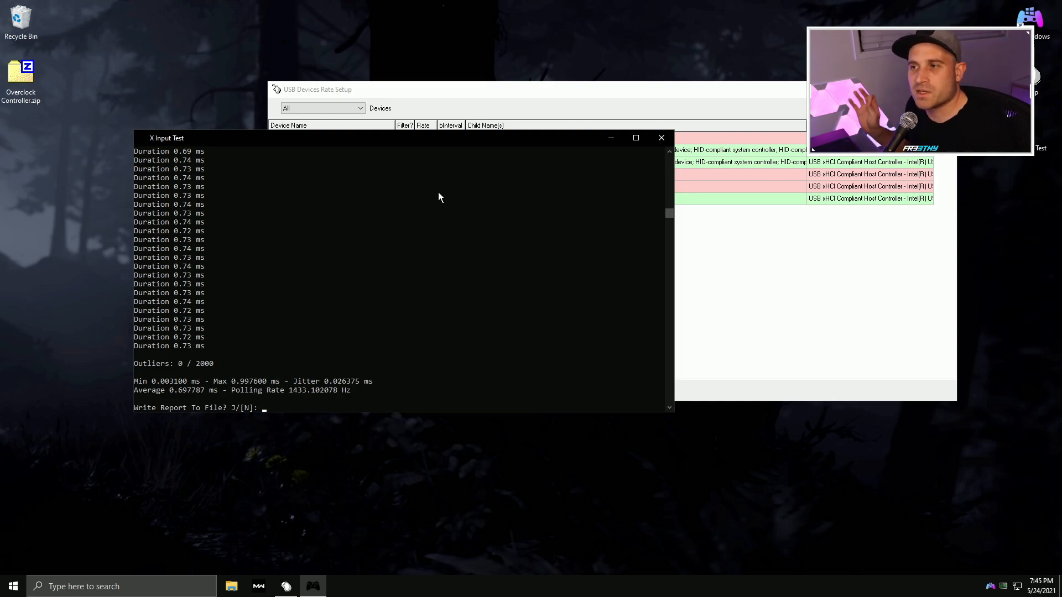
mouse_move(224, 254)
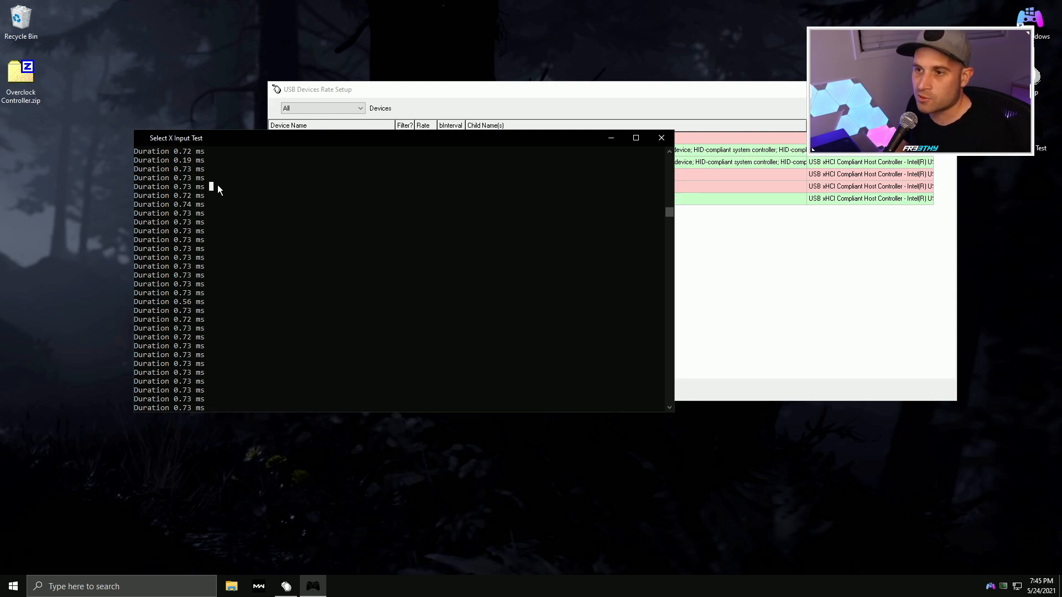
mouse_move(218, 332)
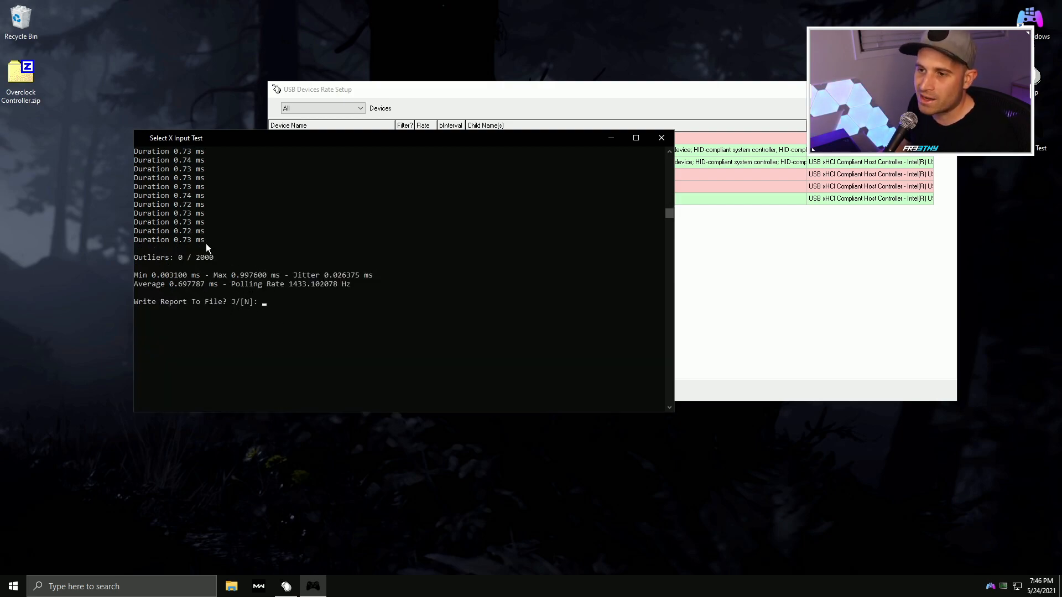
mouse_move(339, 93)
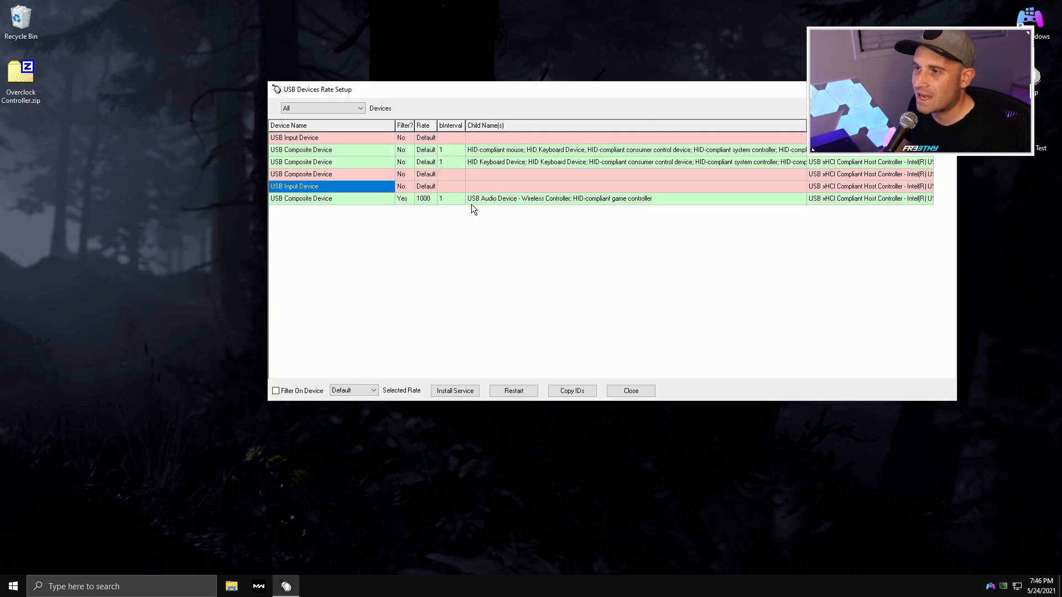
Set the Wireless Controller's rate to 500 and restart the device
left_click(332, 198)
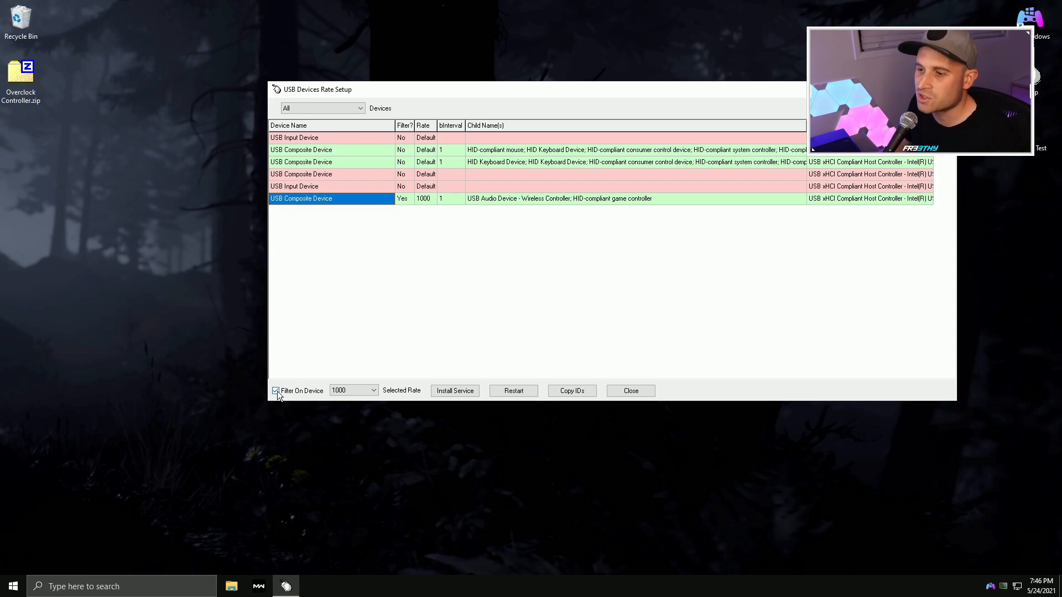
mouse_move(298, 386)
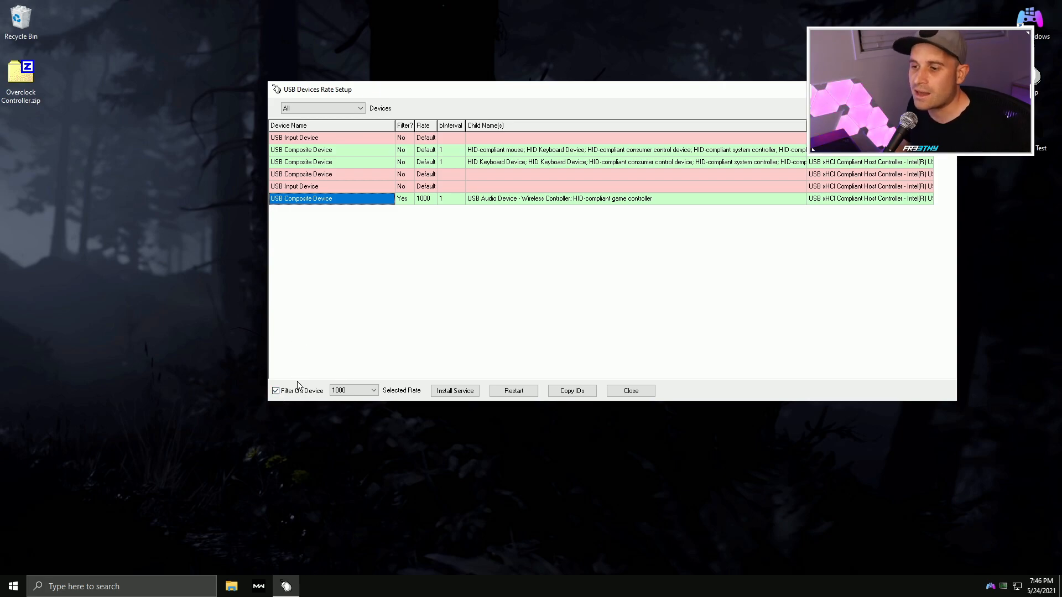
mouse_move(274, 401)
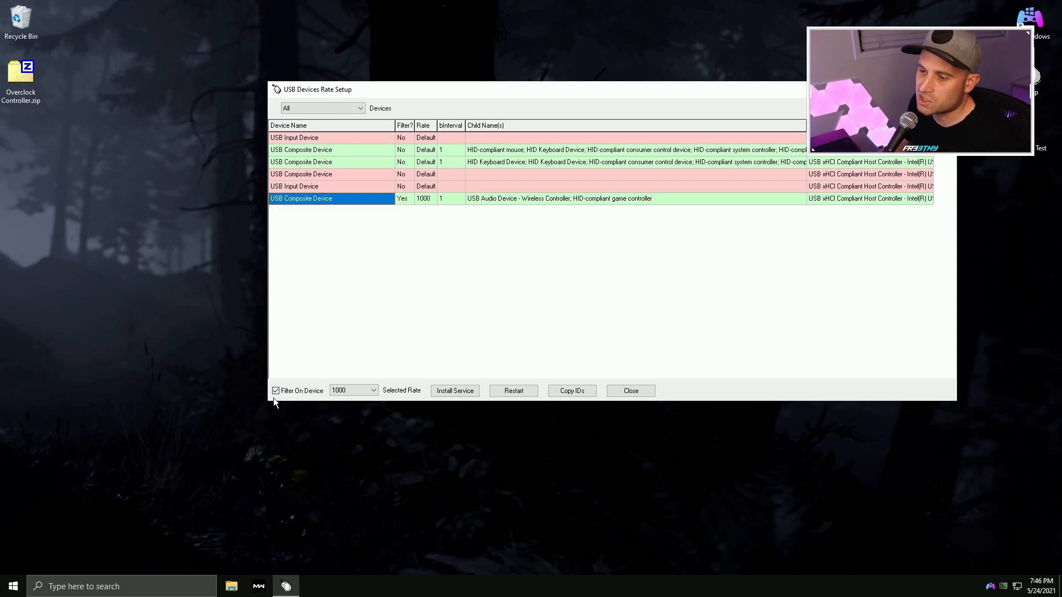
left_click(352, 390)
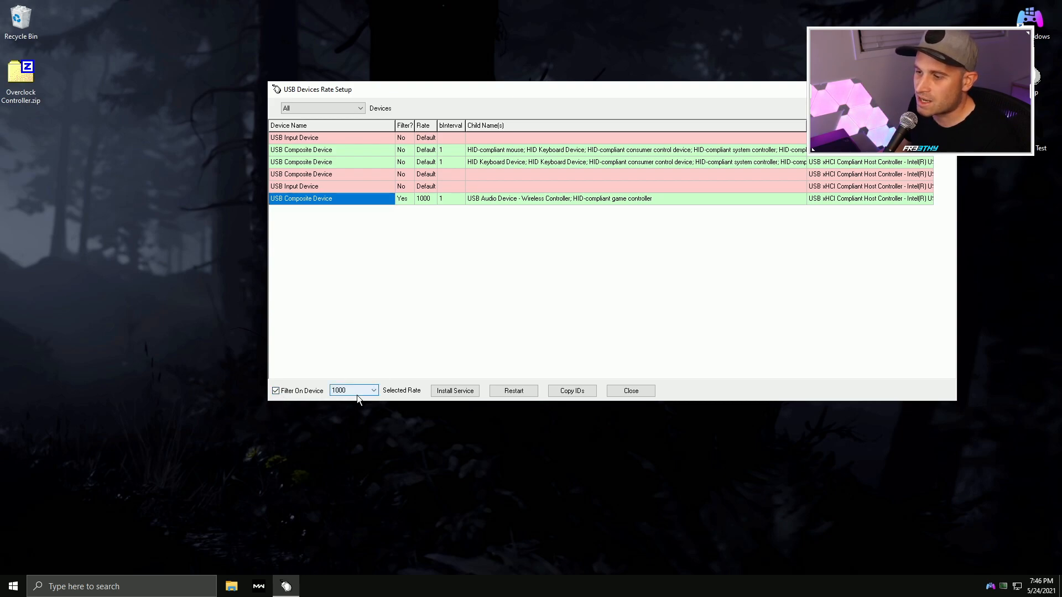
left_click(352, 390)
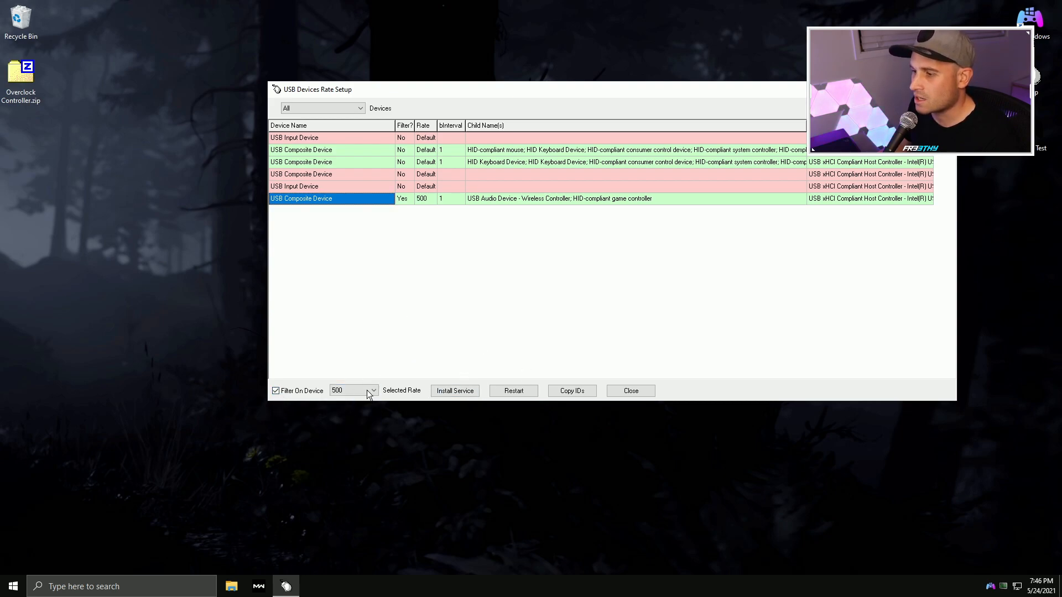
mouse_move(514, 391)
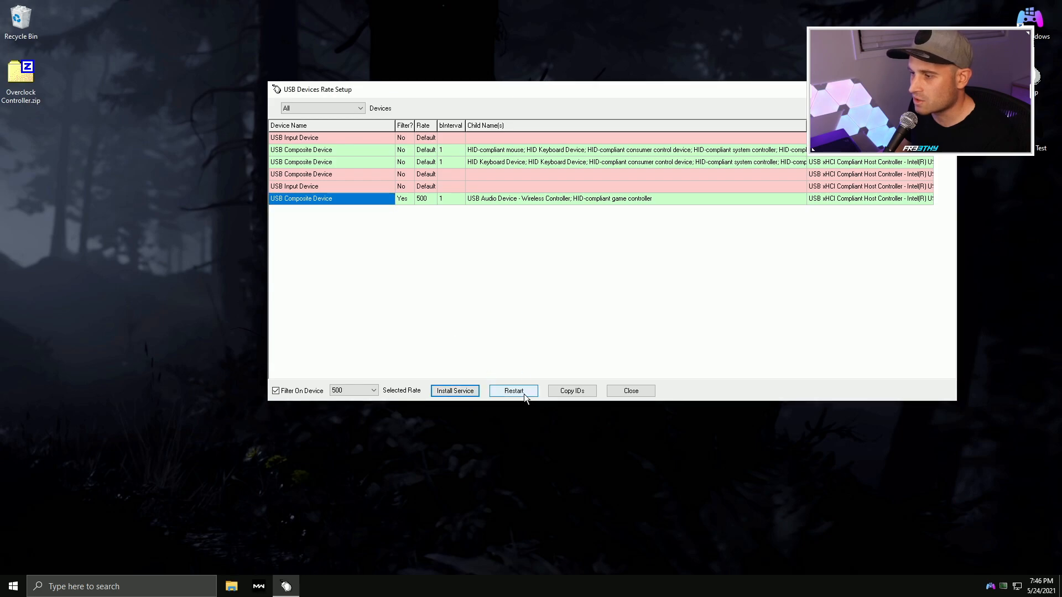
left_click(513, 391)
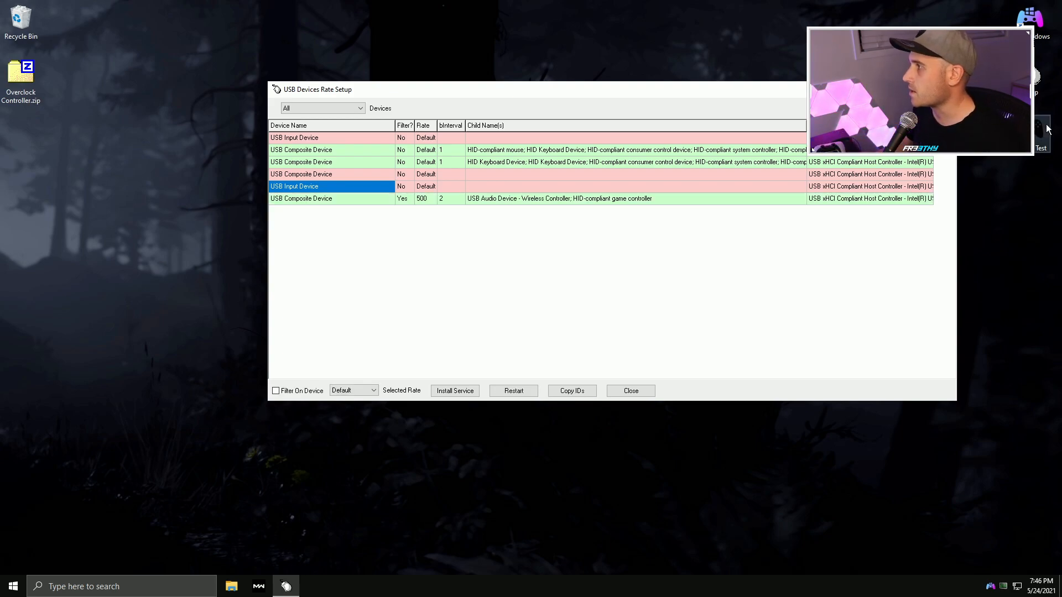
Run X Input Test at the 500 rate, close it, and reselect the controller row
left_click(1041, 136)
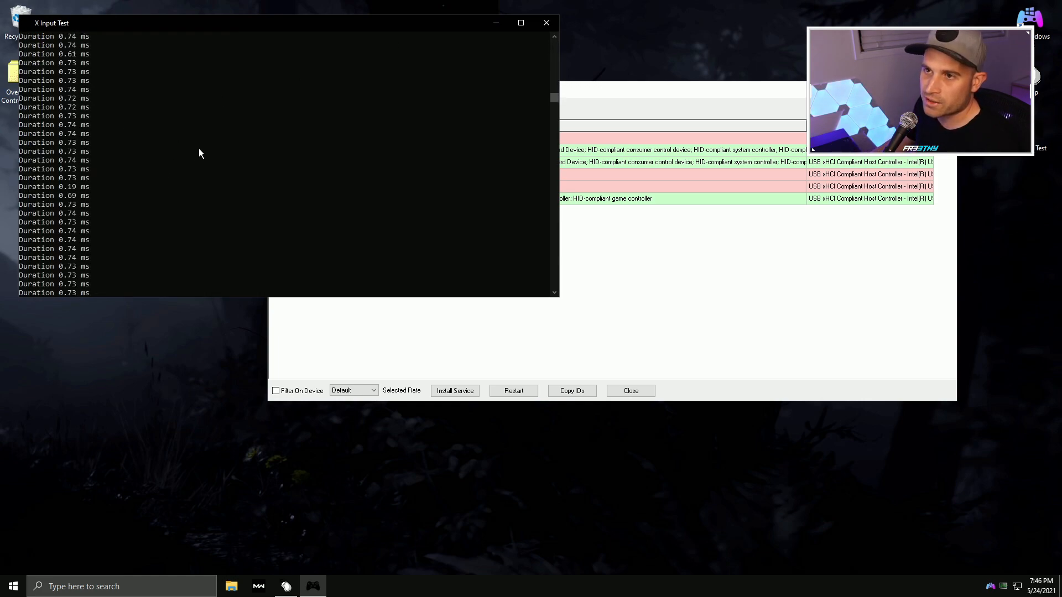
left_click(546, 22)
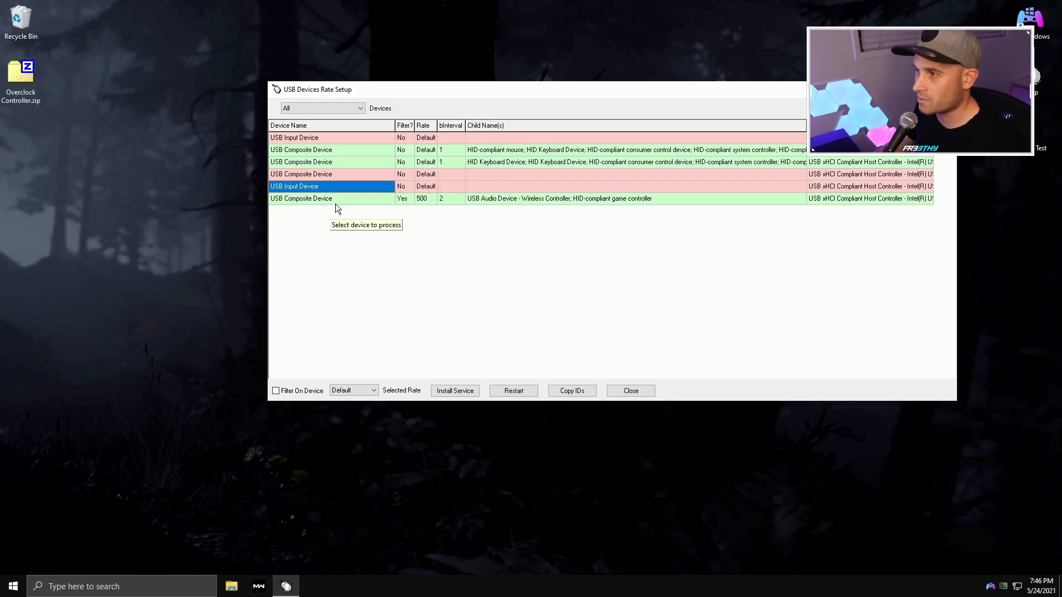
left_click(332, 198)
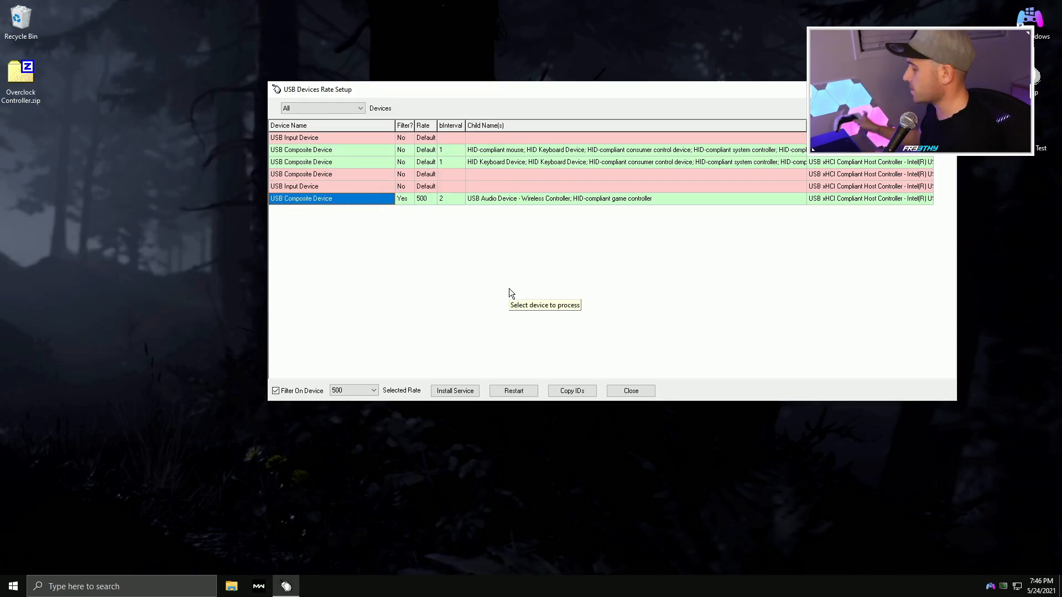
mouse_move(1014, 165)
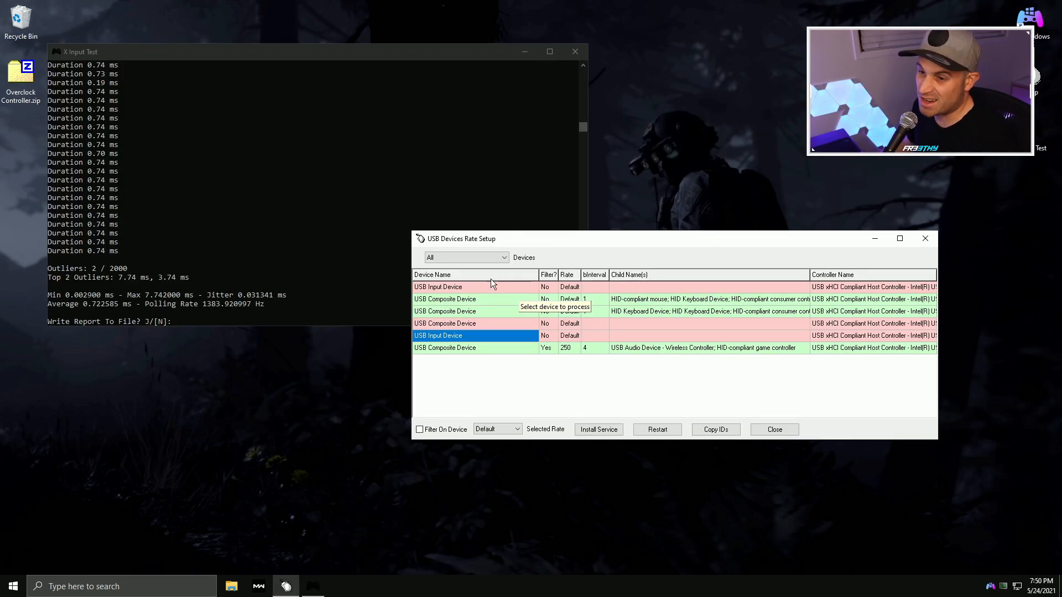
mouse_move(188, 56)
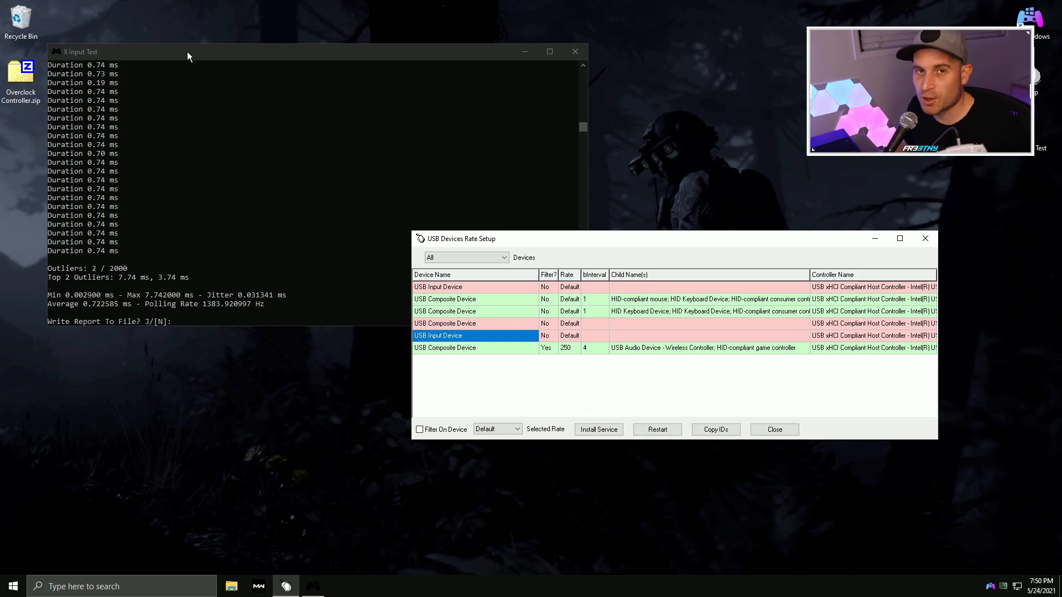
mouse_move(224, 301)
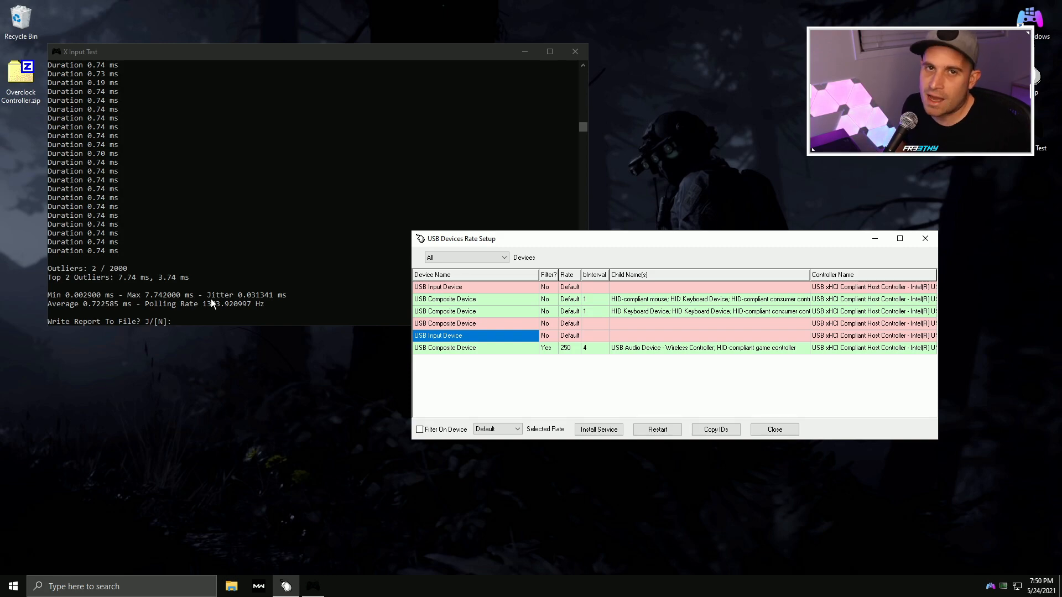
mouse_move(193, 267)
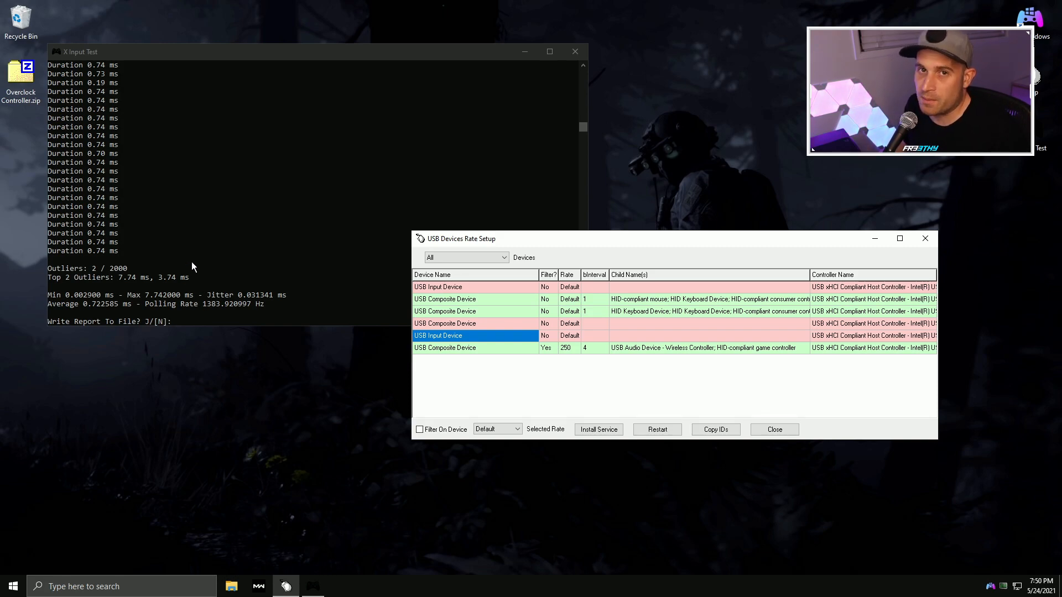
mouse_move(199, 263)
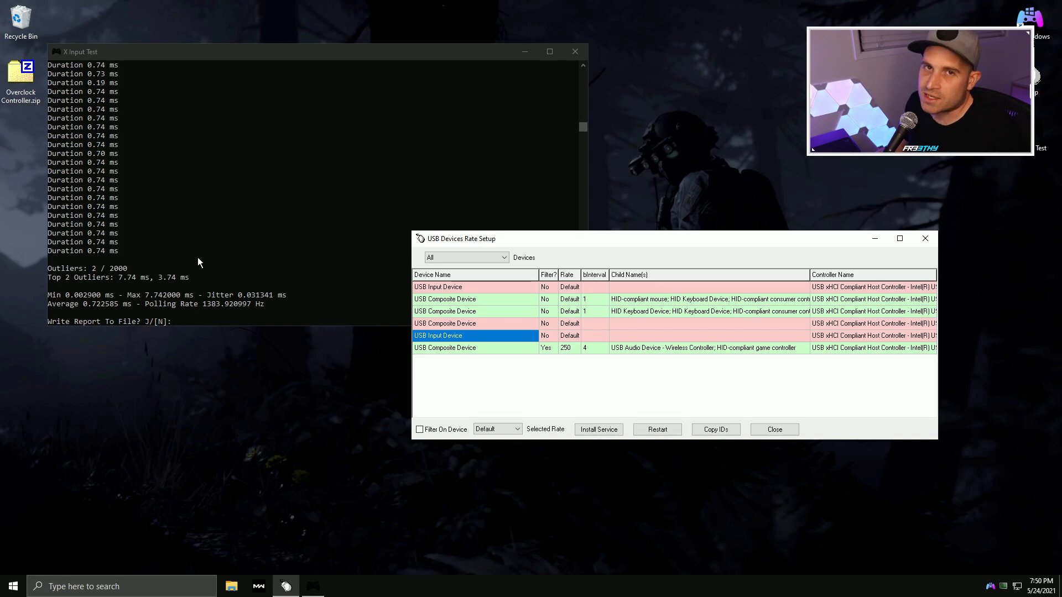
mouse_move(318, 292)
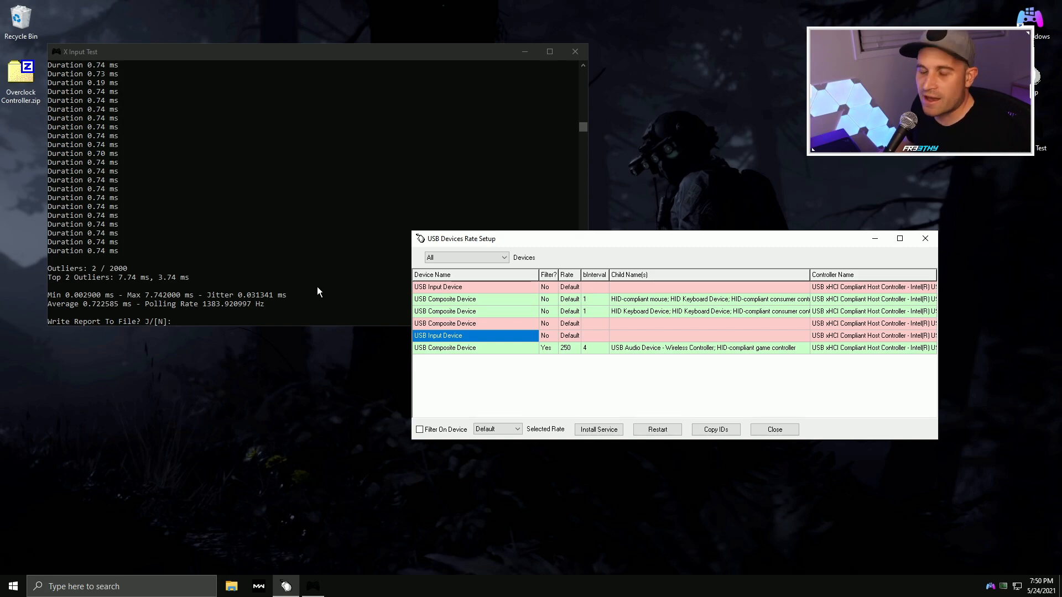
mouse_move(275, 237)
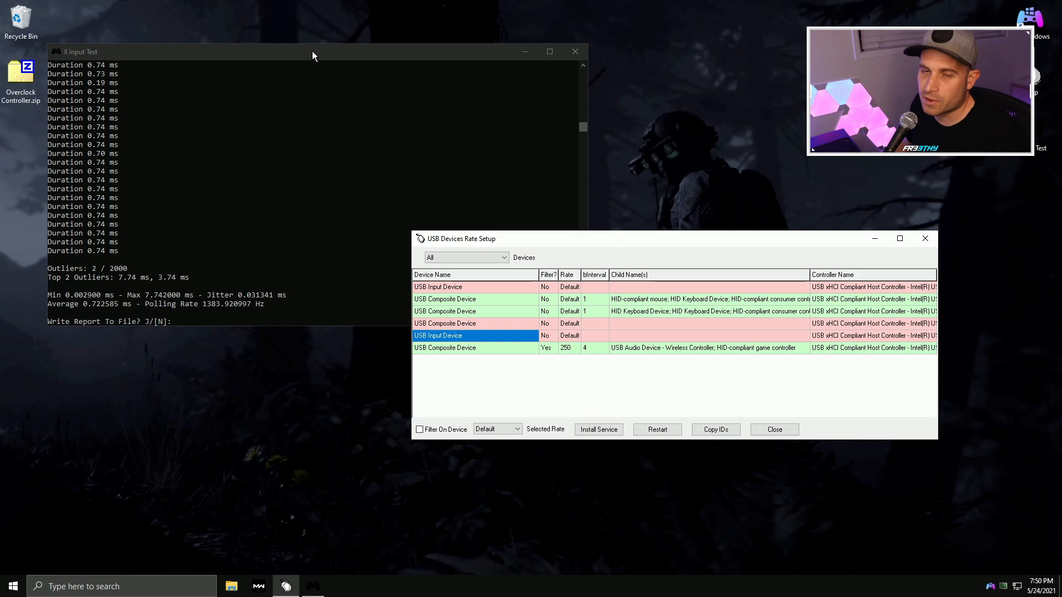
Untick Filter On Device for the Wireless Controller, restart it to default, and close the tool
left_click(574, 51)
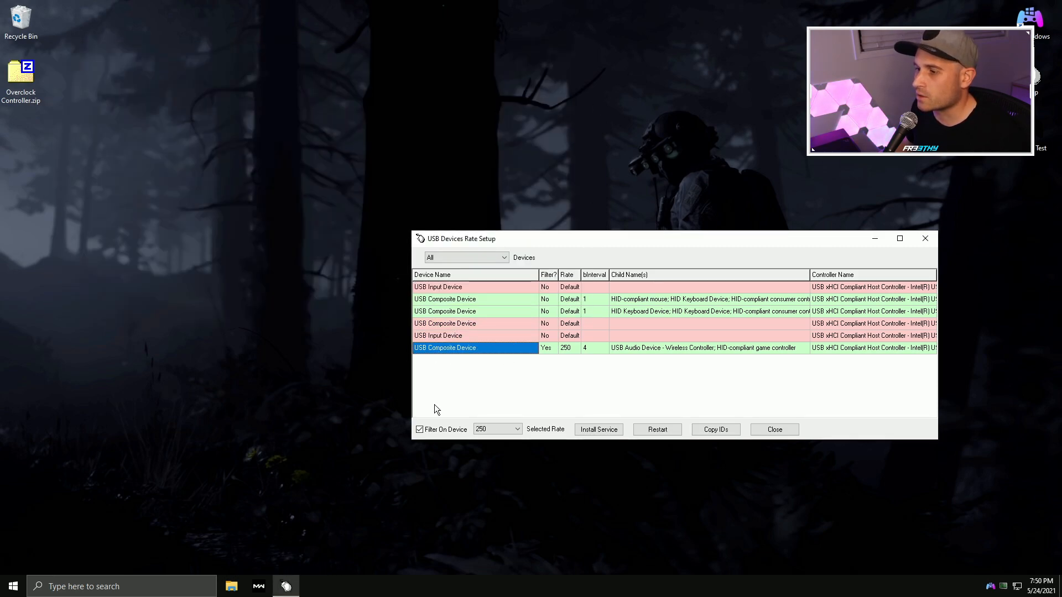
left_click(497, 429)
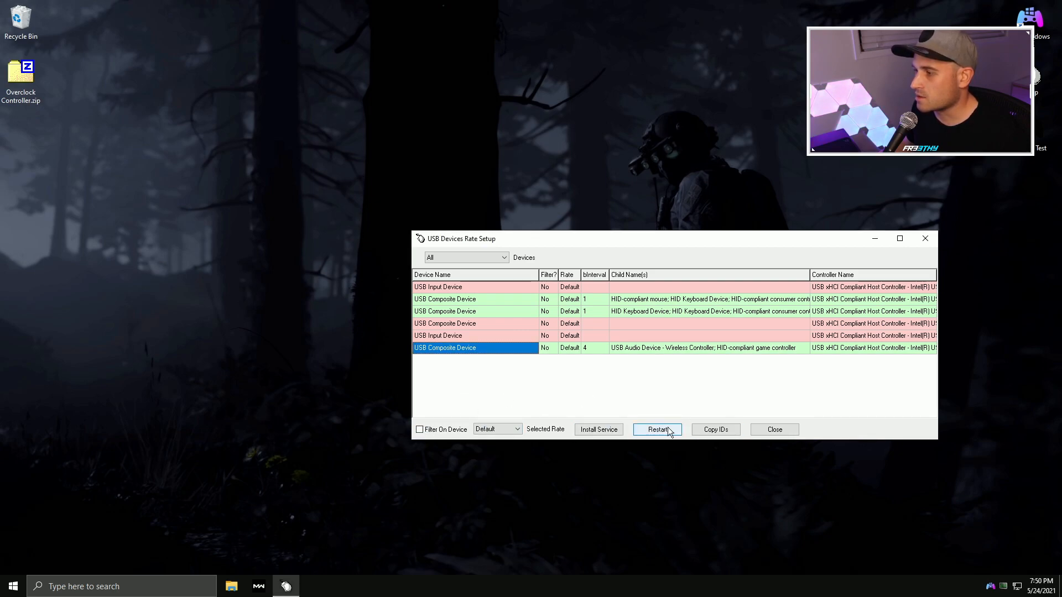
left_click(656, 429)
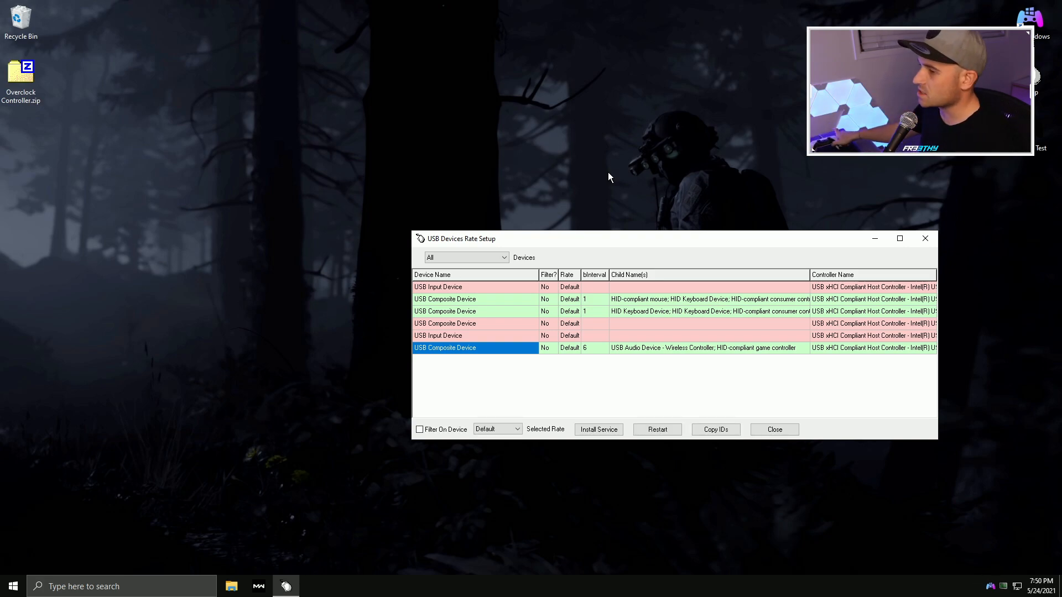
left_click(773, 430)
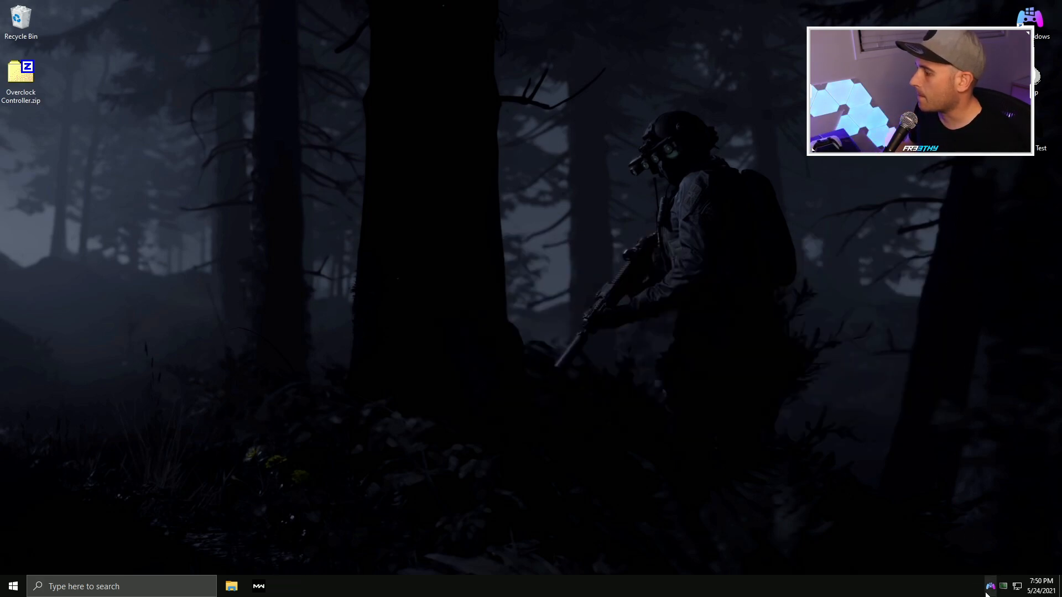
Stop and exit DS4Windows, confirming controller disconnect, then search for Device Manager
left_click(286, 586)
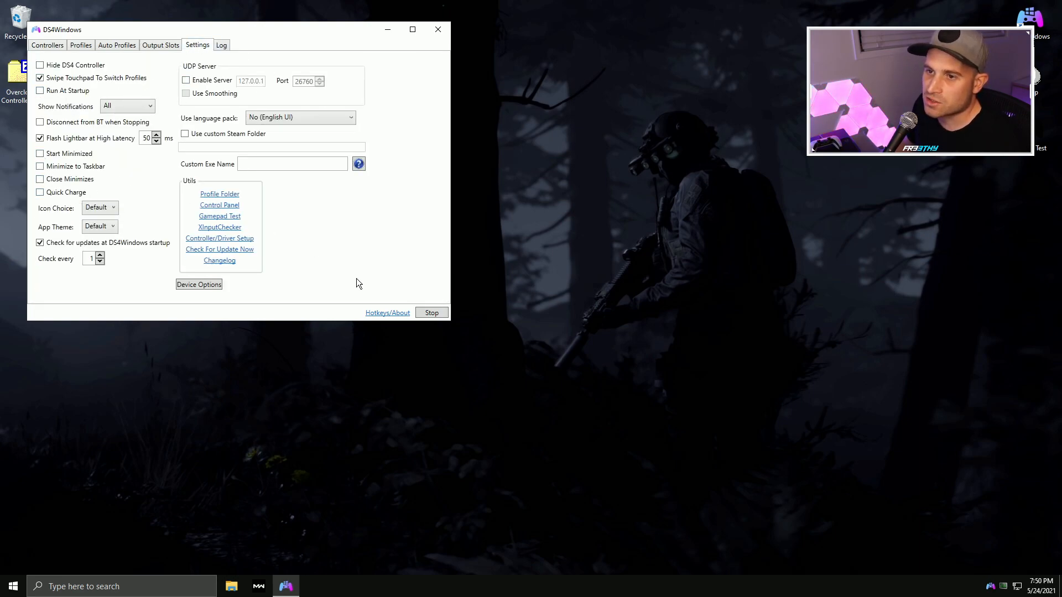
left_click(431, 312)
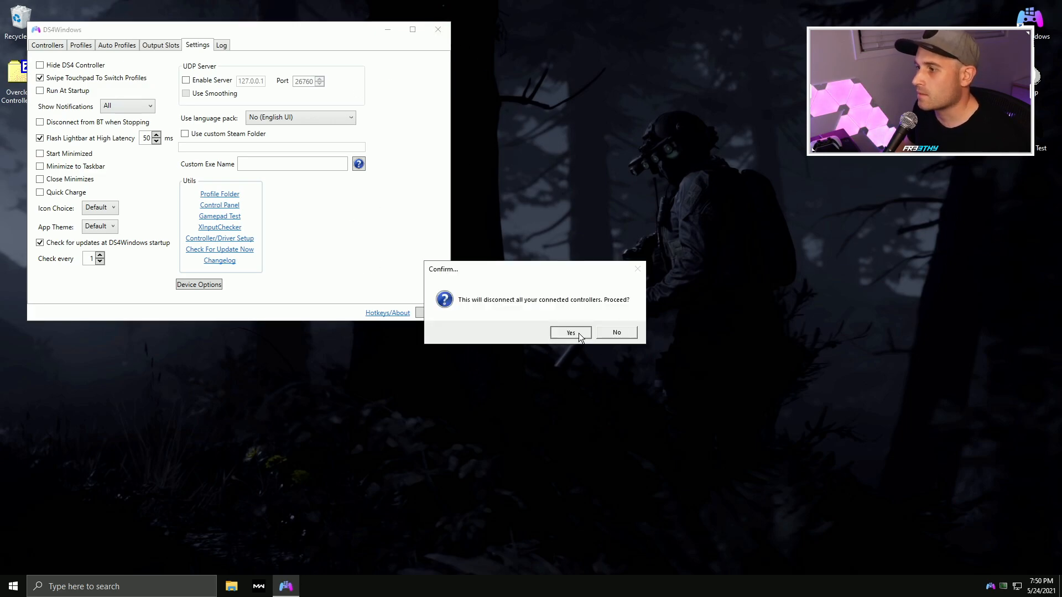
left_click(570, 333)
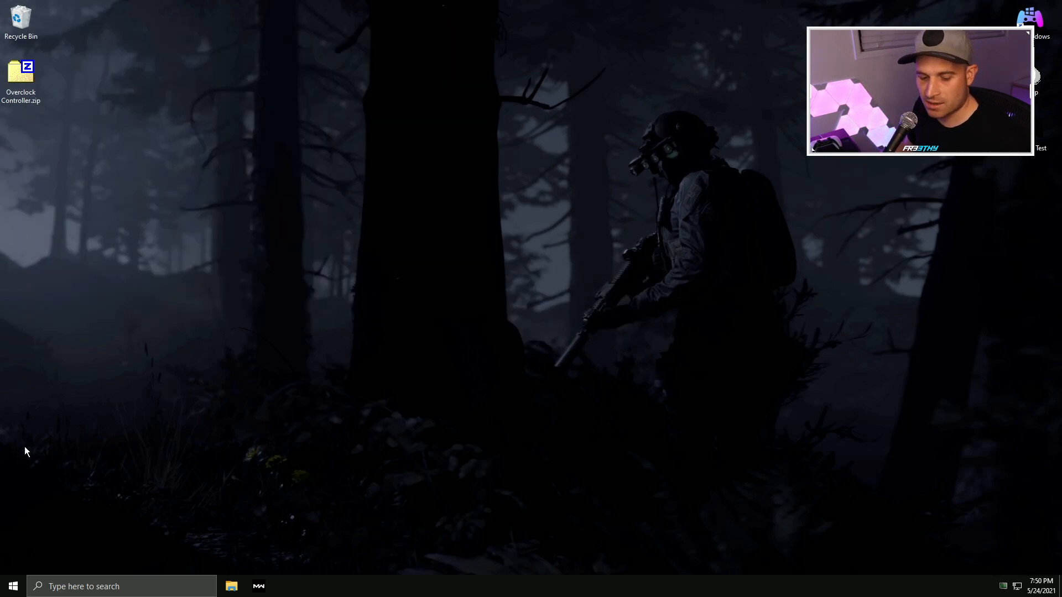
type("device Manager")
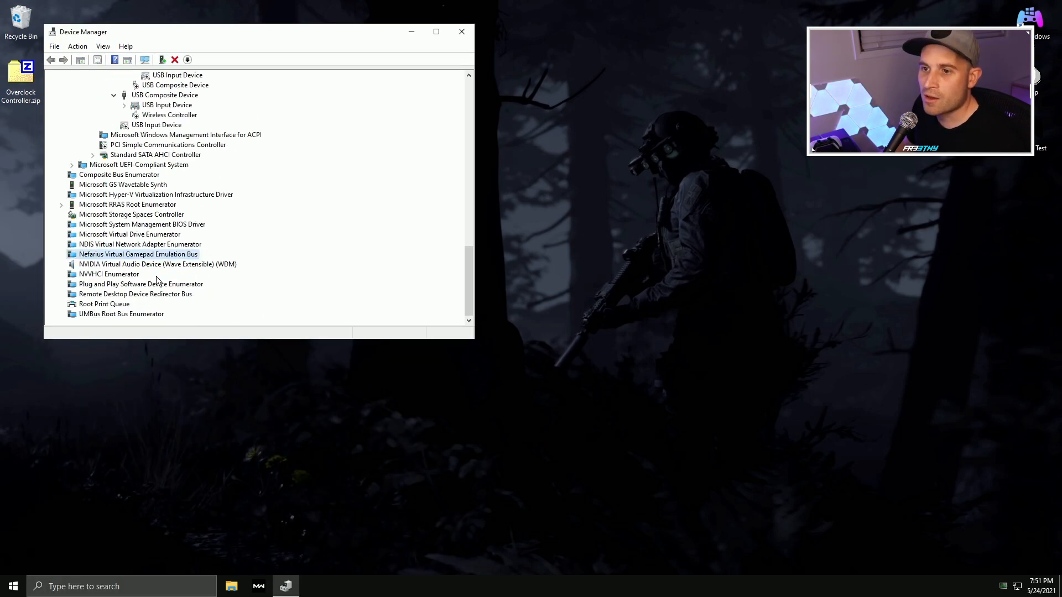
right_click(138, 254)
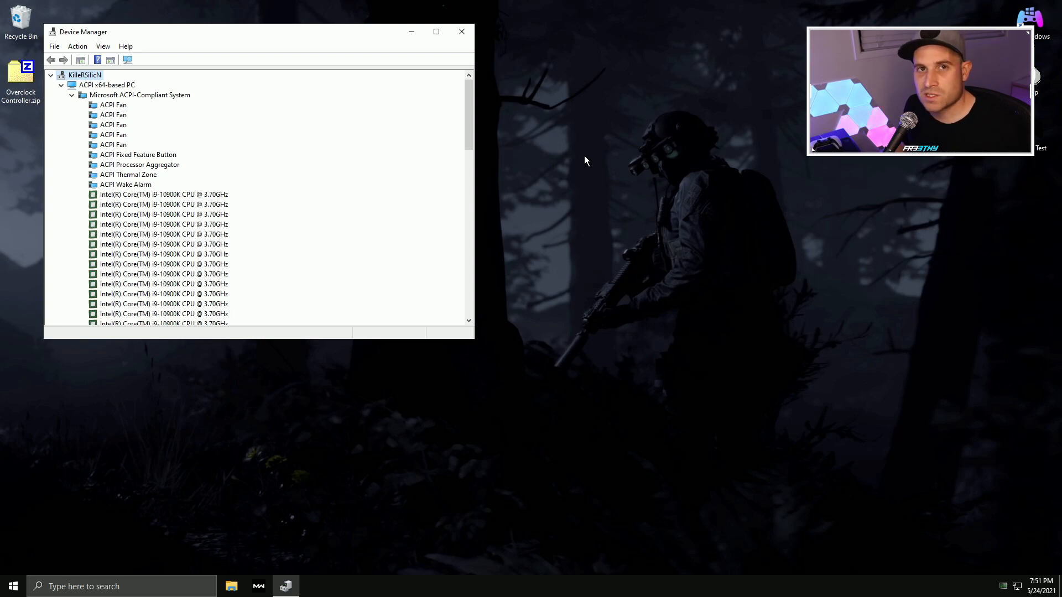
mouse_move(462, 32)
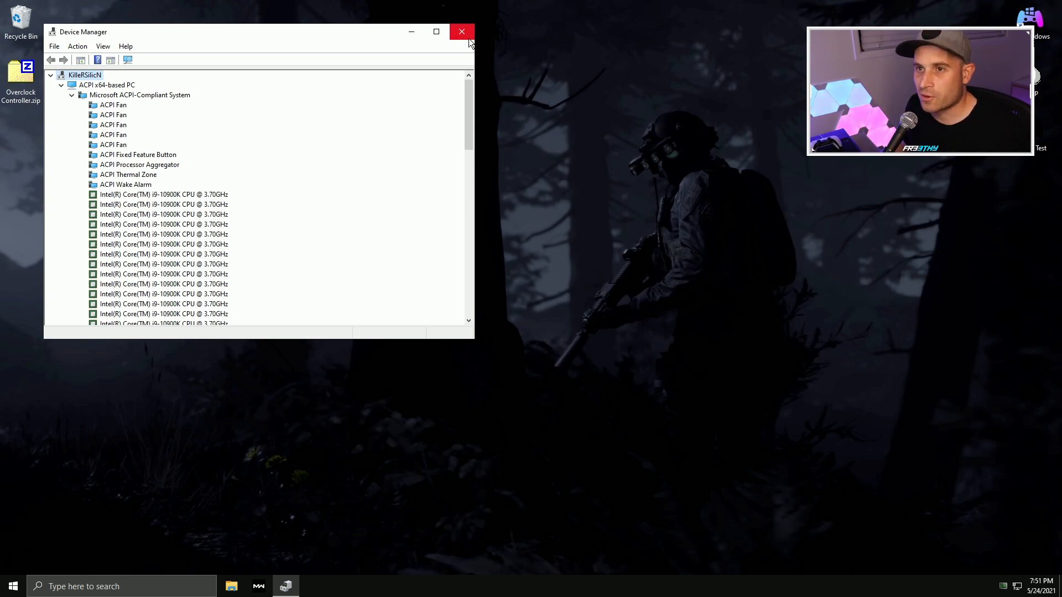
left_click(462, 32)
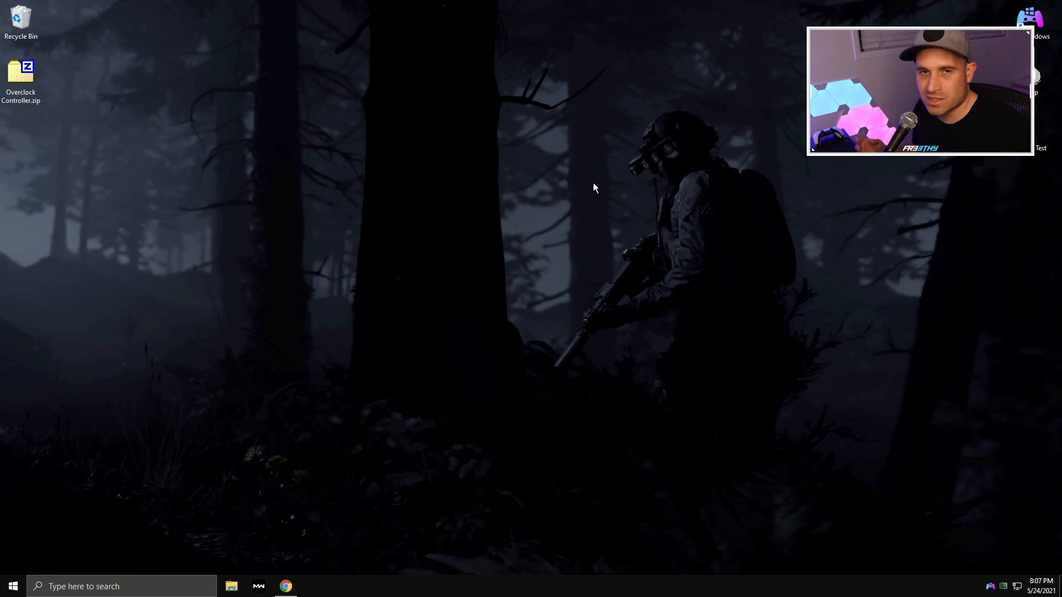
mouse_move(501, 152)
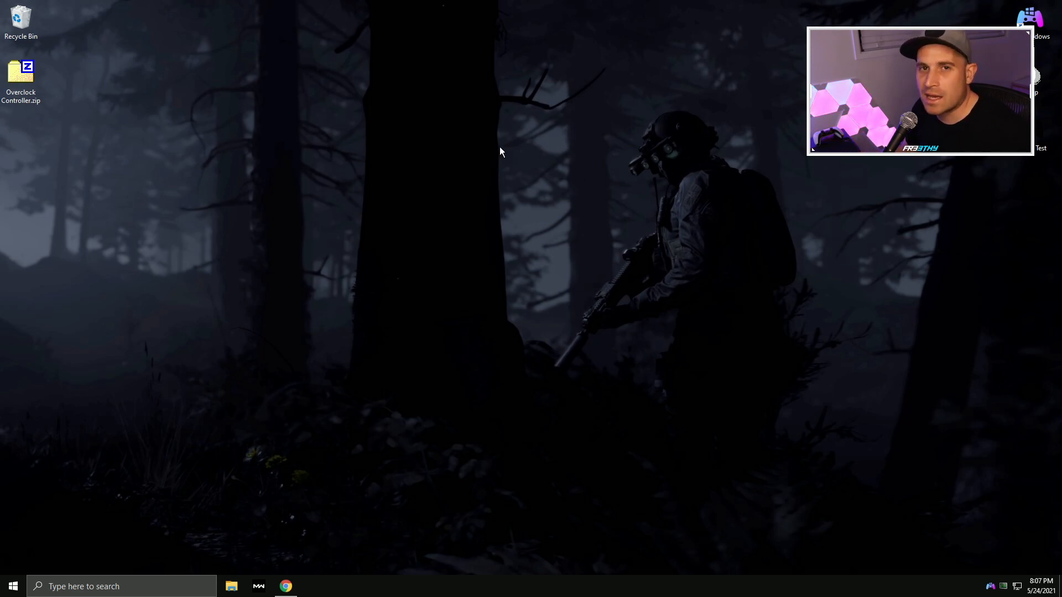
mouse_move(541, 181)
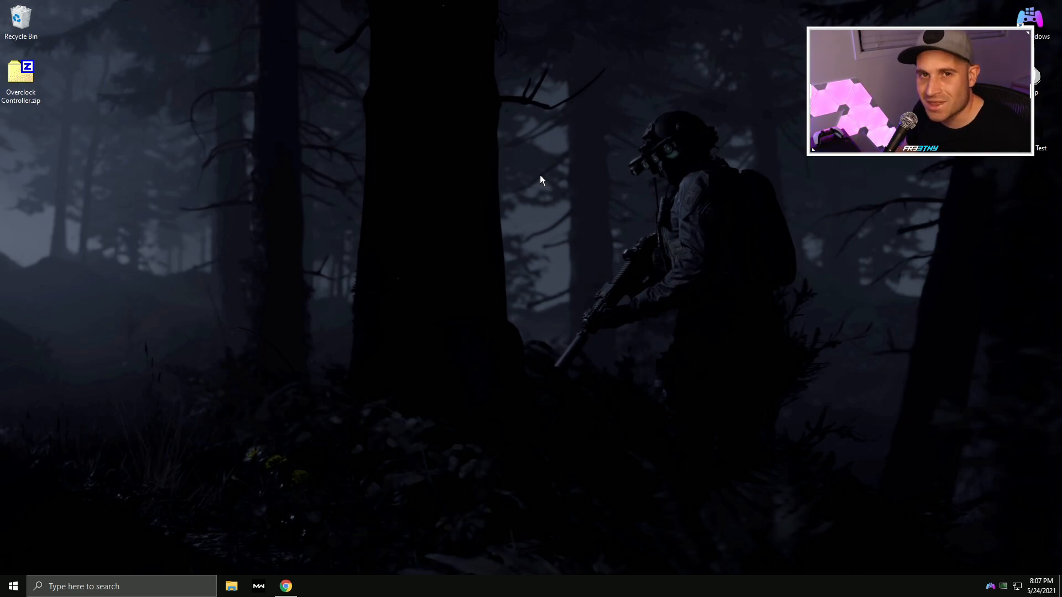
right_click(20, 72)
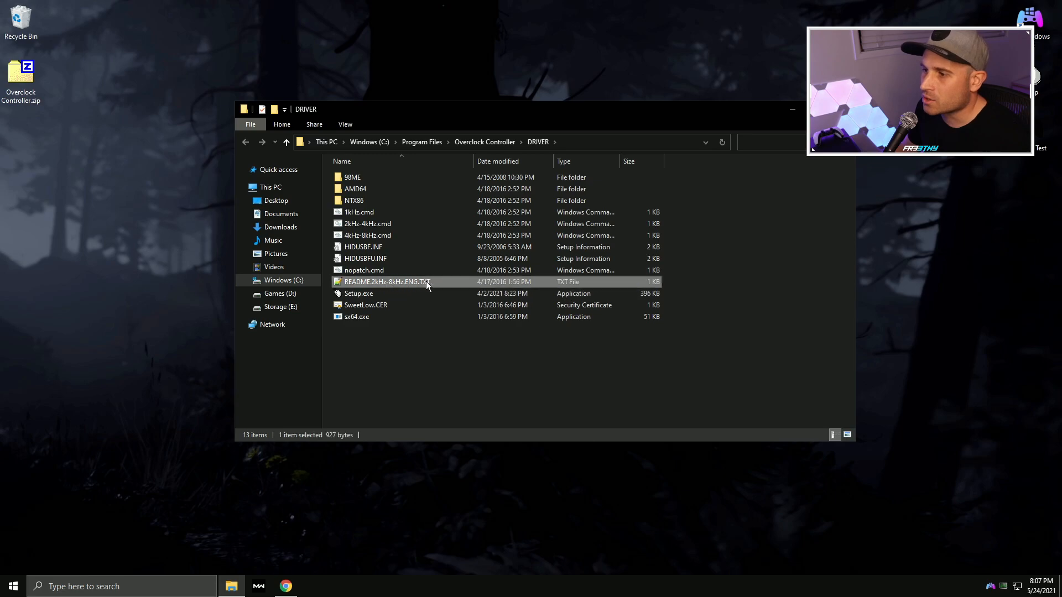
Open README.2kHz-8kHz.ENG.TXT from the DRIVER folder in Notepad++
double_click(387, 281)
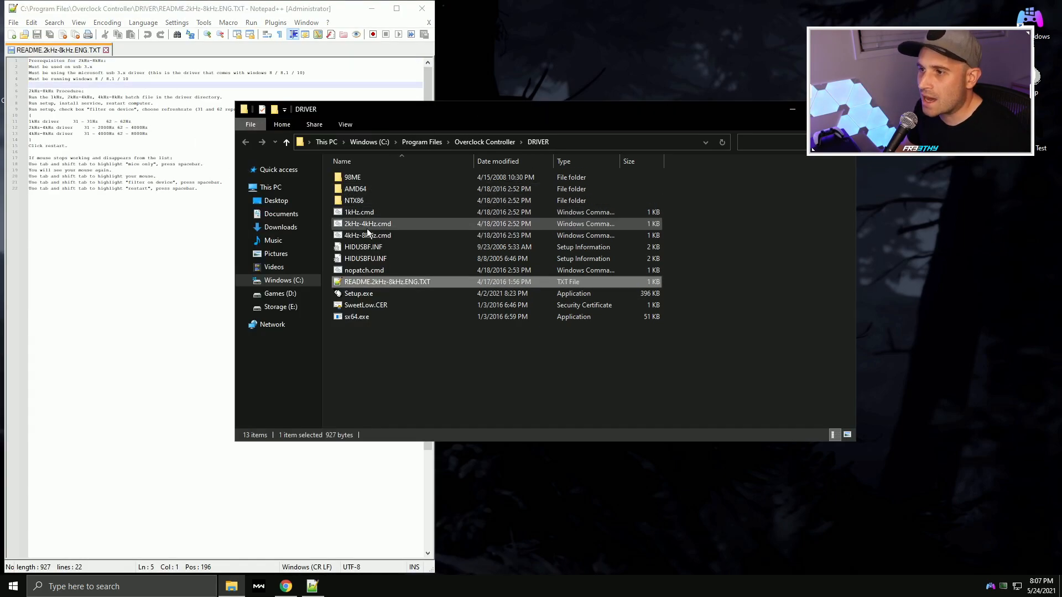
mouse_move(390, 224)
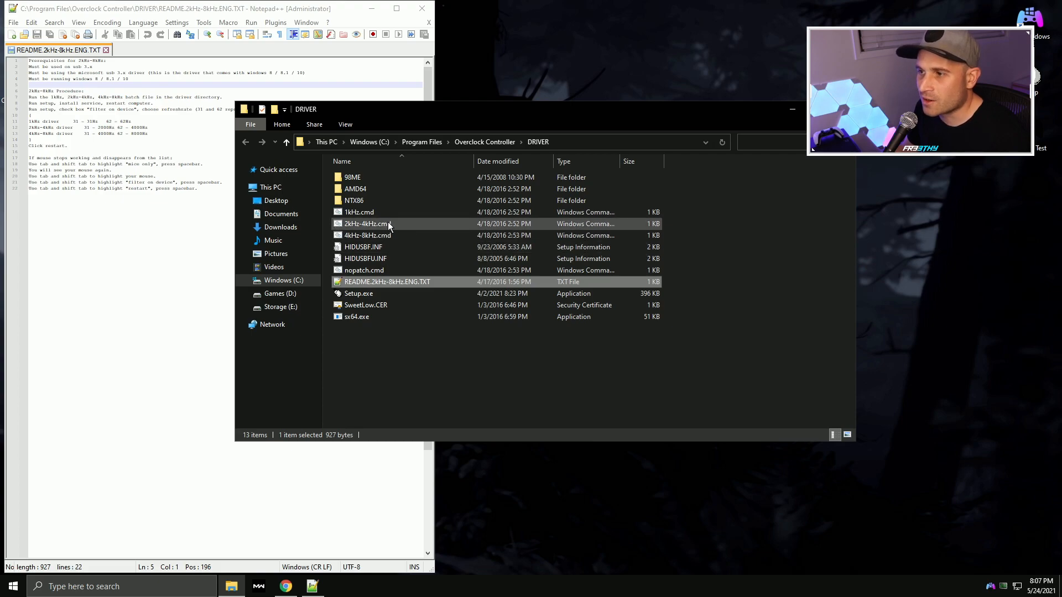
mouse_move(413, 223)
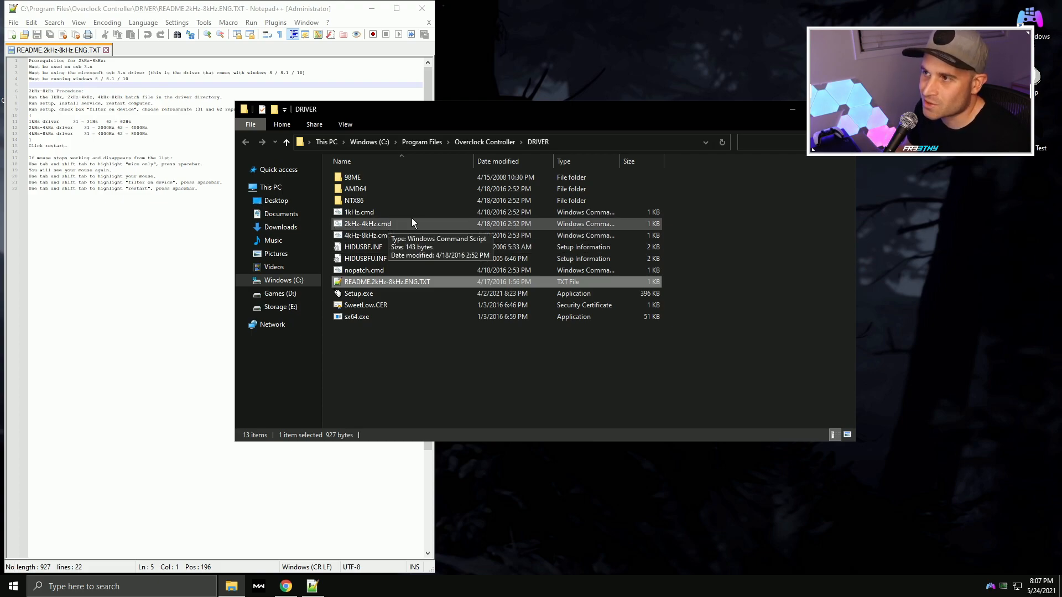
mouse_move(501, 29)
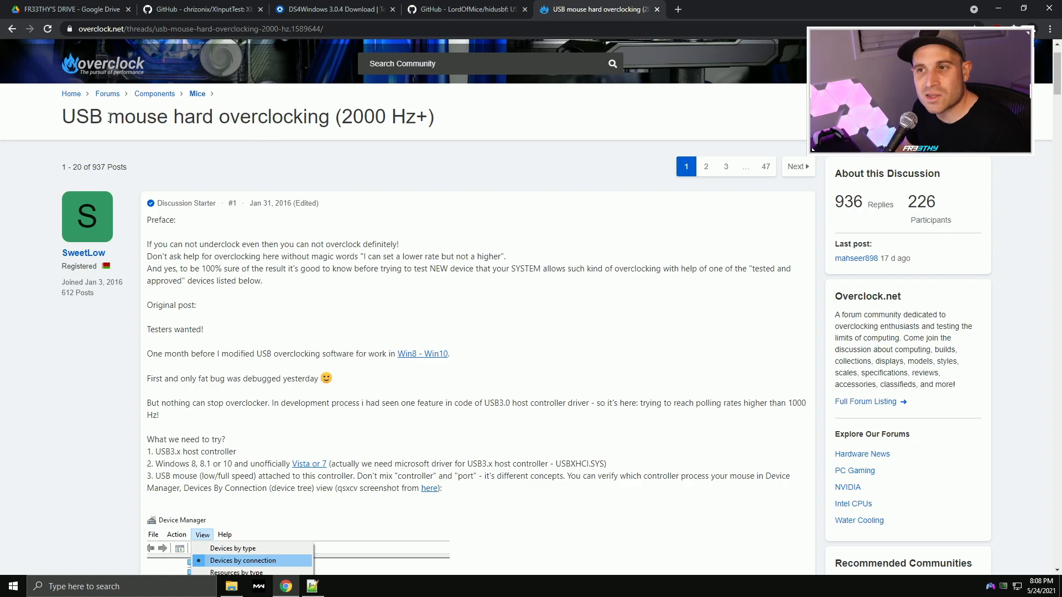
Highlight the overclock.net thread title and scroll to the Software and How to install sections
left_click_drag(73, 116, 349, 117)
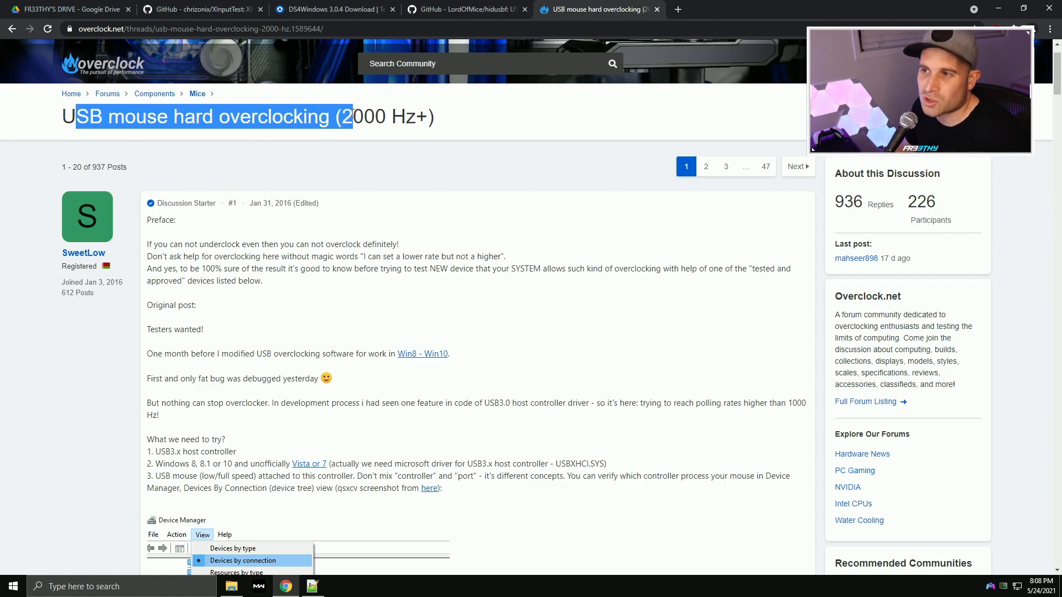
scroll("down", 3)
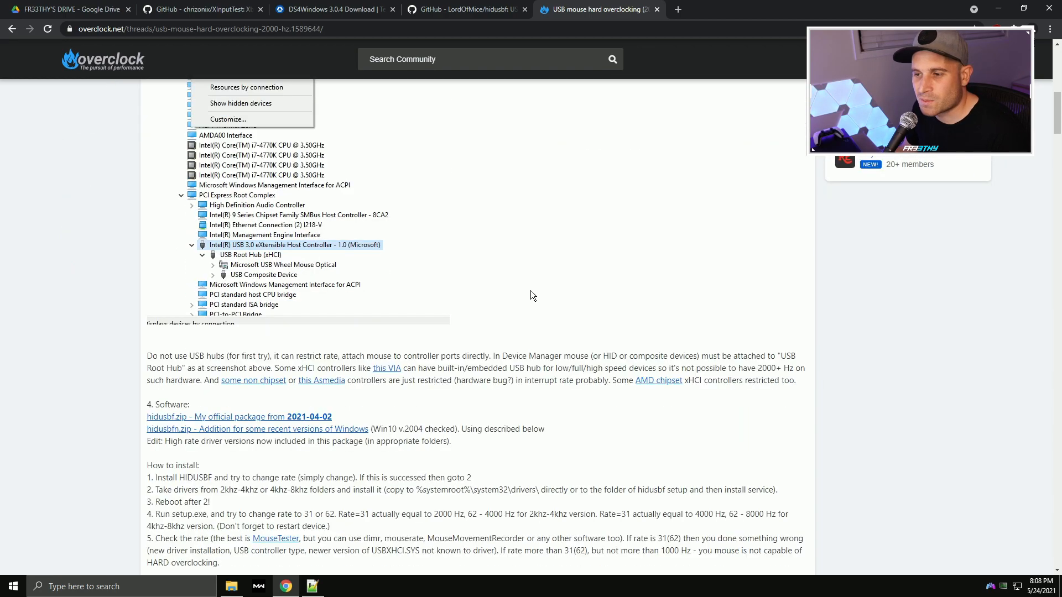
mouse_move(540, 292)
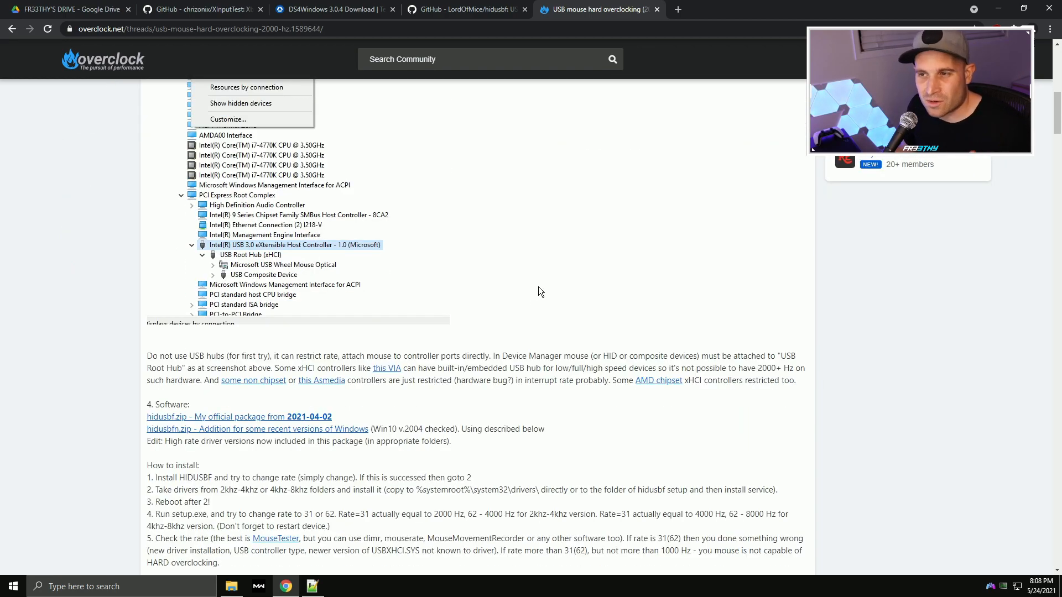
mouse_move(525, 314)
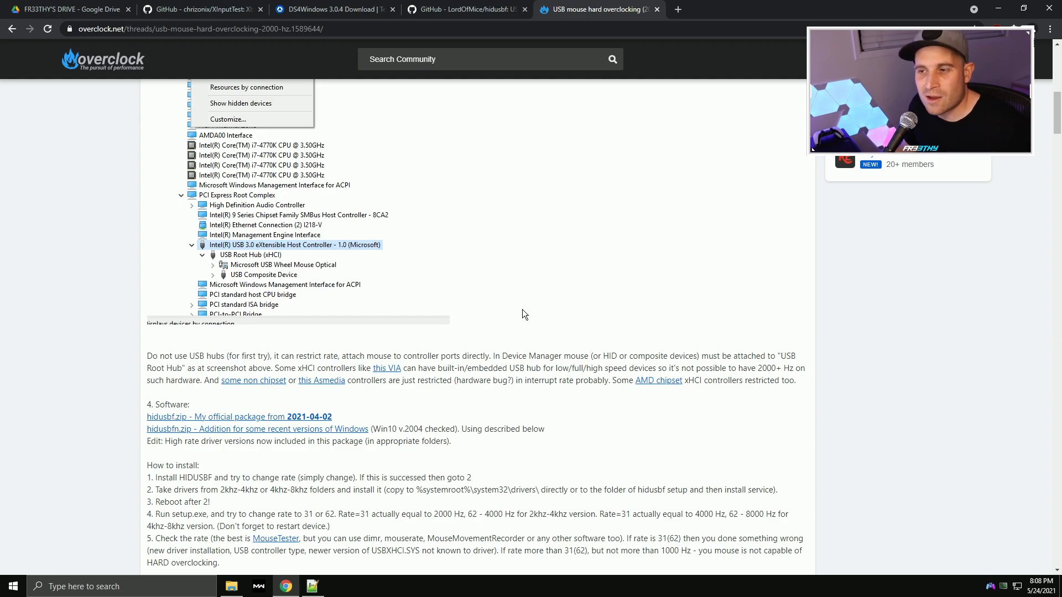
scroll("down", 3)
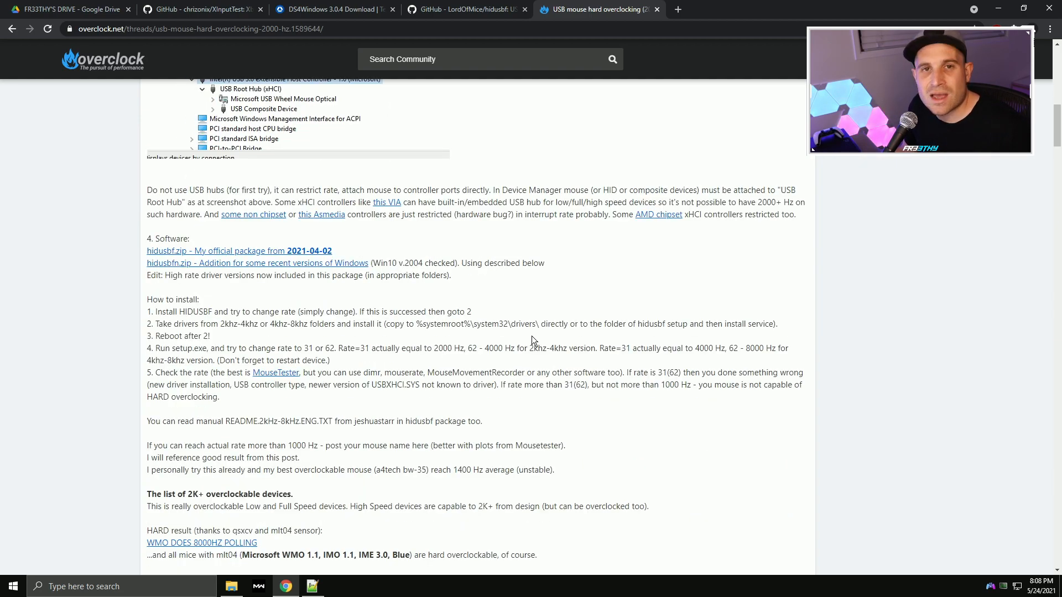
mouse_move(578, 337)
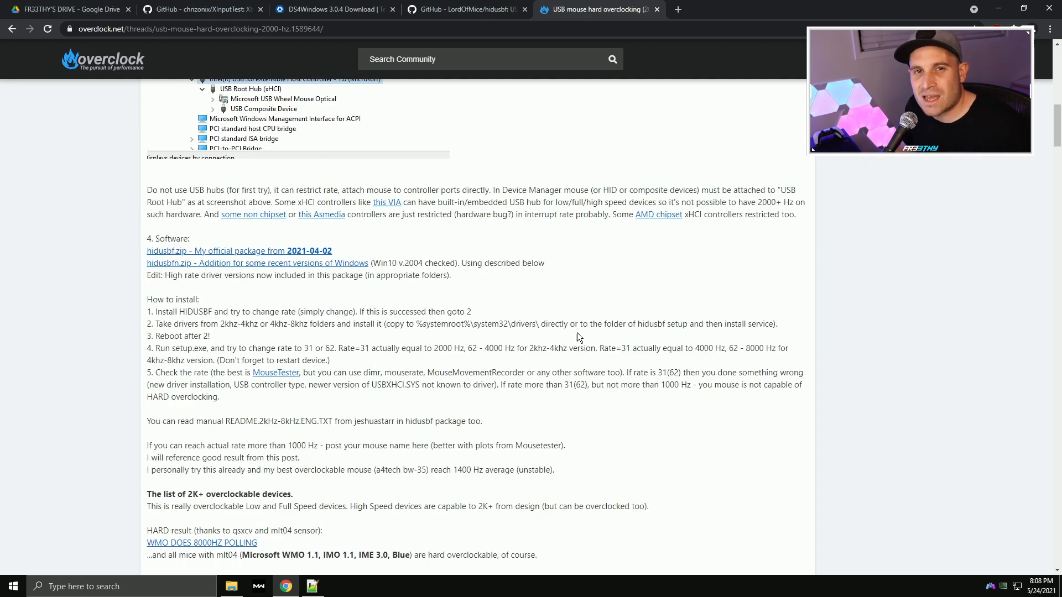